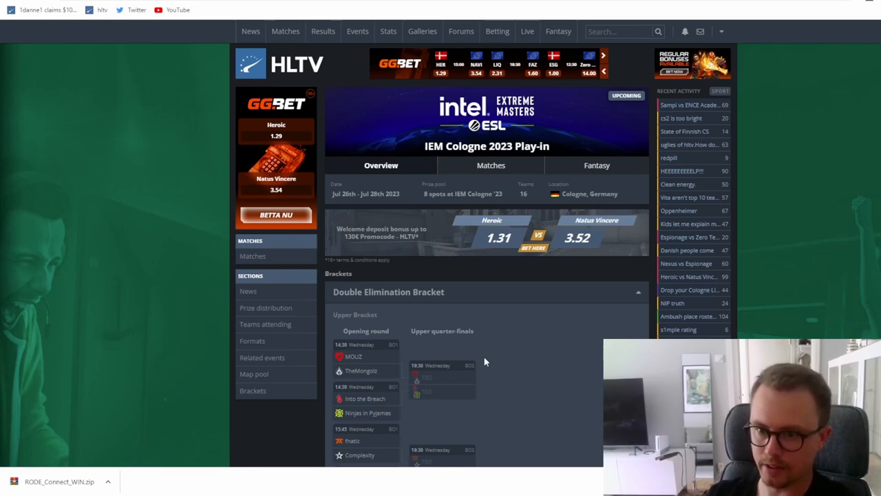
Scroll down to the Double Elimination Bracket's opening-round matchups
{"action": "scroll", "scroll_direction": "down", "scroll_amount": 3}
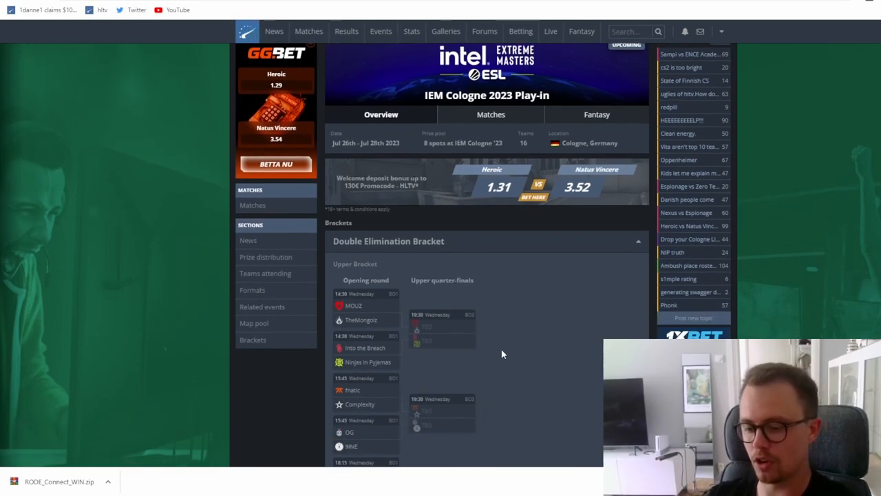
{"action": "scroll", "scroll_direction": "down", "scroll_amount": 3}
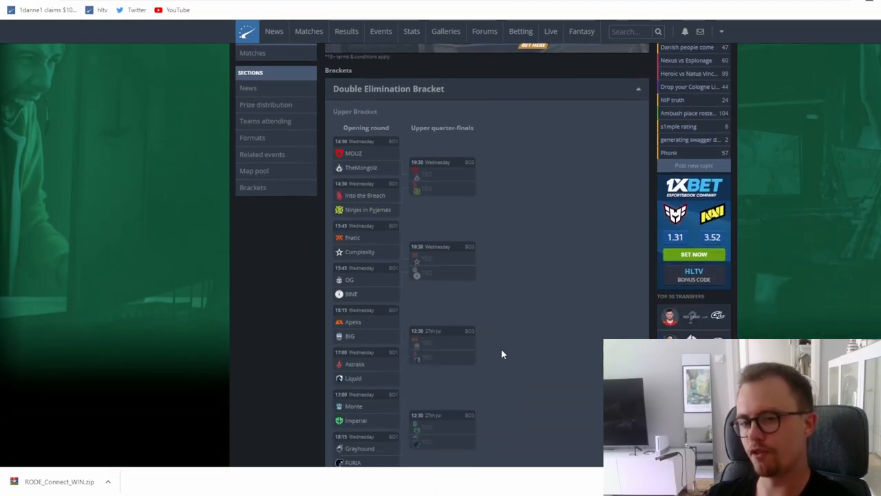
{"action": "mouse_move", "coordinate": [503, 349]}
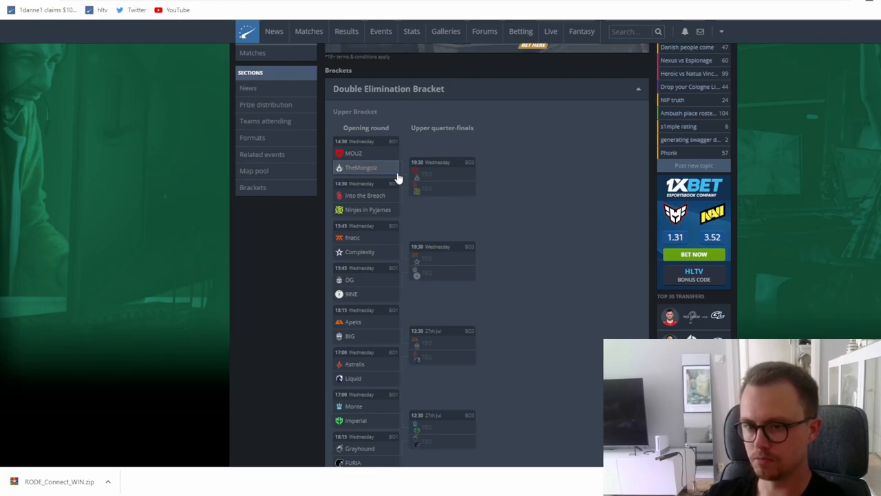
{"action": "mouse_move", "coordinate": [453, 177]}
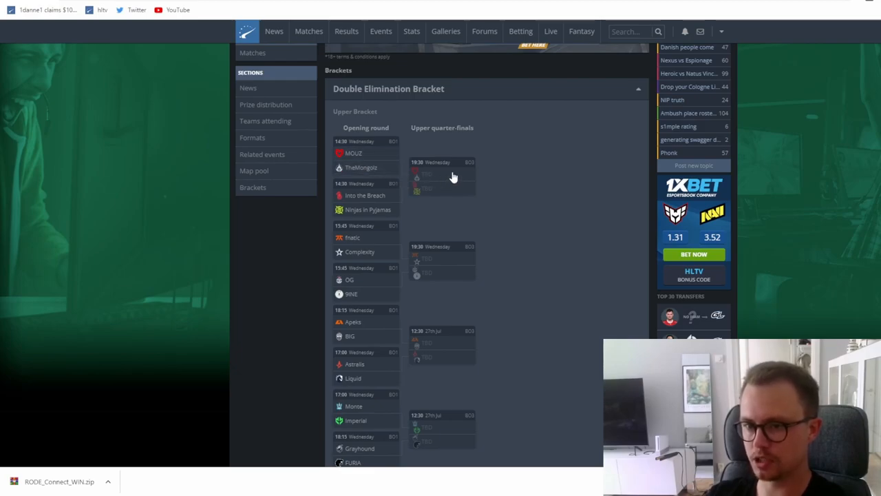
{"action": "mouse_move", "coordinate": [455, 150]}
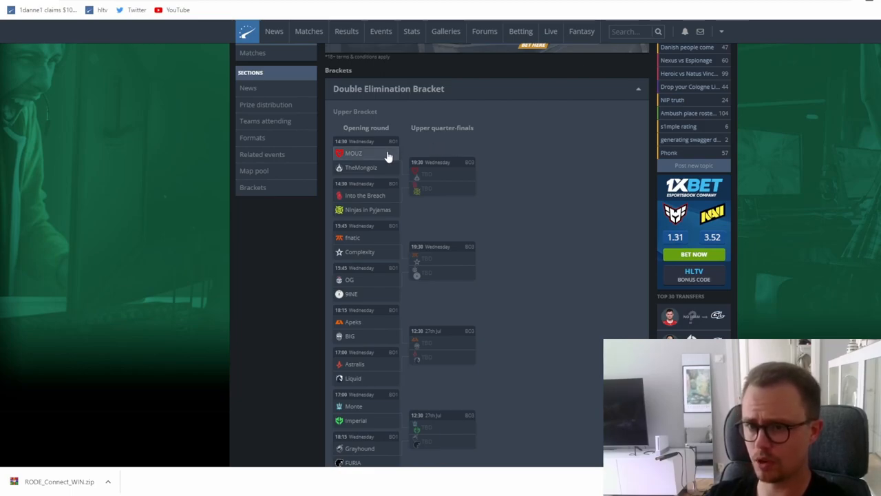
{"action": "mouse_move", "coordinate": [382, 168]}
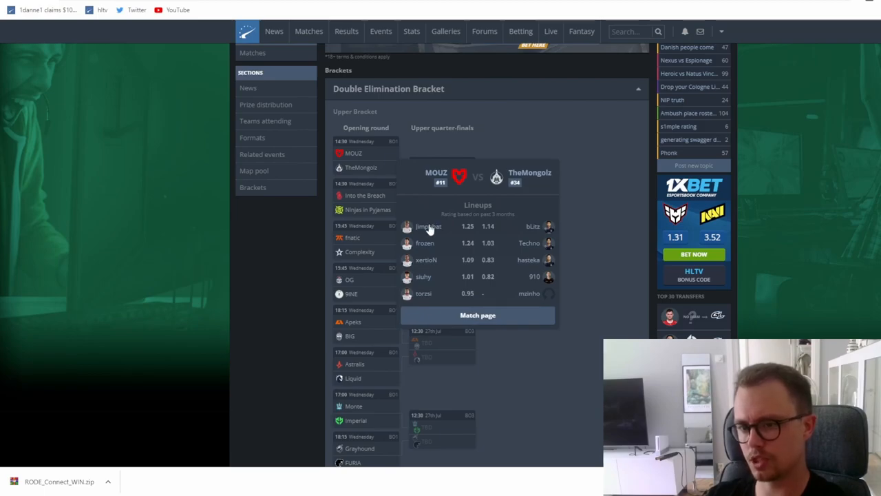
{"action": "mouse_move", "coordinate": [430, 229]}
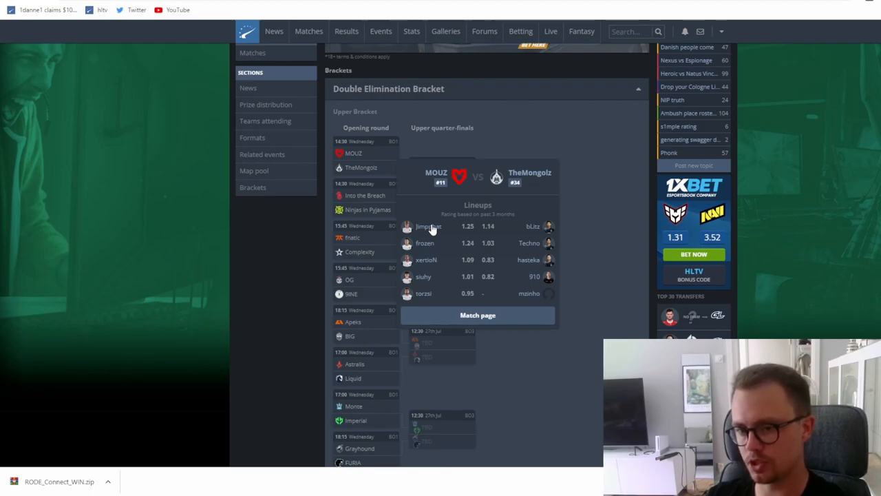
{"action": "mouse_move", "coordinate": [428, 284]}
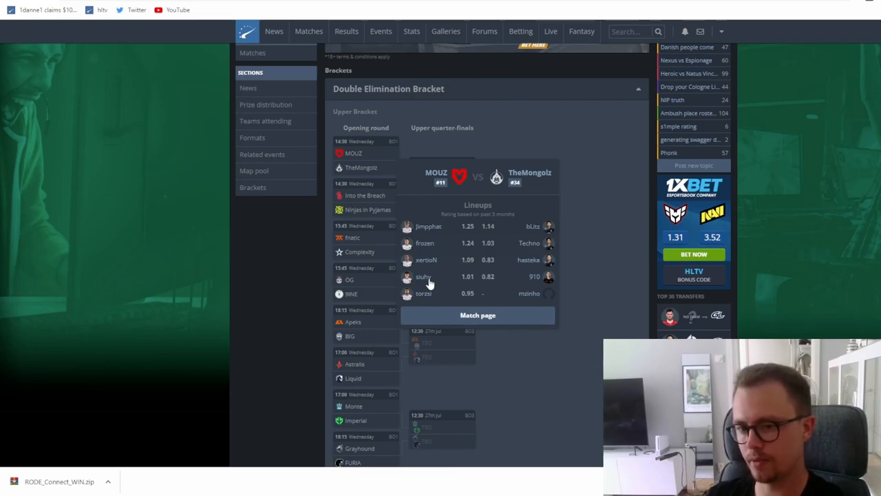
{"action": "mouse_move", "coordinate": [407, 226]}
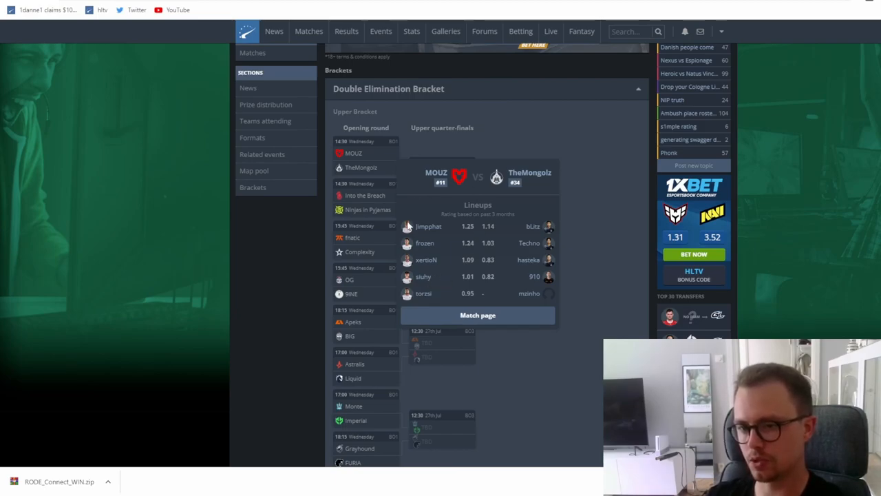
{"action": "mouse_move", "coordinate": [557, 244]}
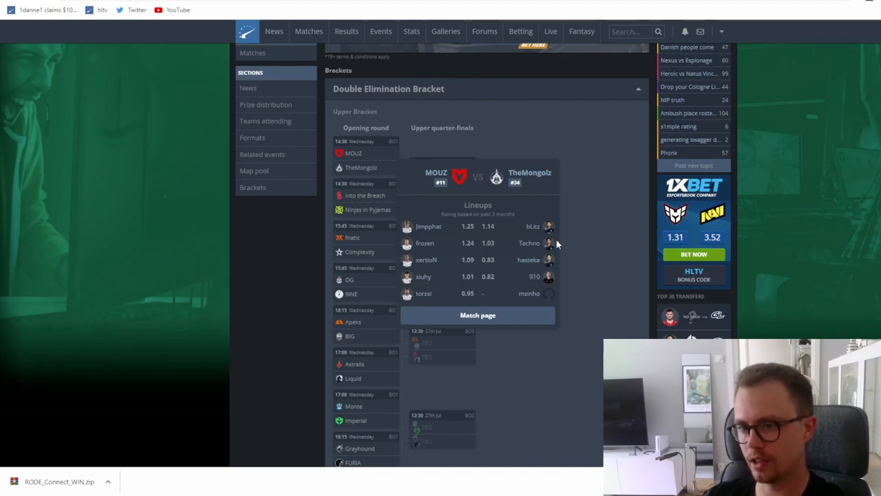
{"action": "mouse_move", "coordinate": [550, 237]}
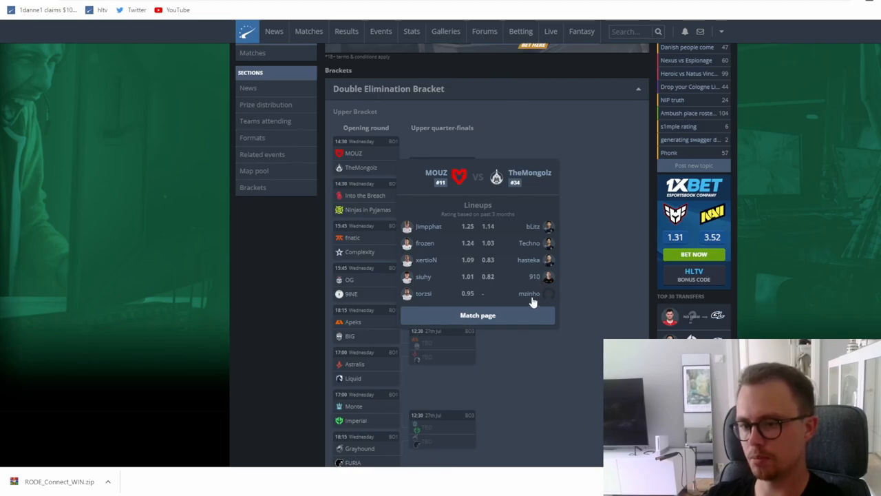
{"action": "mouse_move", "coordinate": [535, 285]}
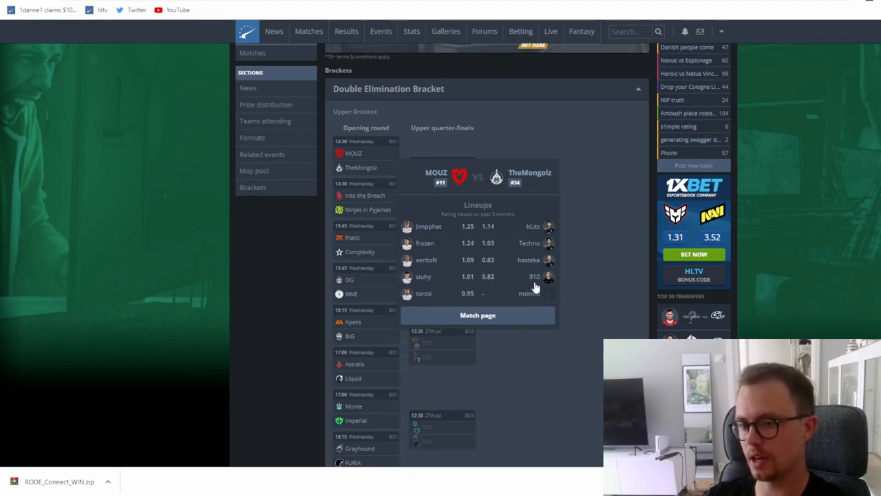
{"action": "mouse_move", "coordinate": [563, 272]}
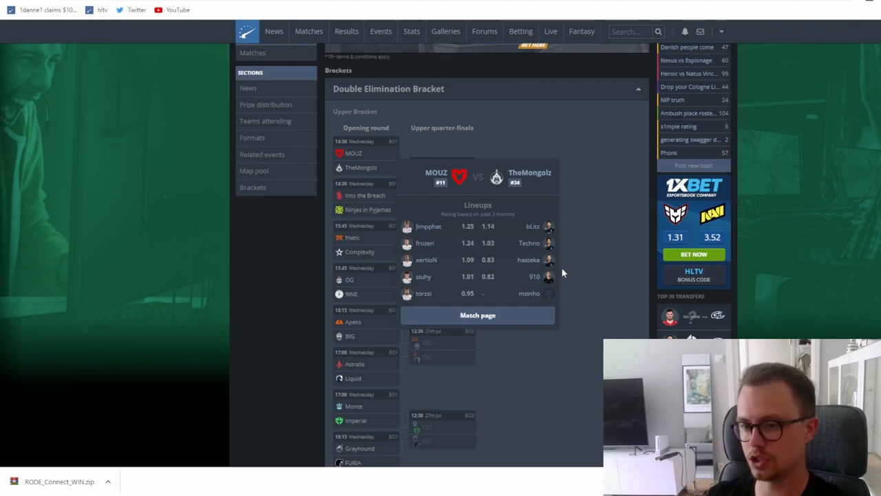
{"action": "mouse_move", "coordinate": [389, 205]}
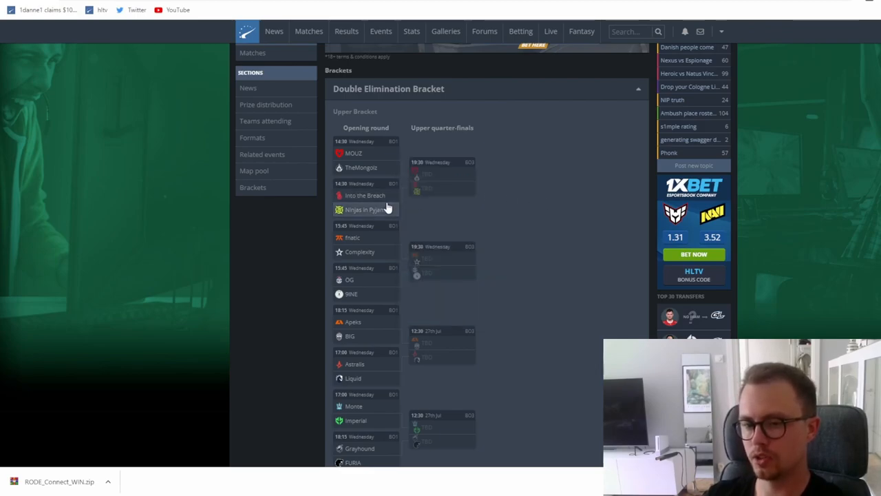
{"action": "mouse_move", "coordinate": [364, 209]}
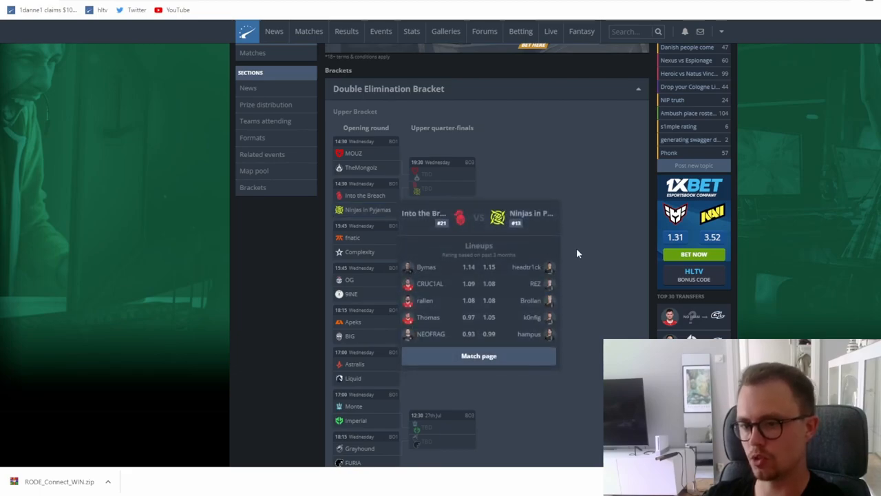
{"action": "mouse_move", "coordinate": [587, 251]}
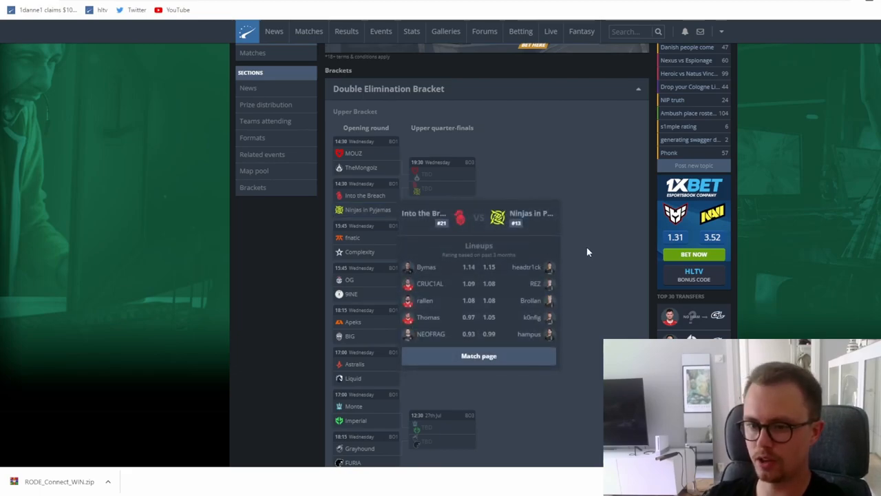
{"action": "mouse_move", "coordinate": [437, 276]}
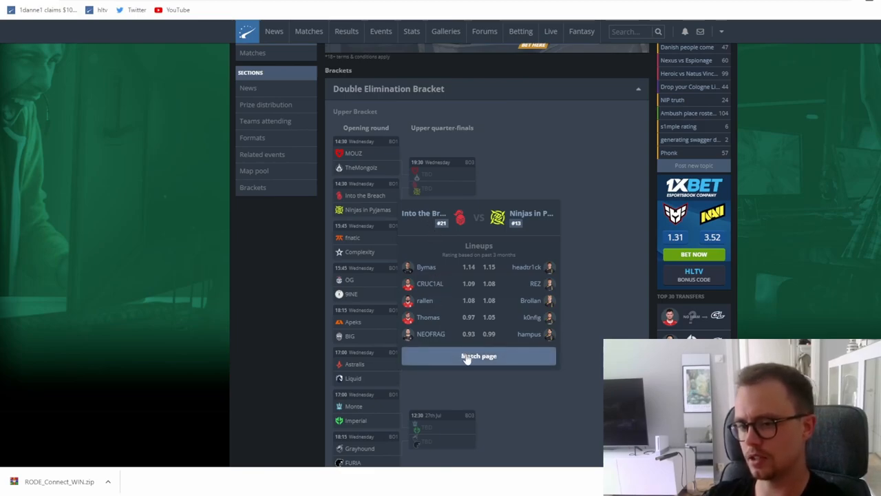
{"action": "mouse_move", "coordinate": [425, 218]}
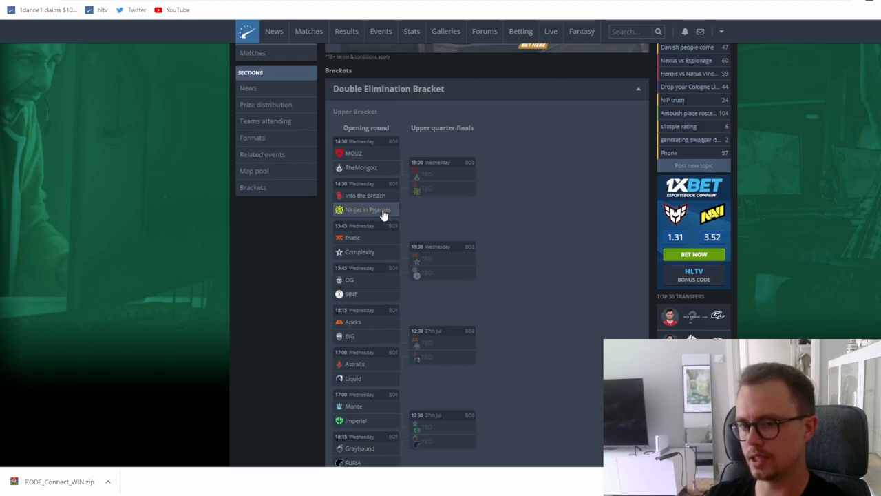
{"action": "mouse_move", "coordinate": [386, 257]}
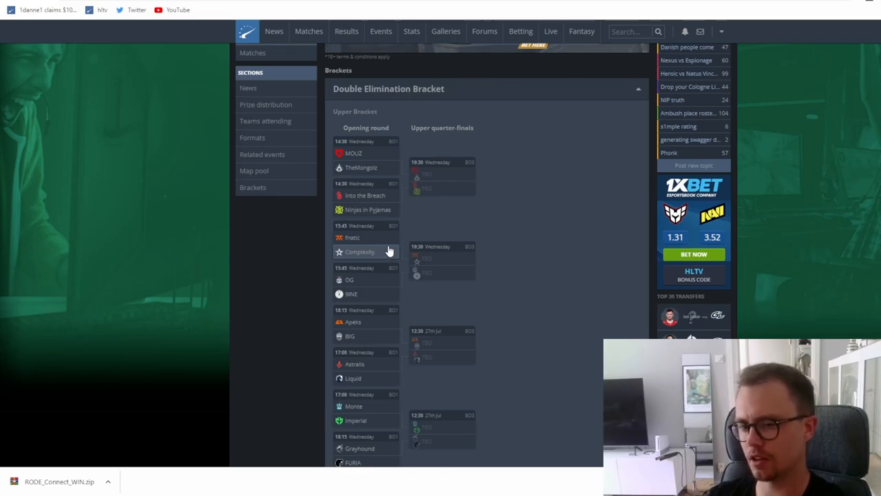
{"action": "mouse_move", "coordinate": [360, 251]}
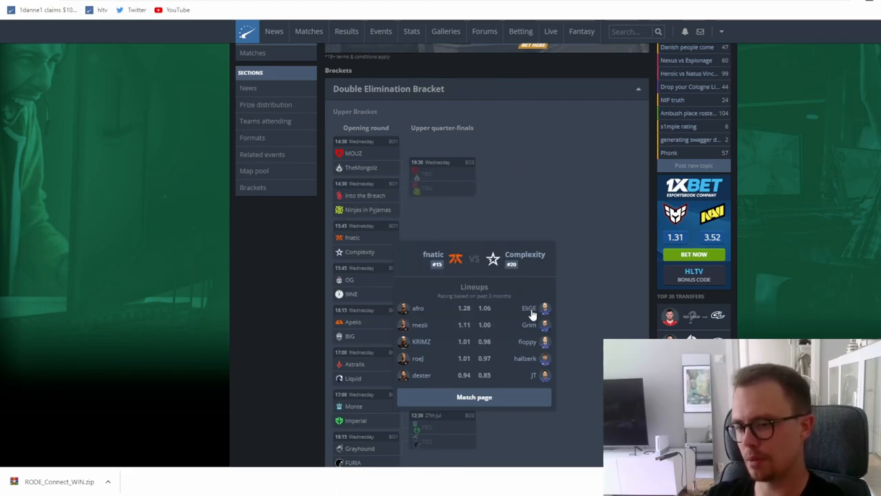
{"action": "mouse_move", "coordinate": [528, 325]}
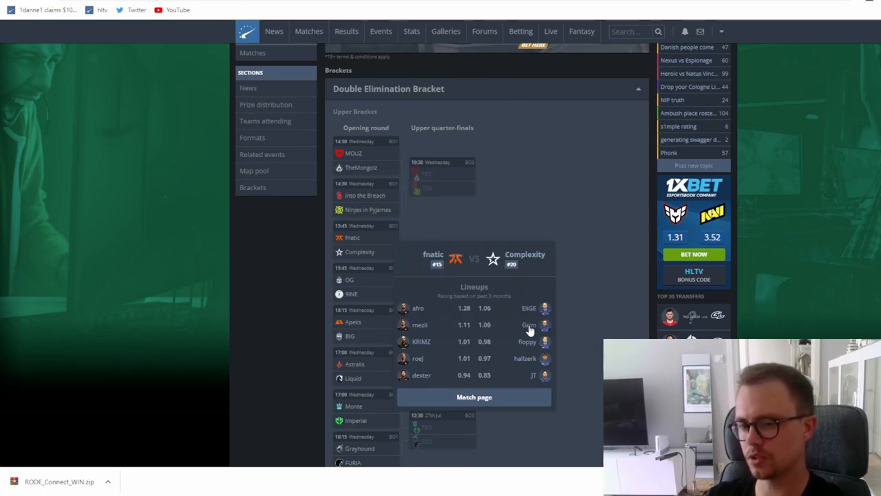
{"action": "mouse_move", "coordinate": [515, 313]}
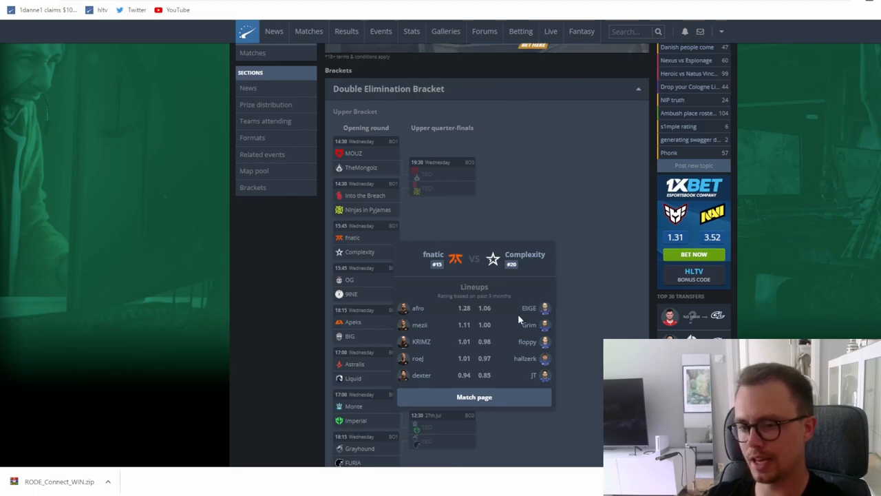
{"action": "mouse_move", "coordinate": [424, 270]}
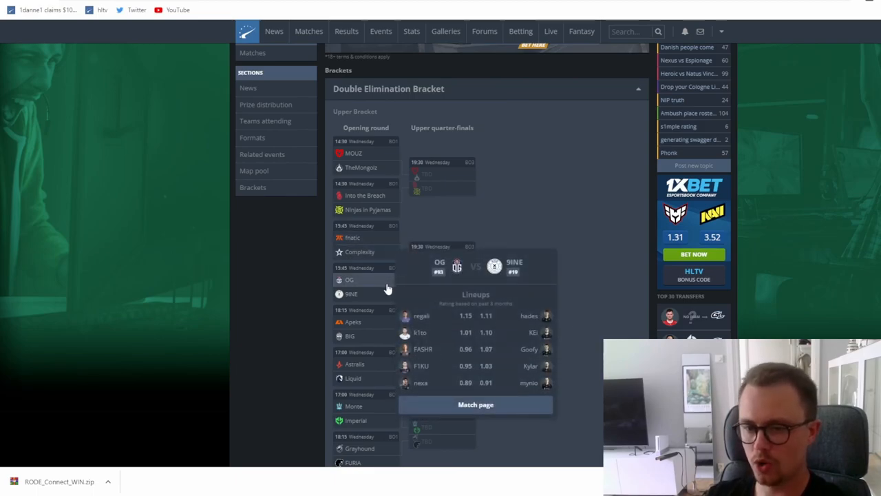
{"action": "mouse_move", "coordinate": [413, 315]}
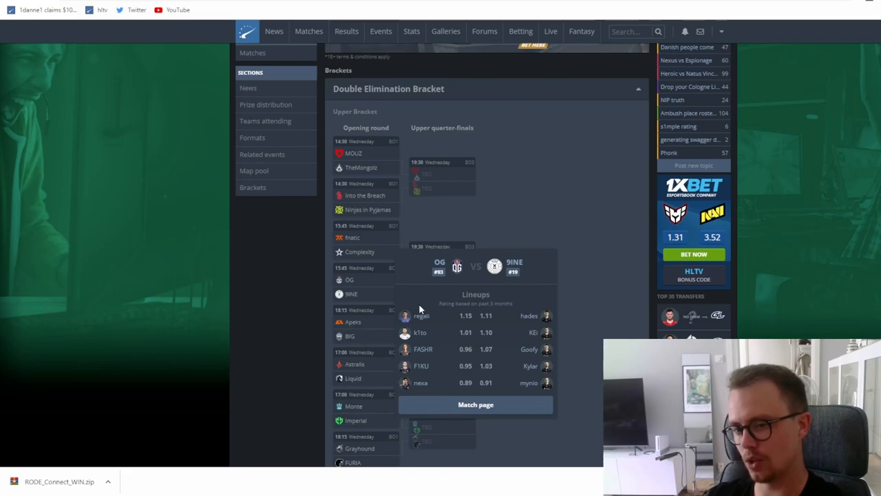
{"action": "mouse_move", "coordinate": [444, 363]}
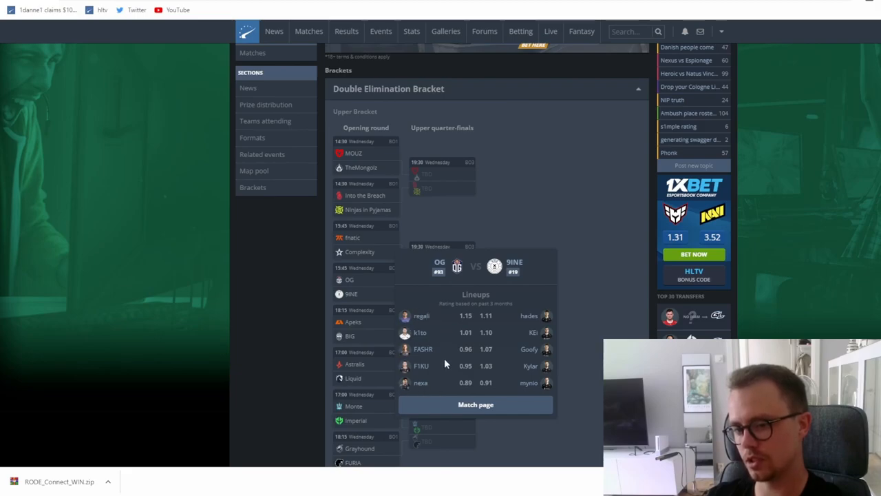
{"action": "mouse_move", "coordinate": [408, 364]}
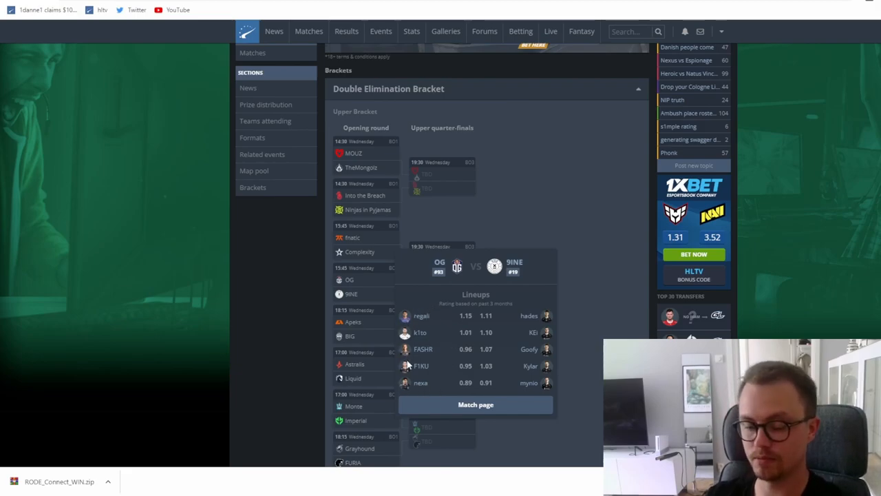
{"action": "mouse_move", "coordinate": [413, 316]}
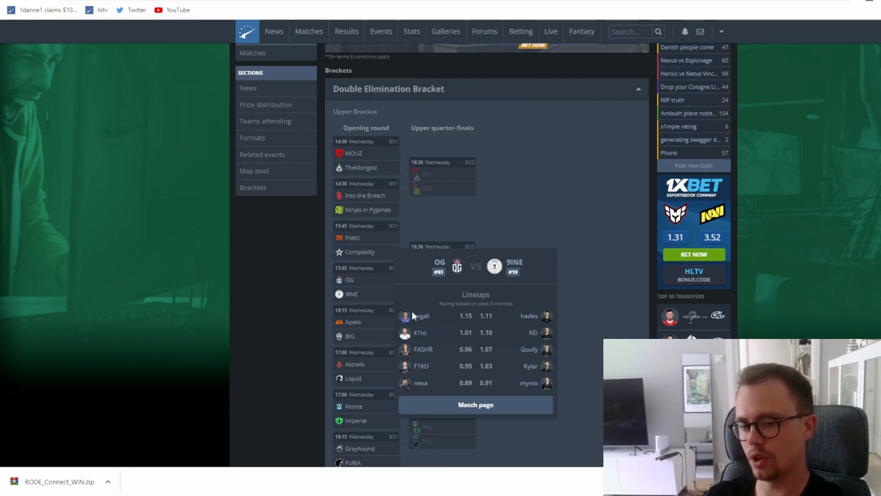
{"action": "mouse_move", "coordinate": [428, 335]}
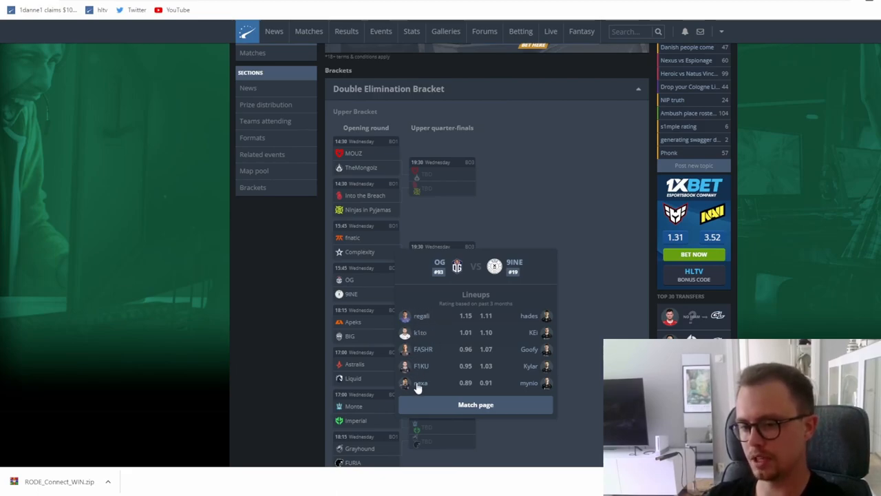
{"action": "mouse_move", "coordinate": [420, 338]}
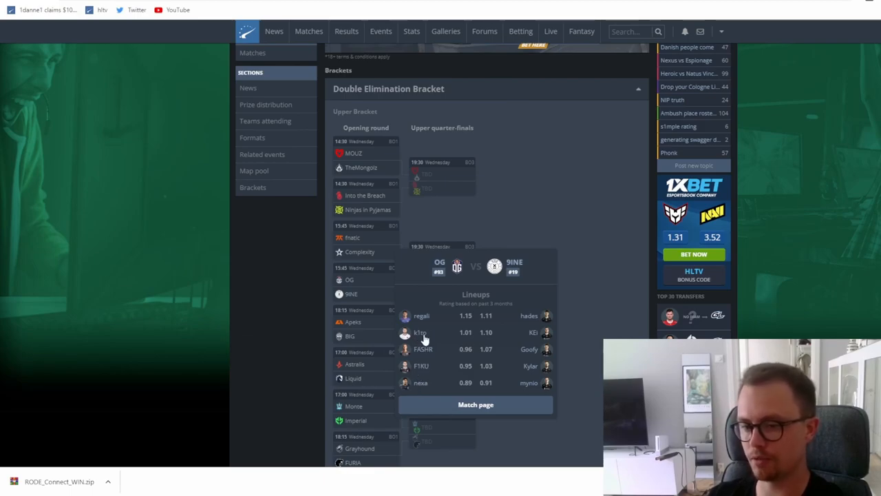
{"action": "mouse_move", "coordinate": [426, 370]}
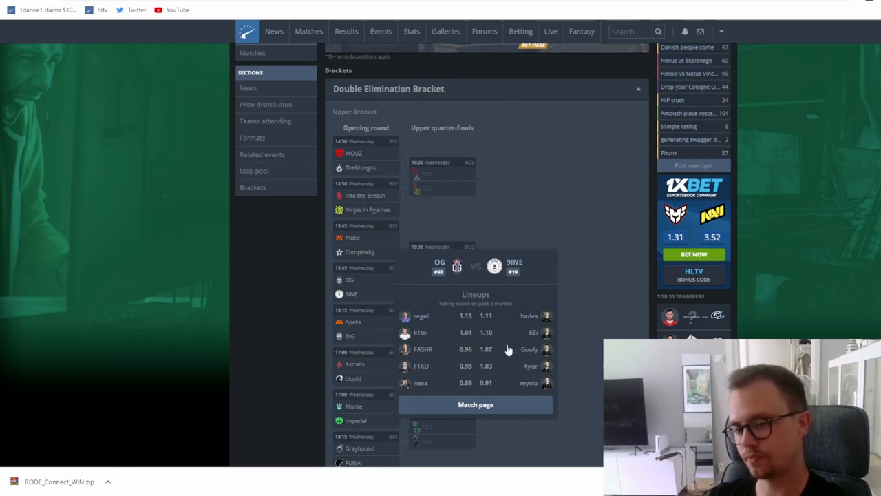
{"action": "mouse_move", "coordinate": [536, 270]}
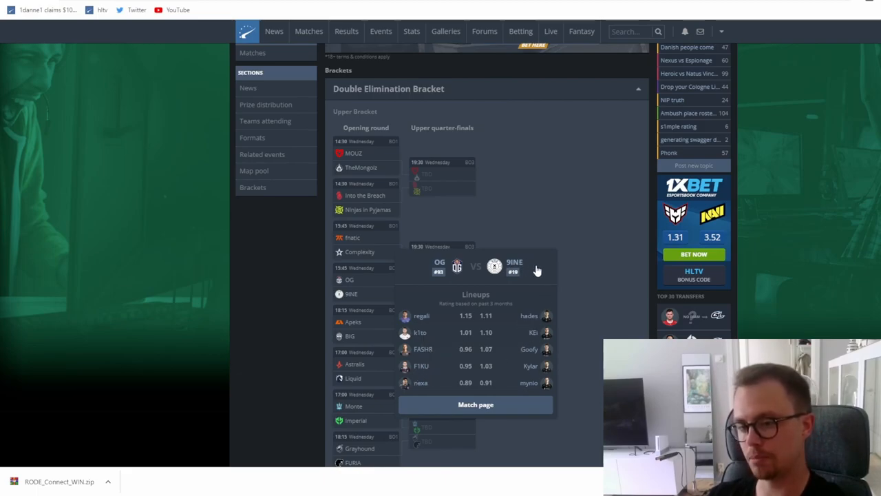
{"action": "mouse_move", "coordinate": [558, 290]}
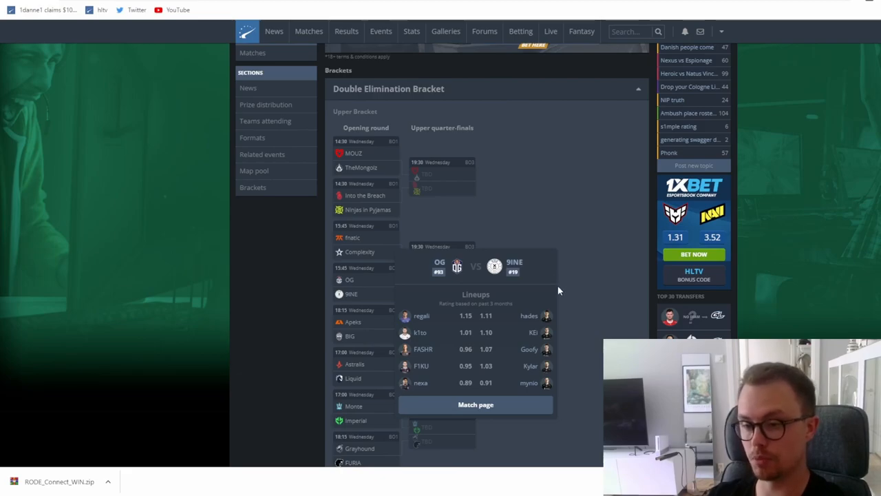
{"action": "left_click", "coordinate": [476, 403]}
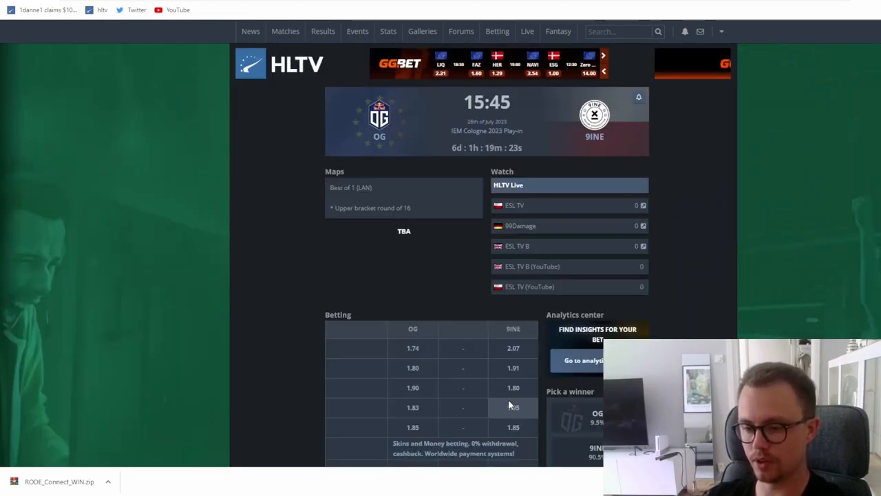
{"action": "scroll", "scroll_direction": "down", "scroll_amount": 3}
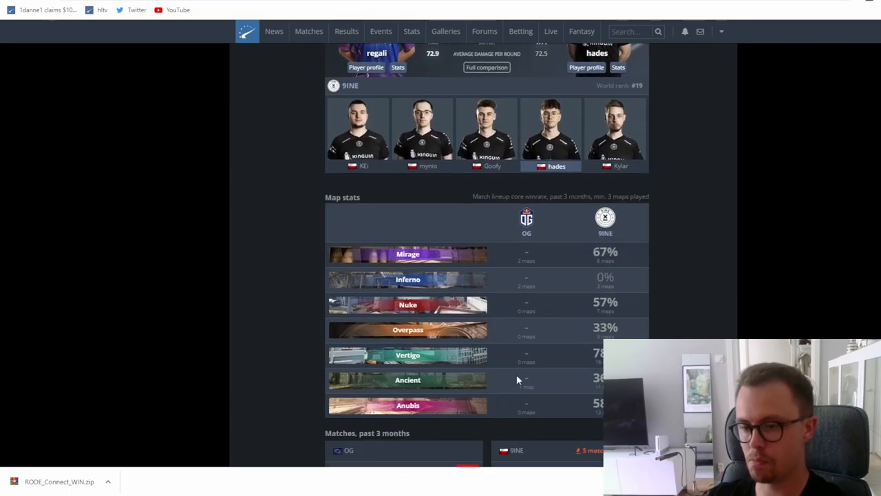
{"action": "scroll", "scroll_direction": "down", "scroll_amount": 3}
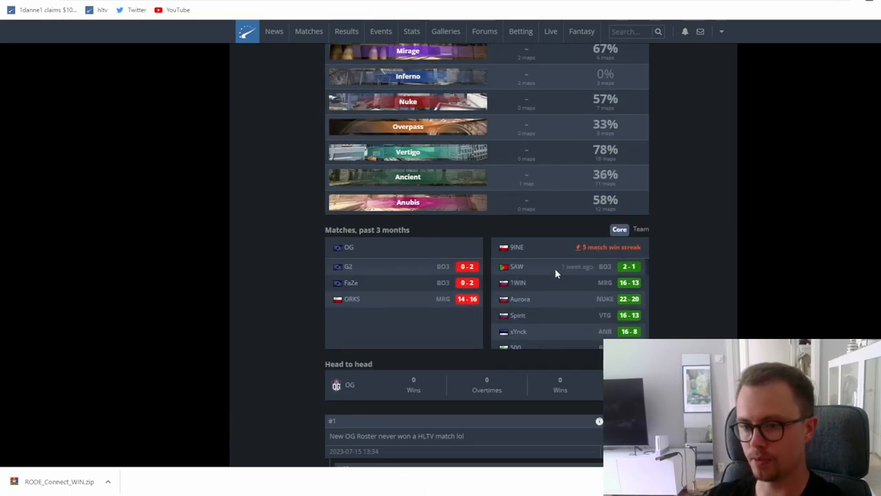
{"action": "mouse_move", "coordinate": [638, 276]}
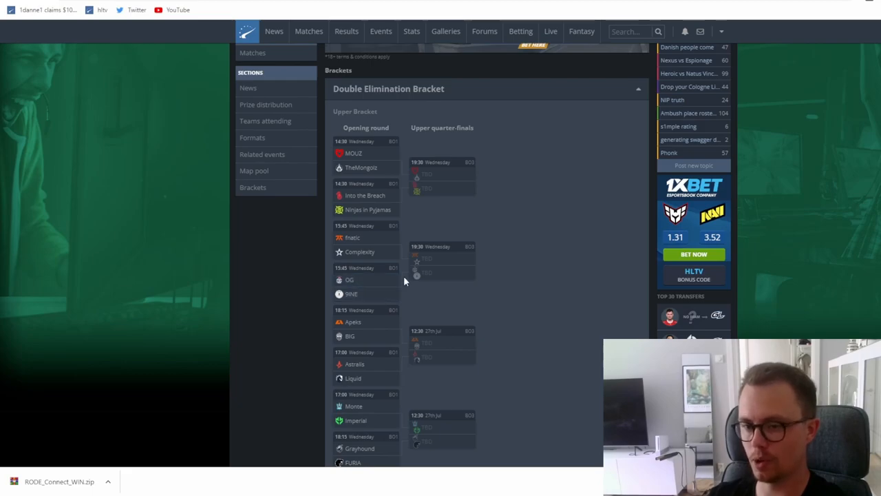
{"action": "mouse_move", "coordinate": [462, 326]}
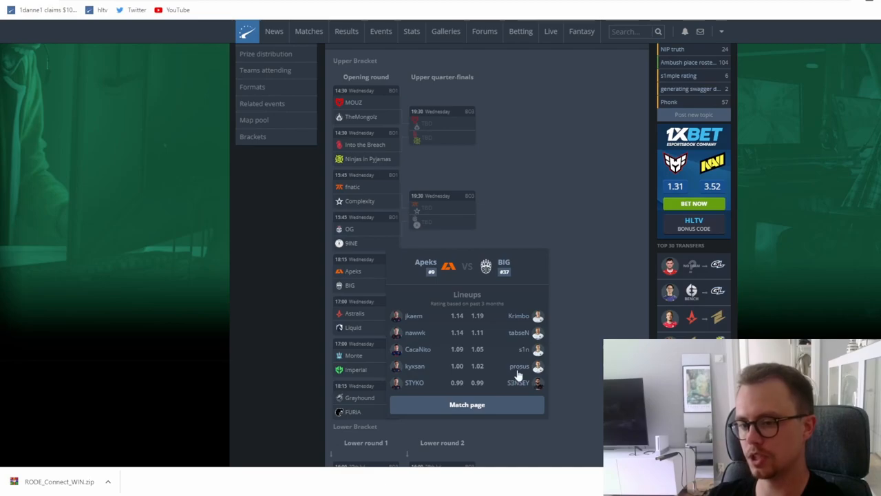
{"action": "mouse_move", "coordinate": [429, 269]}
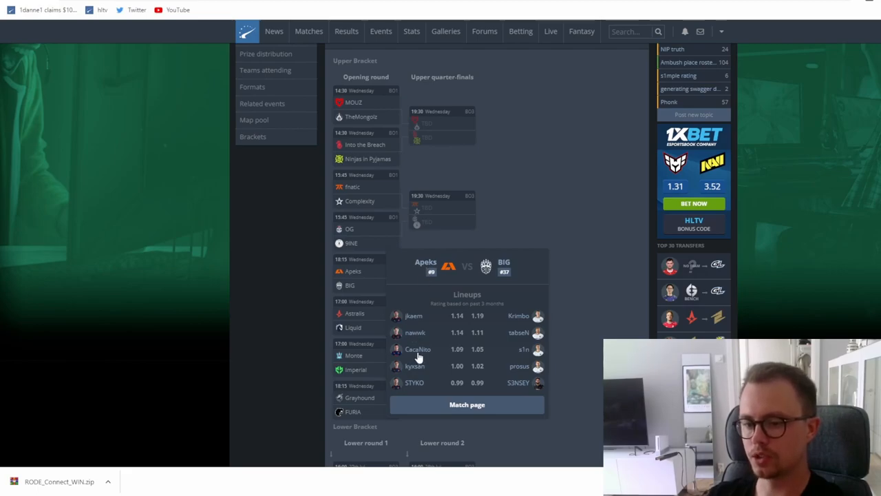
{"action": "mouse_move", "coordinate": [414, 353]}
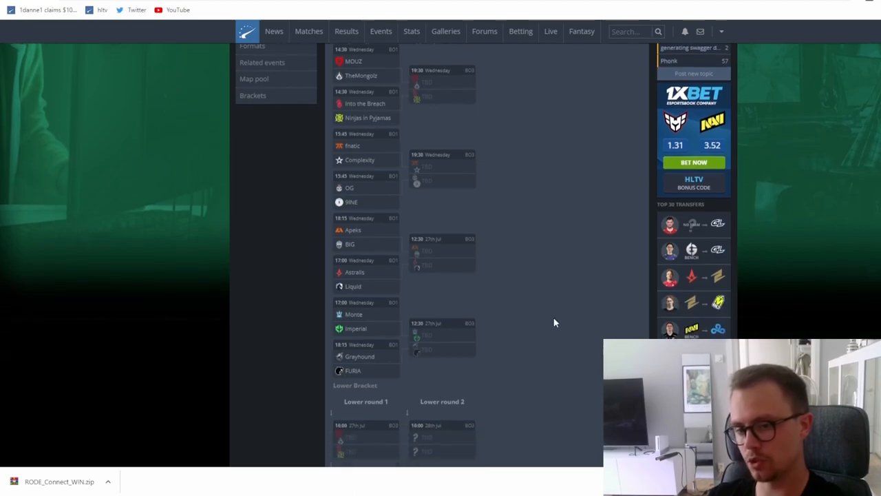
Scroll the bracket to the Astralis vs Liquid match preview with both lineups' ratings
{"action": "scroll", "scroll_direction": "down", "scroll_amount": 3}
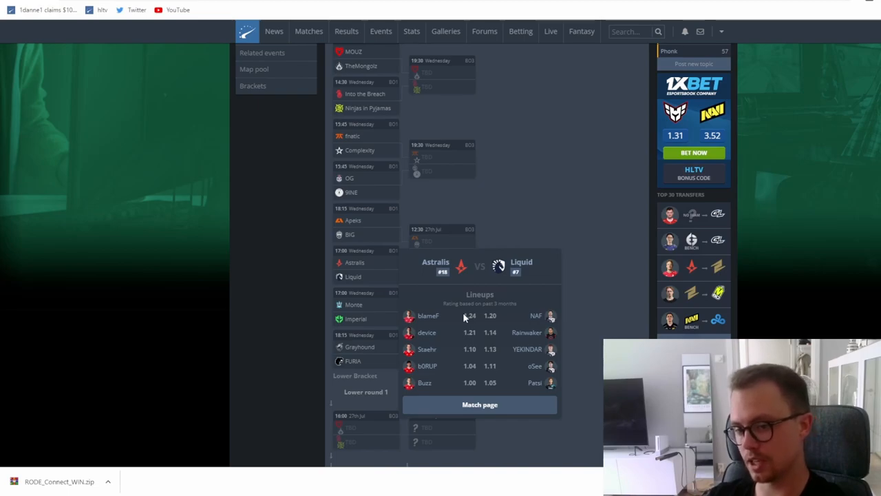
{"action": "mouse_move", "coordinate": [356, 220]}
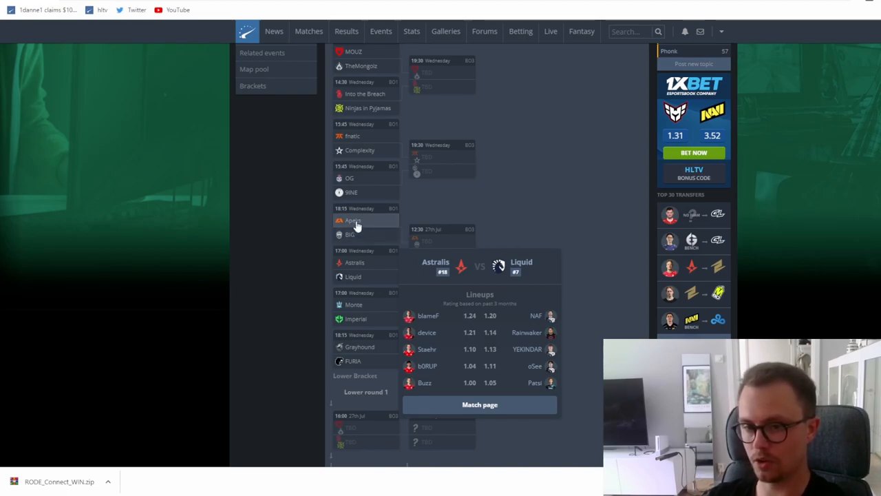
{"action": "mouse_move", "coordinate": [434, 249]}
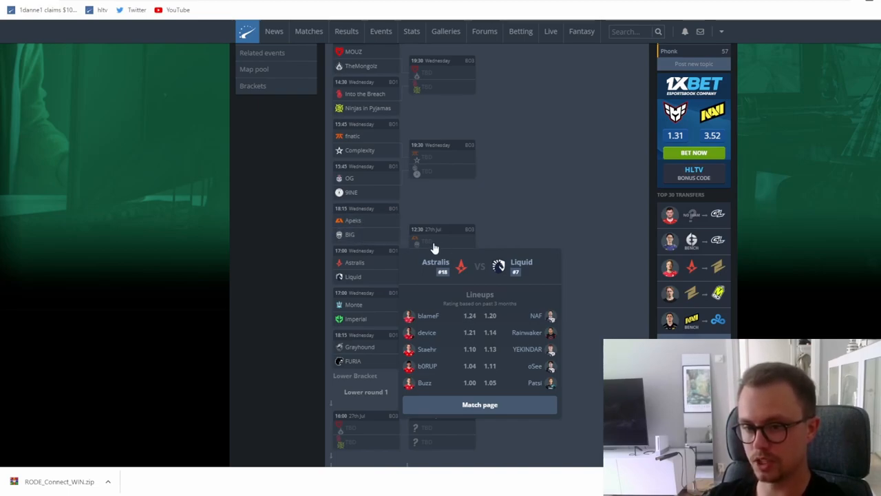
{"action": "mouse_move", "coordinate": [516, 268]}
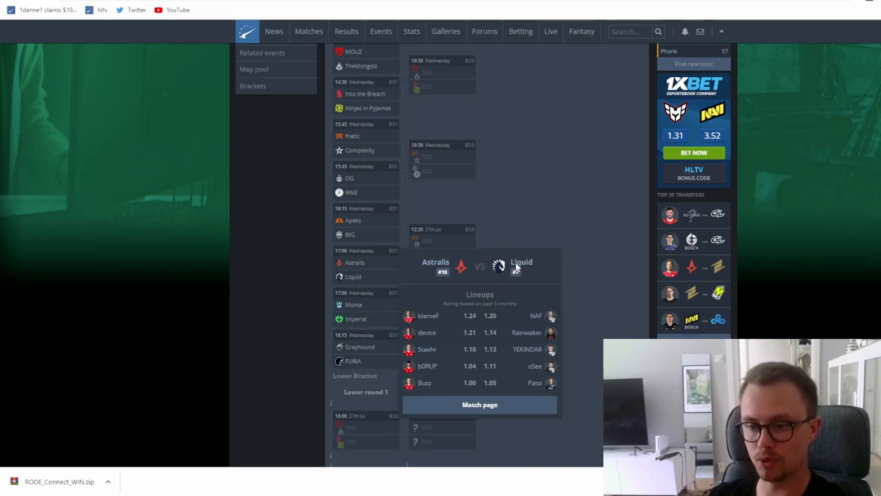
{"action": "mouse_move", "coordinate": [573, 273]}
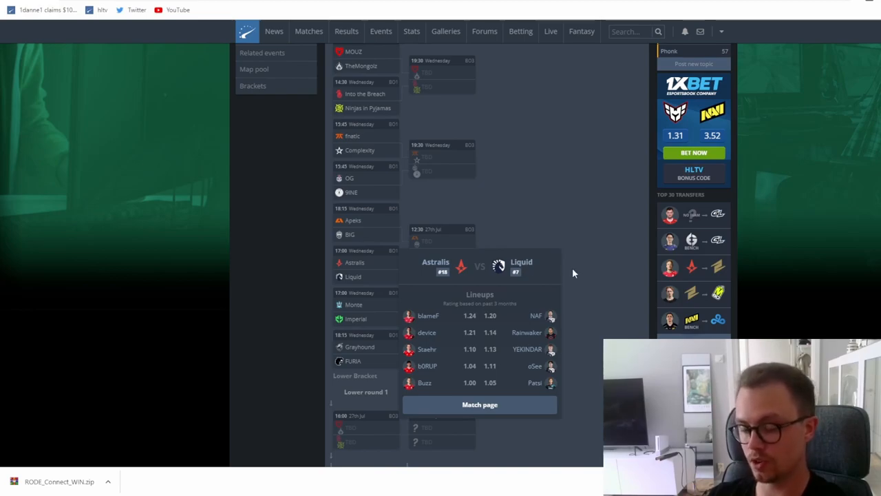
{"action": "mouse_move", "coordinate": [544, 310]}
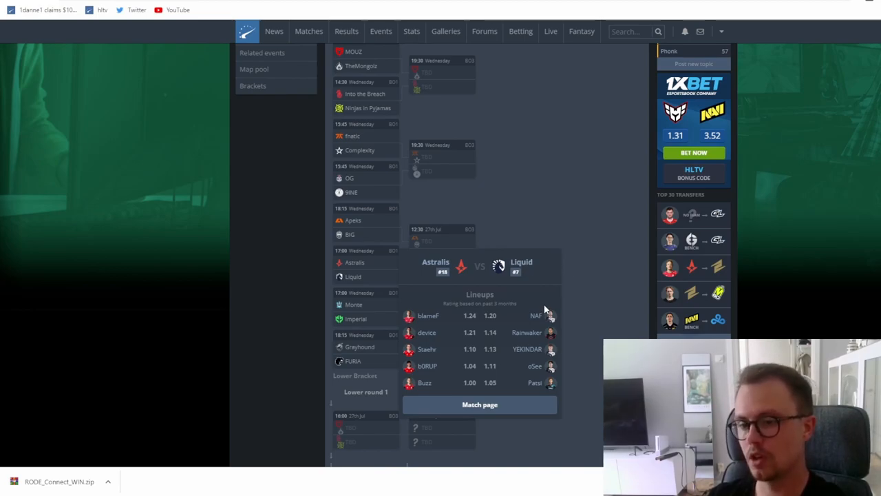
{"action": "mouse_move", "coordinate": [539, 373]}
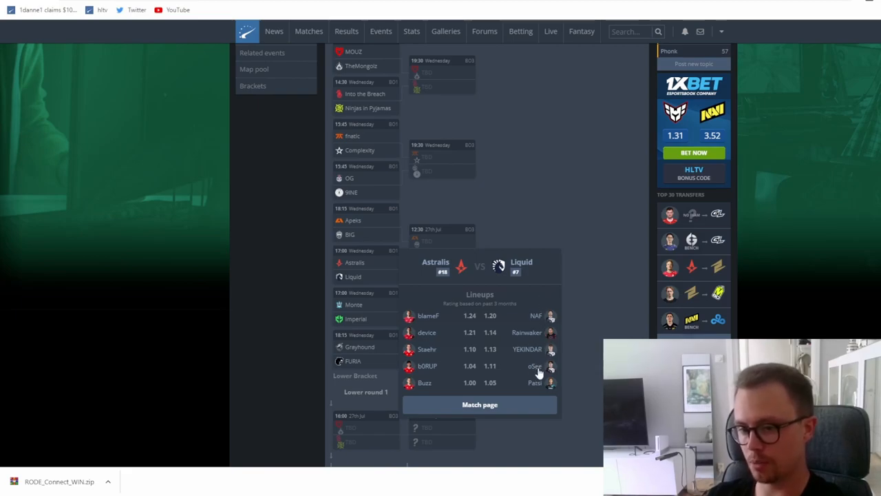
{"action": "mouse_move", "coordinate": [578, 272]}
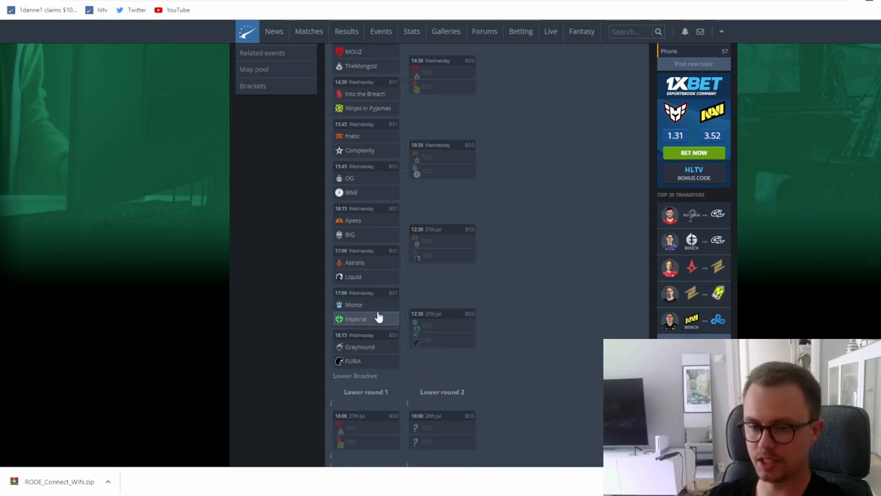
{"action": "mouse_move", "coordinate": [355, 317]}
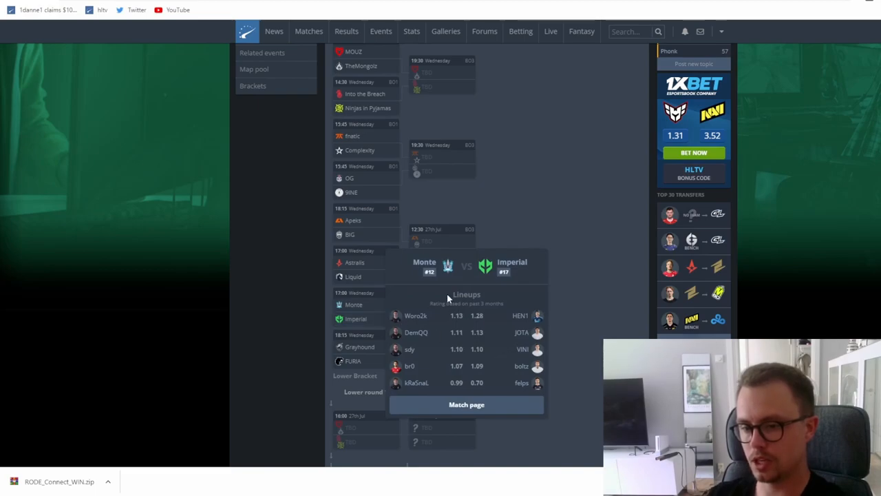
{"action": "mouse_move", "coordinate": [452, 330]}
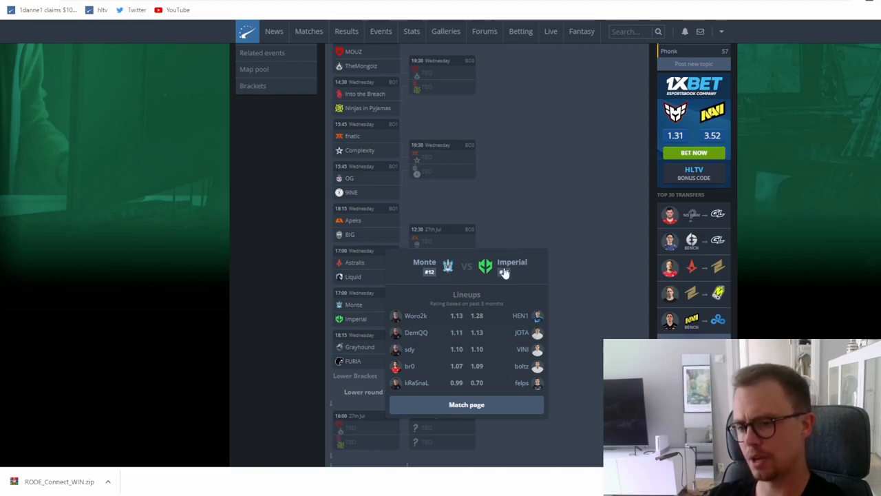
{"action": "mouse_move", "coordinate": [512, 281]}
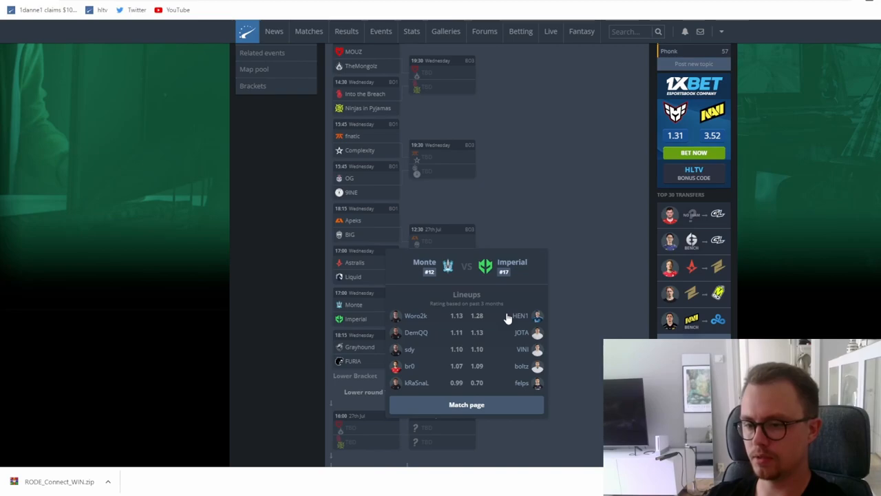
{"action": "mouse_move", "coordinate": [521, 318]}
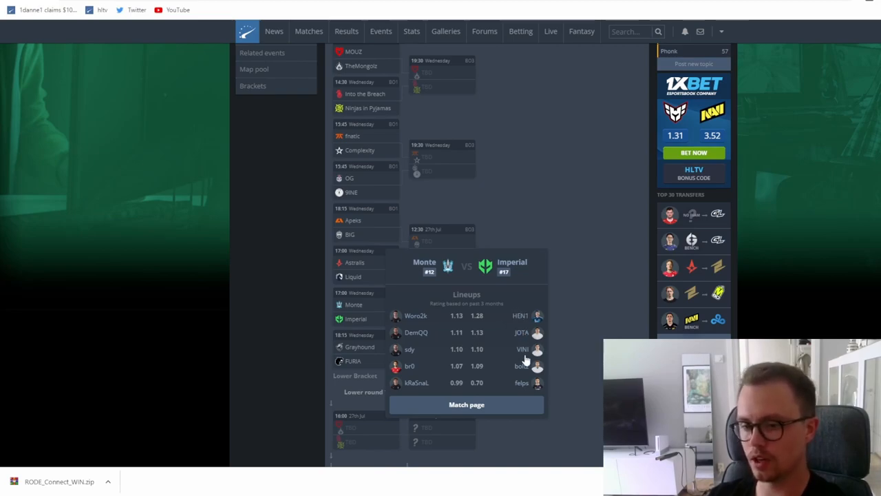
{"action": "mouse_move", "coordinate": [568, 317]}
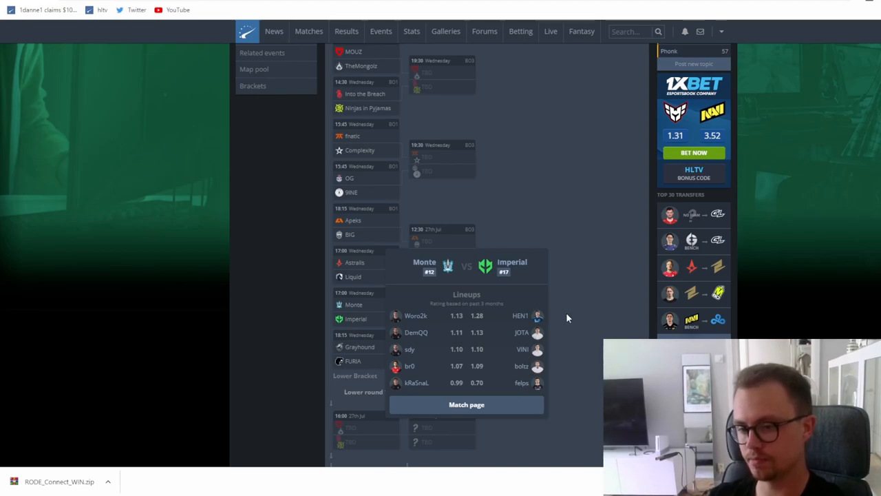
Scroll the bracket down toward Grayhound vs FURIA and the lower bracket
{"action": "scroll", "scroll_direction": "down", "scroll_amount": 3}
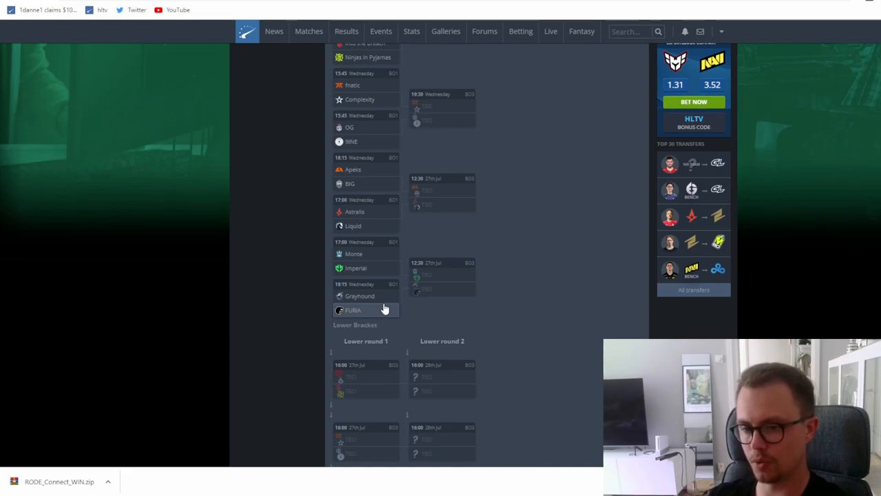
{"action": "mouse_move", "coordinate": [368, 301]}
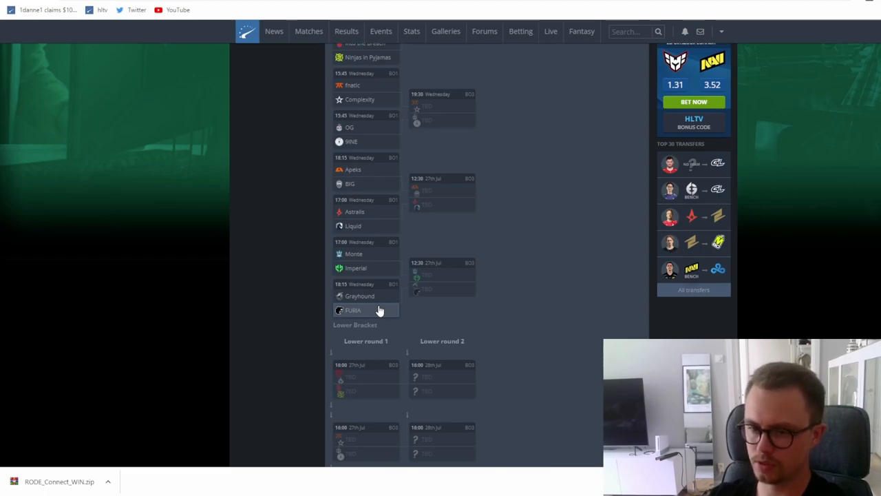
{"action": "mouse_move", "coordinate": [377, 303]}
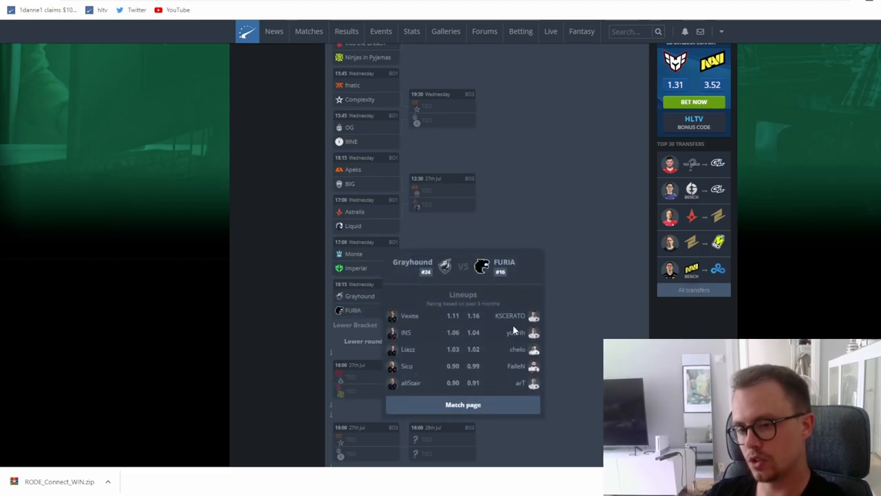
{"action": "mouse_move", "coordinate": [520, 371]}
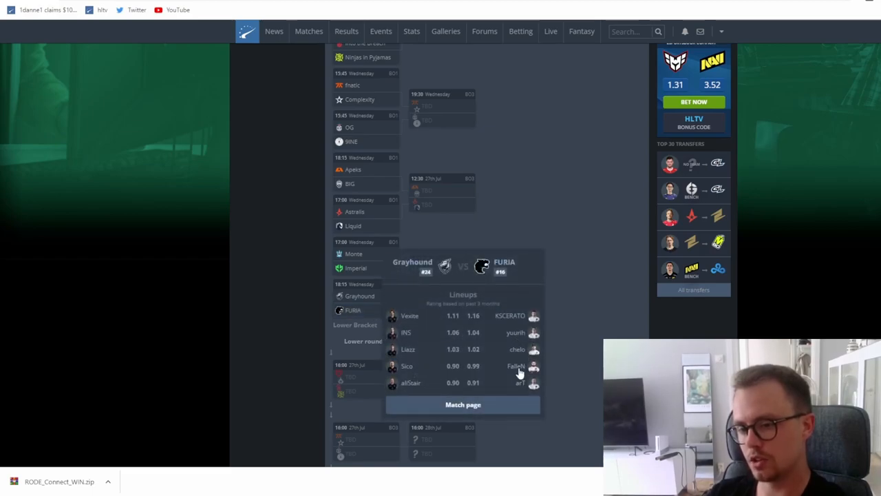
{"action": "mouse_move", "coordinate": [519, 389]}
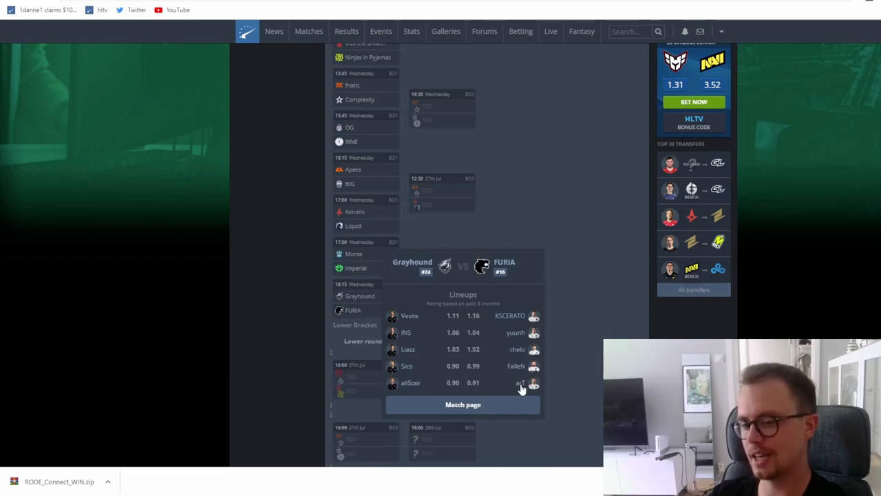
{"action": "mouse_move", "coordinate": [481, 384]}
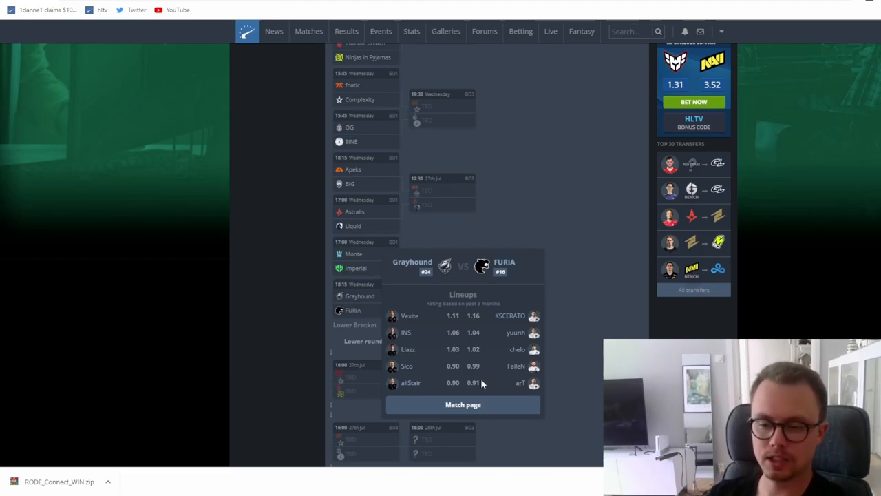
{"action": "mouse_move", "coordinate": [523, 387]}
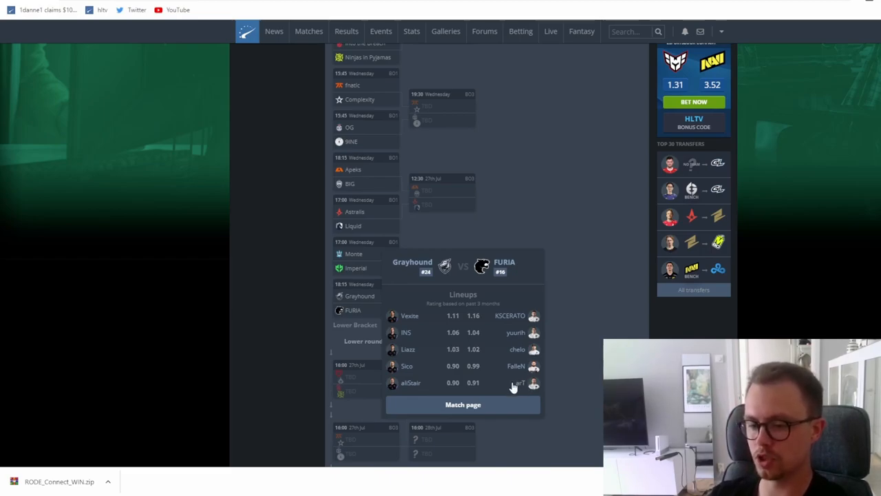
{"action": "mouse_move", "coordinate": [554, 364]}
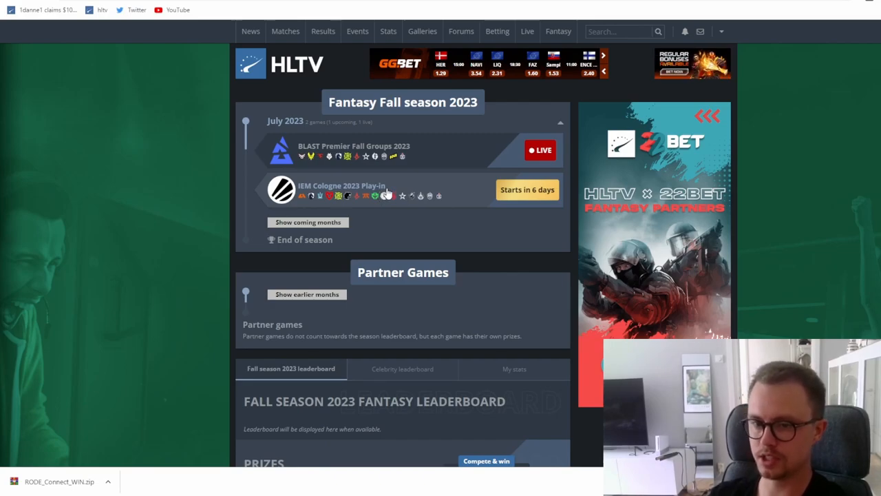
{"action": "mouse_move", "coordinate": [401, 195]}
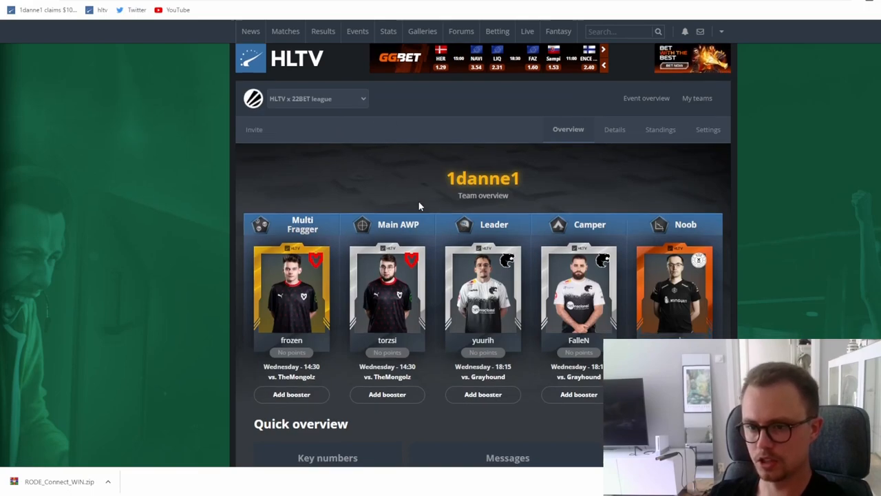
Scroll the 1danne1 team overview and view FalleN's Camper role details
{"action": "scroll", "scroll_direction": "down", "scroll_amount": 3}
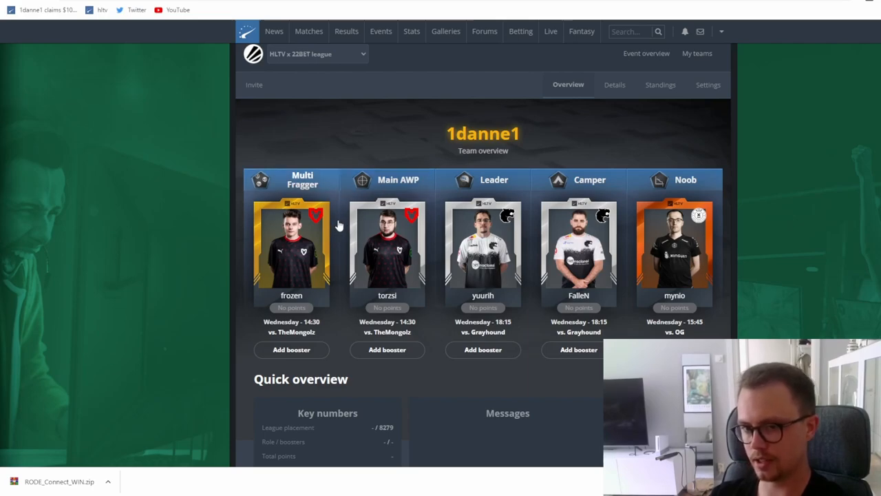
{"action": "mouse_move", "coordinate": [334, 212]}
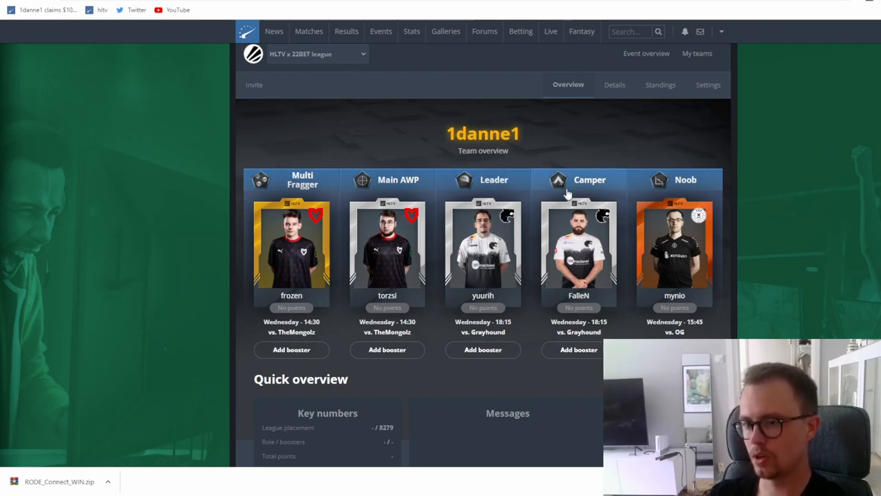
{"action": "left_click", "coordinate": [482, 349]}
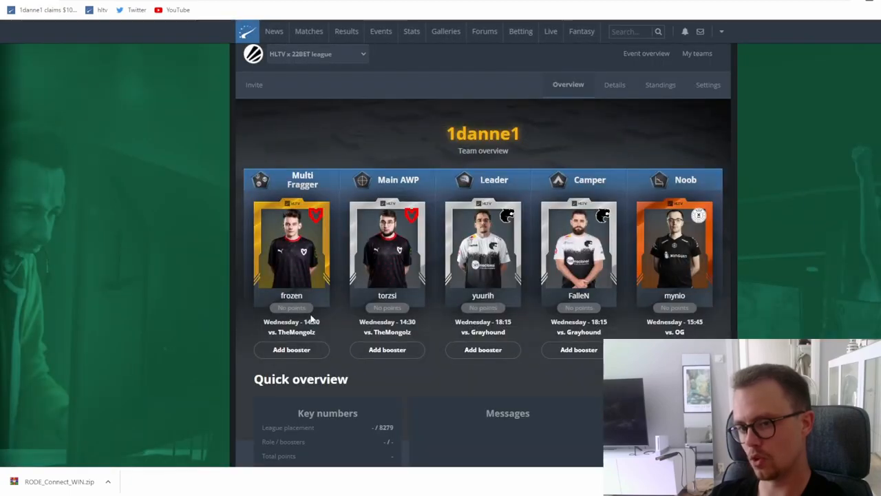
{"action": "mouse_move", "coordinate": [337, 351]}
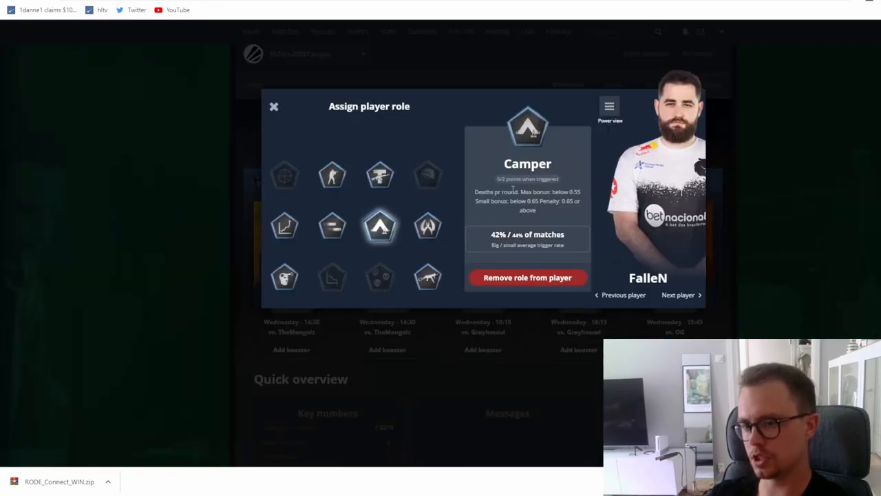
Close FalleN's Camper role details to return to the team overview
{"action": "left_click", "coordinate": [274, 106]}
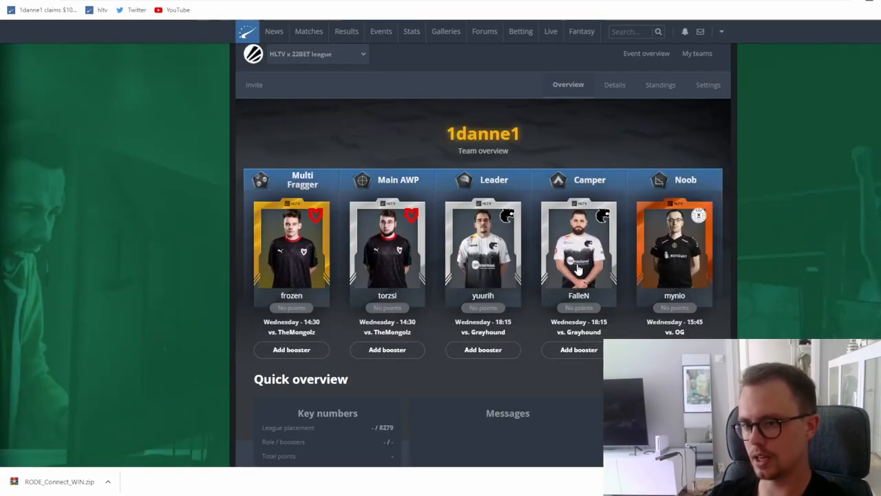
{"action": "mouse_move", "coordinate": [399, 192]}
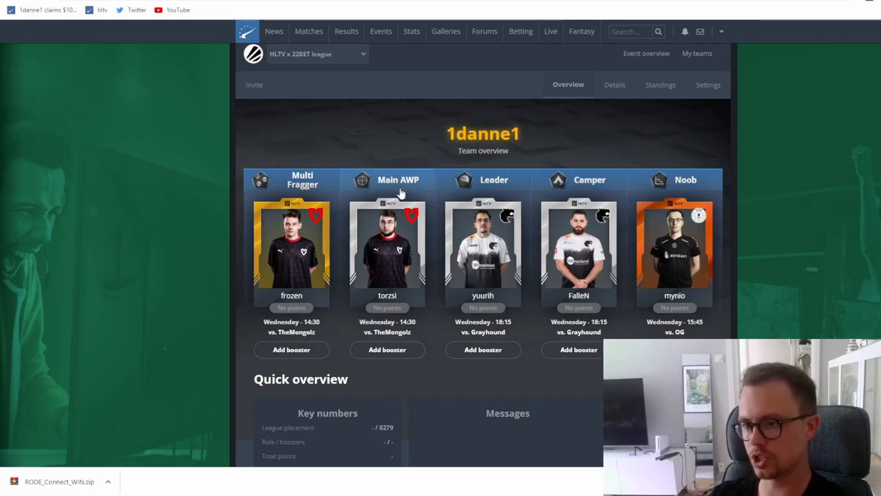
{"action": "mouse_move", "coordinate": [698, 215]}
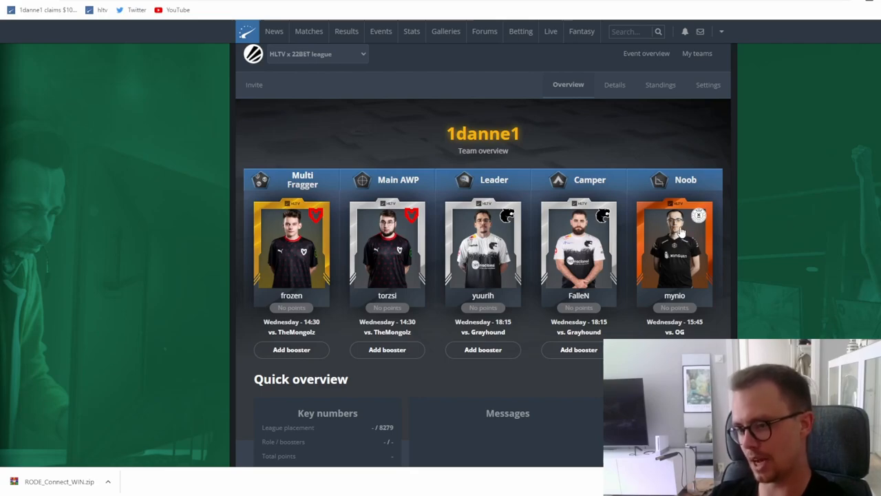
{"action": "mouse_move", "coordinate": [311, 62]}
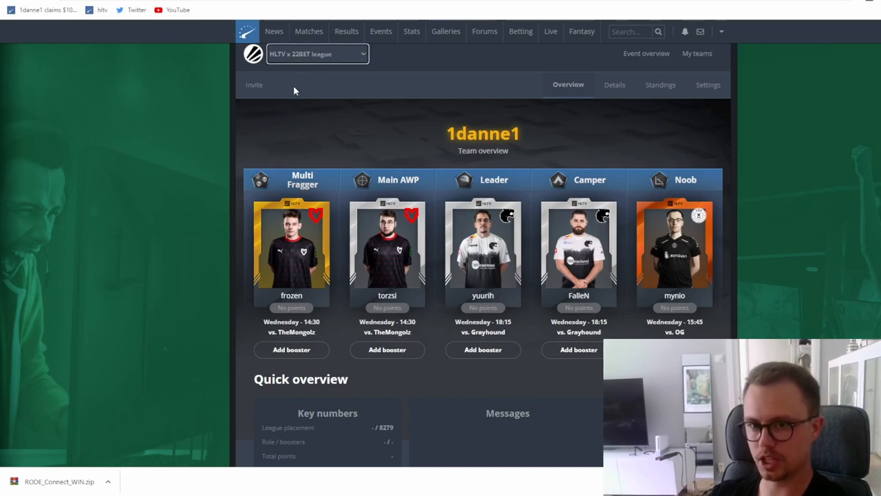
Switch to the 1danne1 team in Kurkkuleague with NAF, torzsi, siuhy, arT and KEi
{"action": "left_click", "coordinate": [317, 54]}
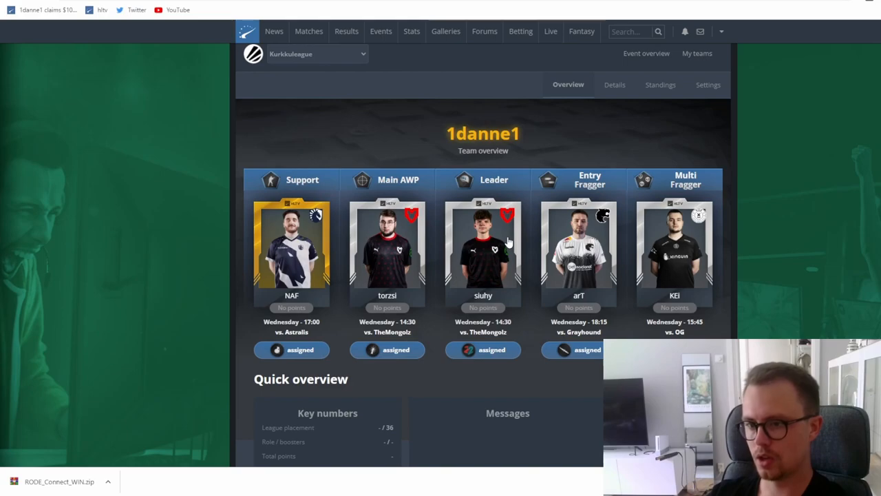
{"action": "mouse_move", "coordinate": [609, 206]}
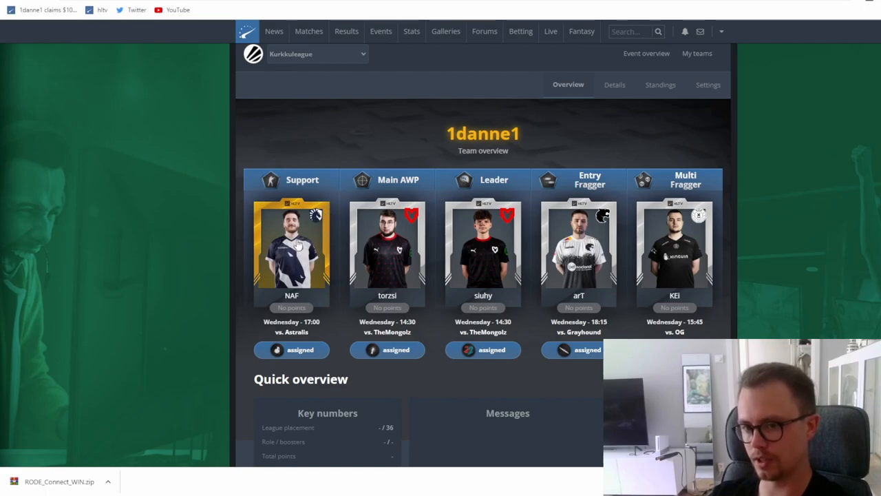
{"action": "mouse_move", "coordinate": [299, 244]}
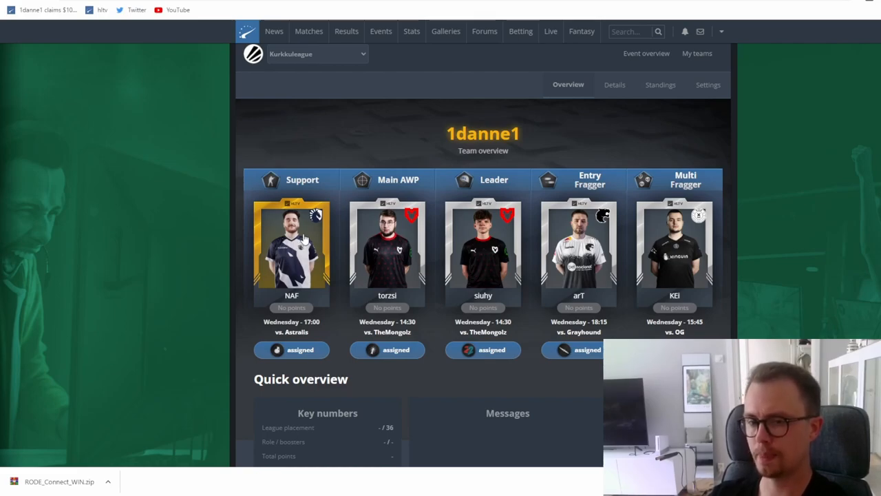
{"action": "mouse_move", "coordinate": [579, 281]}
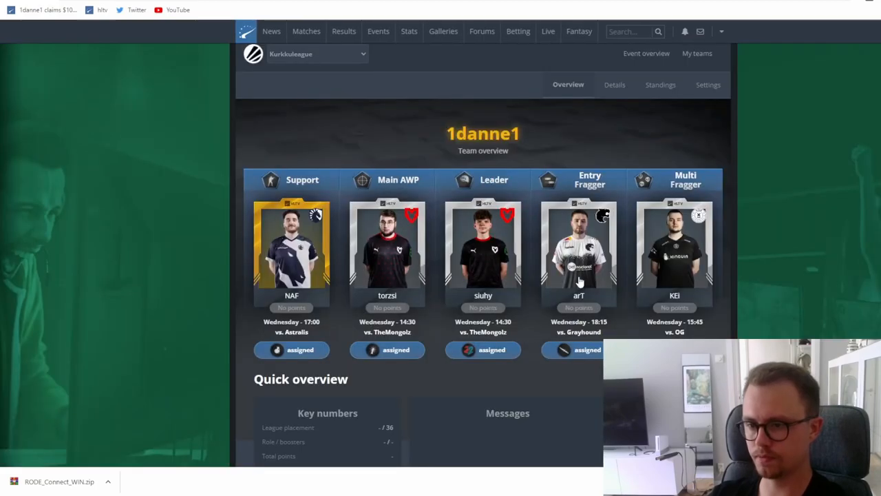
{"action": "mouse_move", "coordinate": [698, 248]}
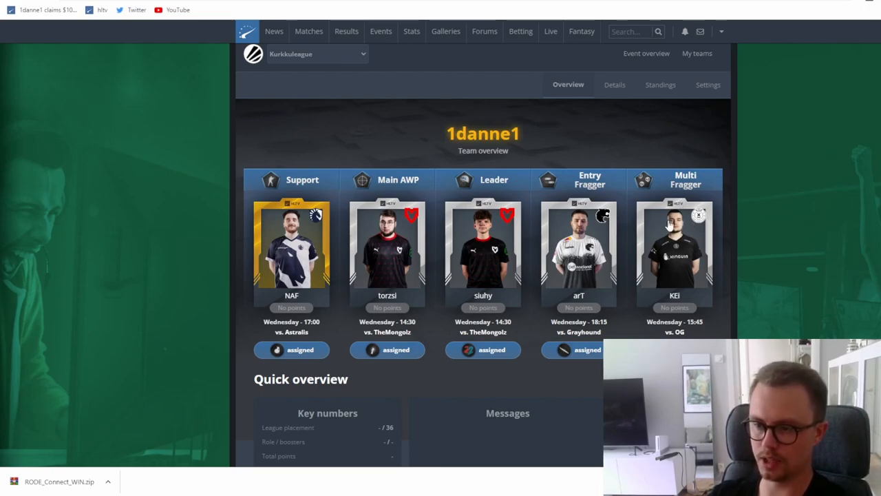
{"action": "mouse_move", "coordinate": [597, 228]}
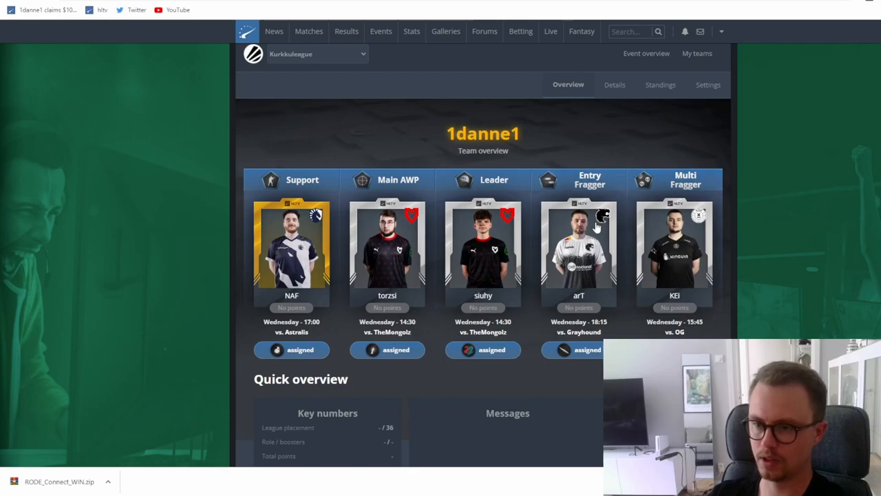
{"action": "mouse_move", "coordinate": [600, 231]}
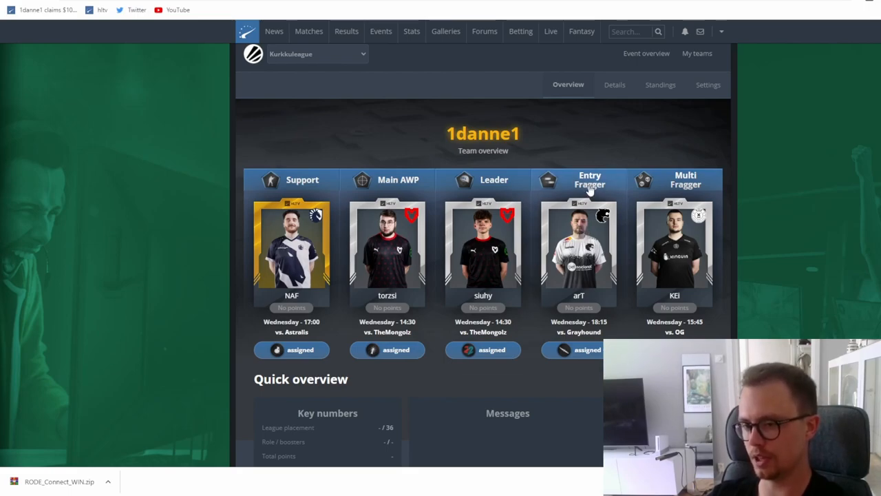
{"action": "mouse_move", "coordinate": [447, 157]}
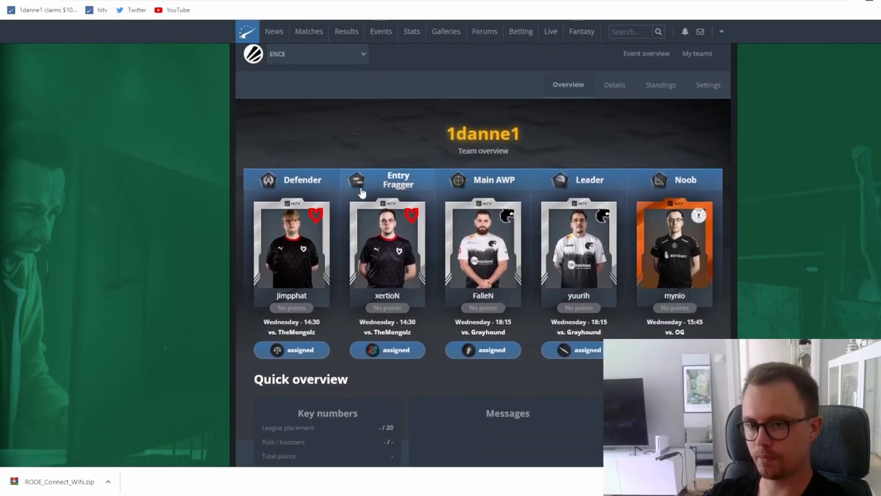
{"action": "mouse_move", "coordinate": [308, 251]}
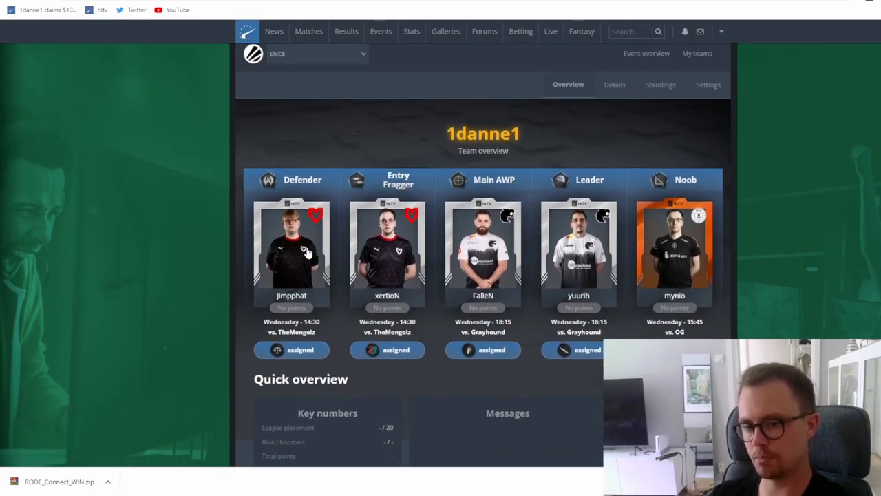
{"action": "mouse_move", "coordinate": [300, 255]}
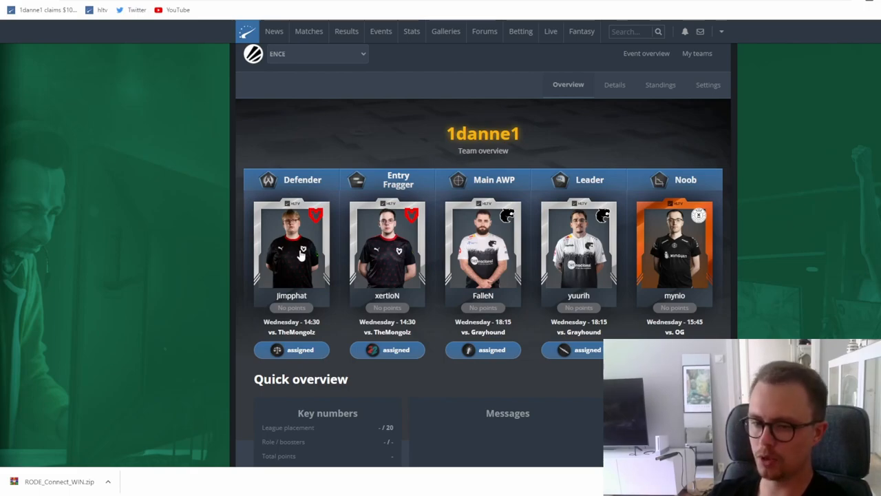
{"action": "mouse_move", "coordinate": [306, 221]}
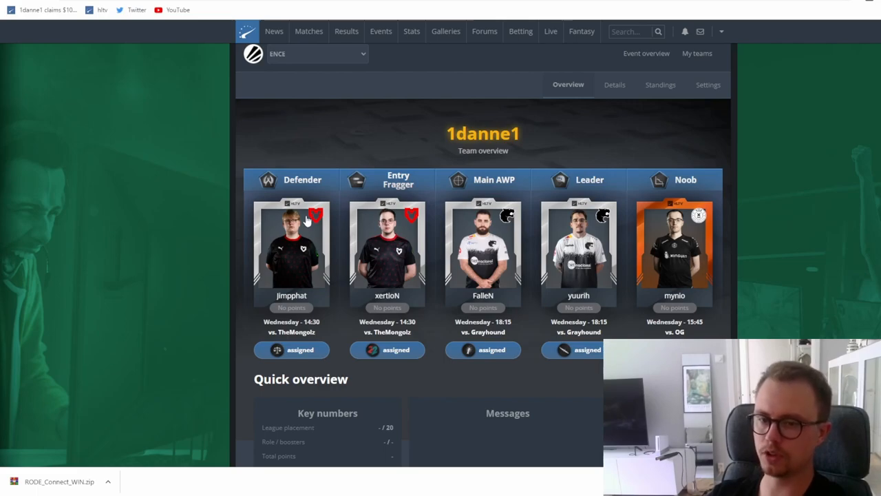
{"action": "mouse_move", "coordinate": [313, 219]}
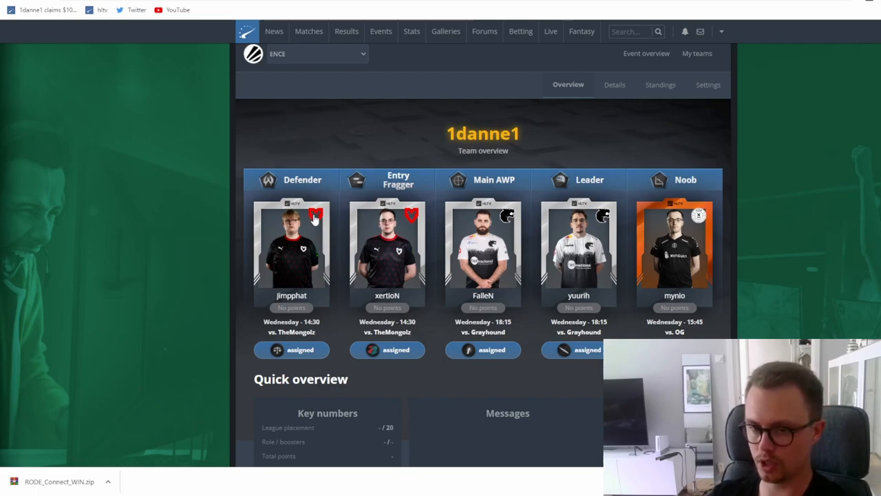
{"action": "mouse_move", "coordinate": [292, 219]}
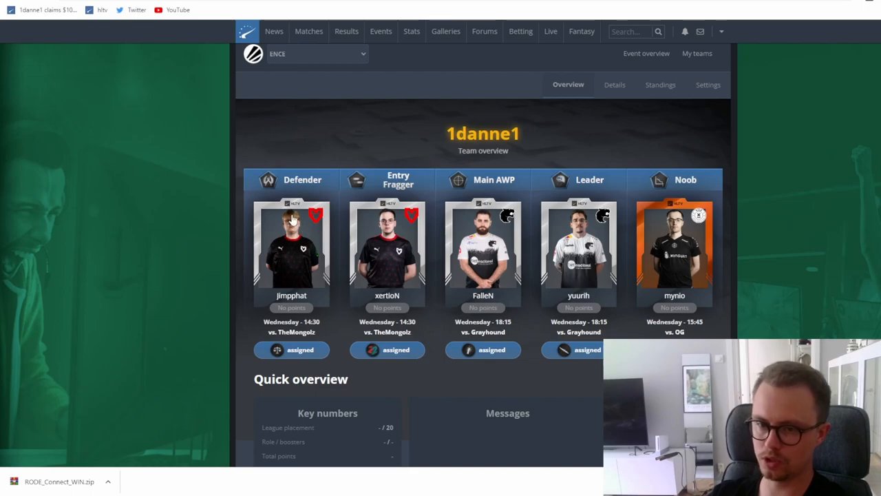
{"action": "mouse_move", "coordinate": [386, 240]}
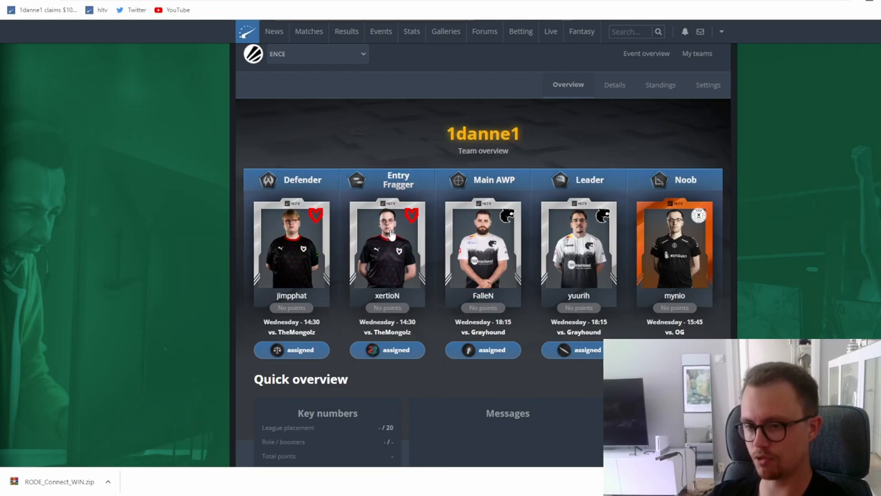
{"action": "mouse_move", "coordinate": [489, 244]}
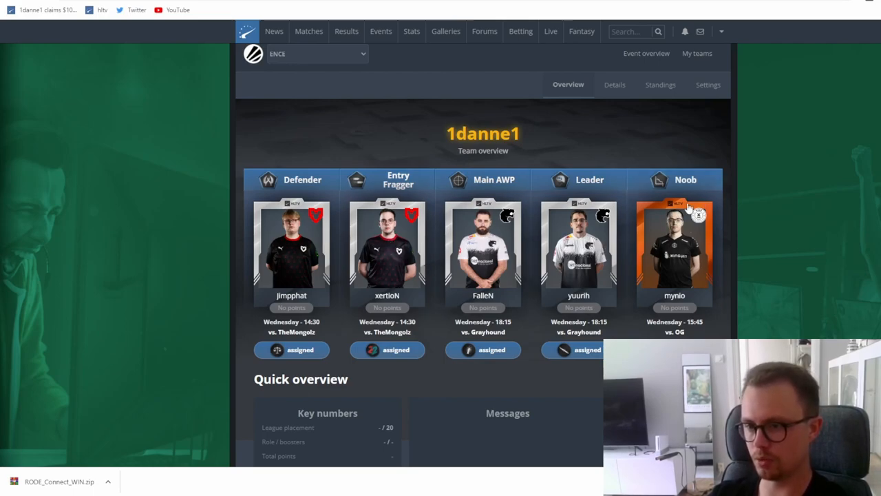
{"action": "mouse_move", "coordinate": [673, 238]}
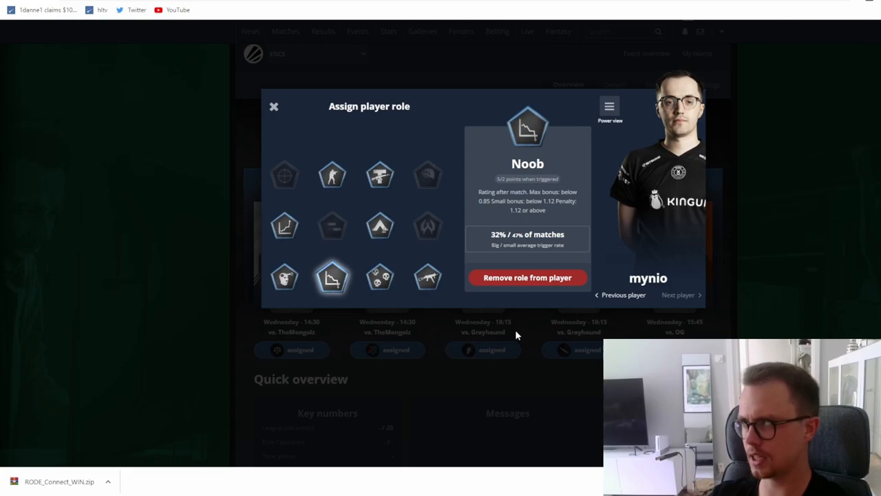
{"action": "mouse_move", "coordinate": [501, 365]}
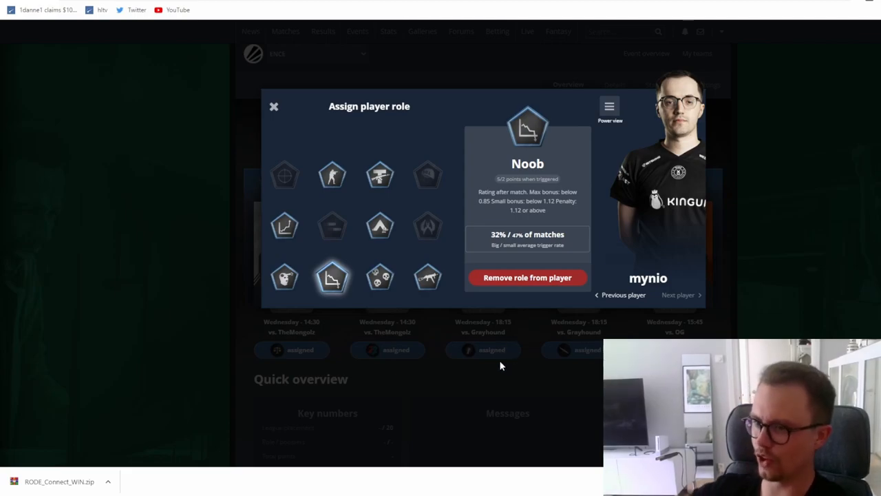
{"action": "left_click", "coordinate": [273, 106]}
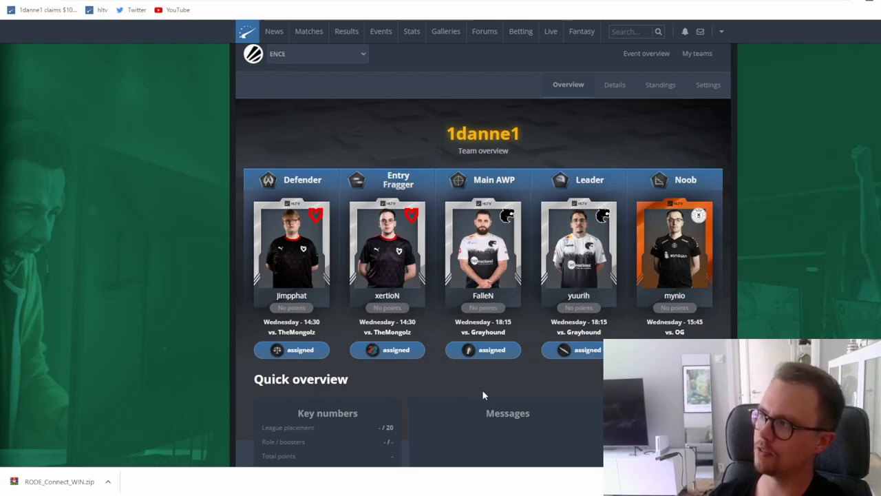
{"action": "mouse_move", "coordinate": [497, 370]}
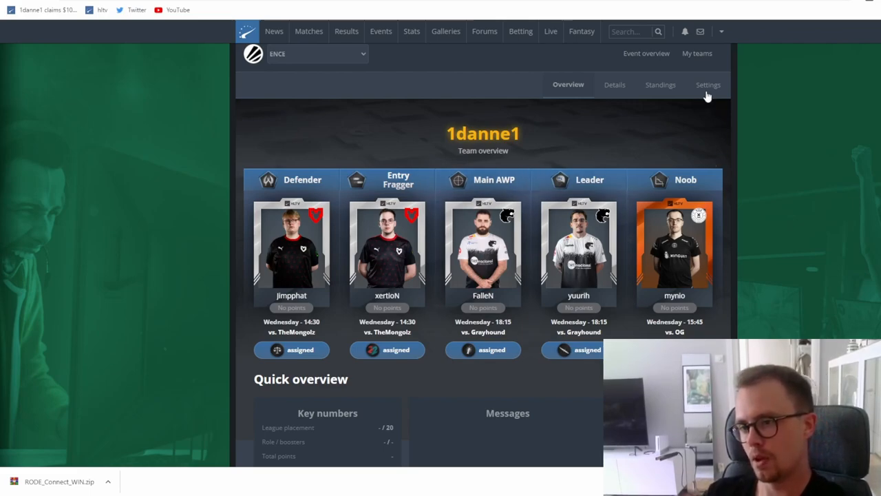
Show the team settings market with $2,000 budget and Liquid and Apeks prices
{"action": "left_click", "coordinate": [707, 85]}
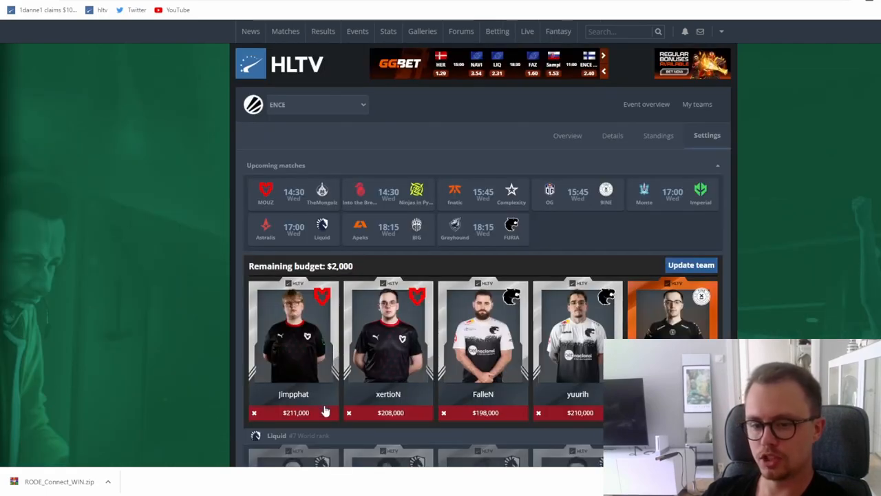
{"action": "scroll", "scroll_direction": "down", "scroll_amount": 3}
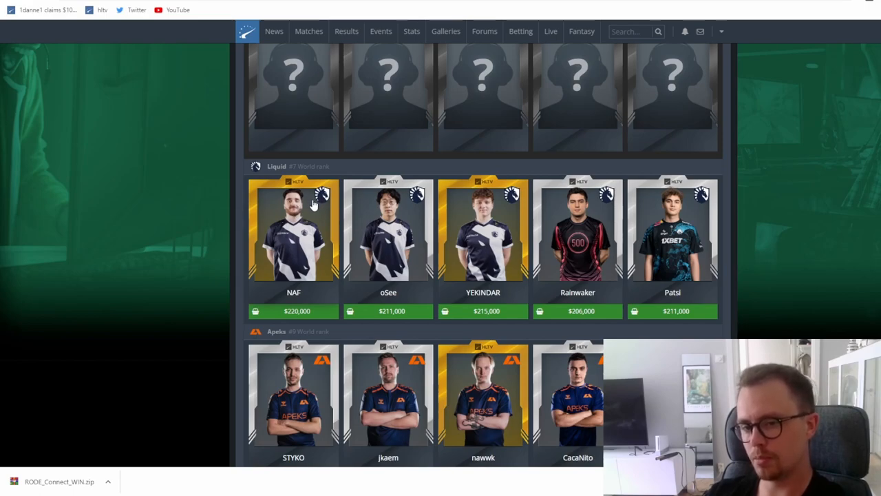
{"action": "mouse_move", "coordinate": [369, 258]}
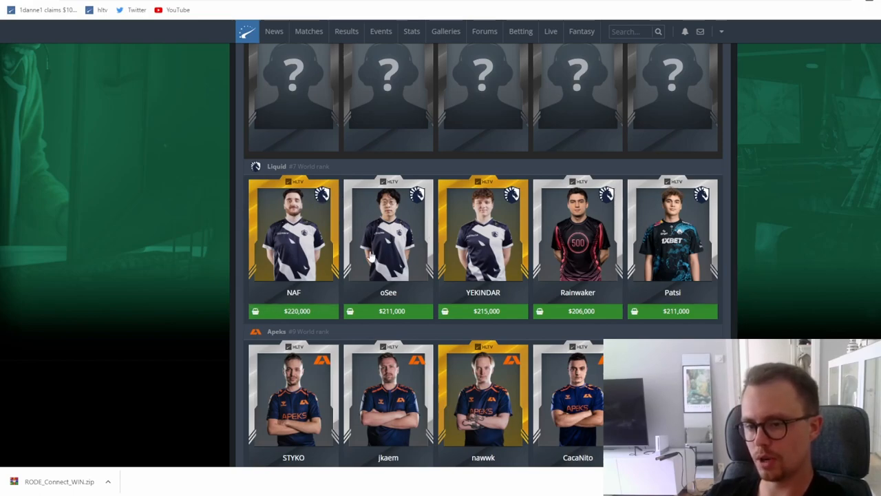
{"action": "mouse_move", "coordinate": [709, 276]}
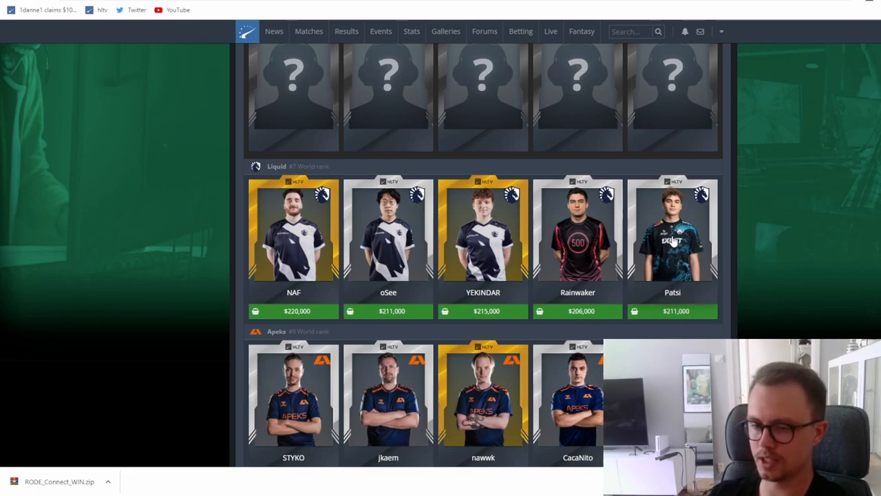
{"action": "mouse_move", "coordinate": [482, 200]}
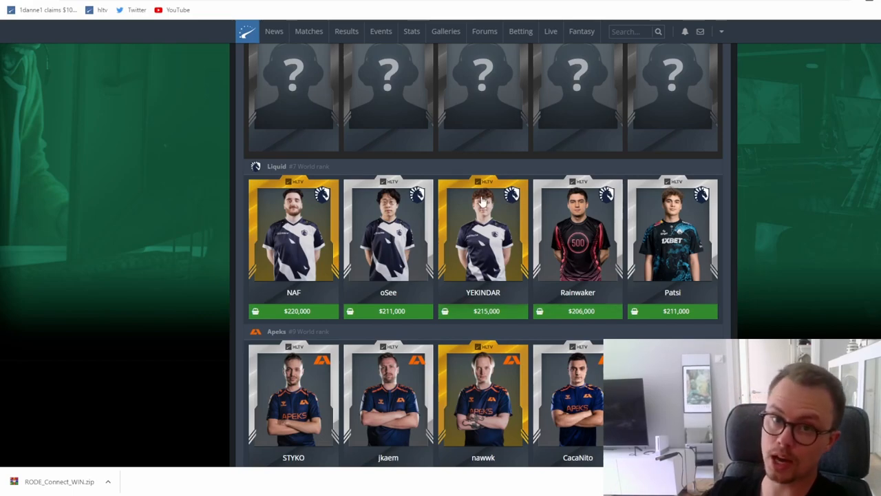
{"action": "mouse_move", "coordinate": [499, 215]}
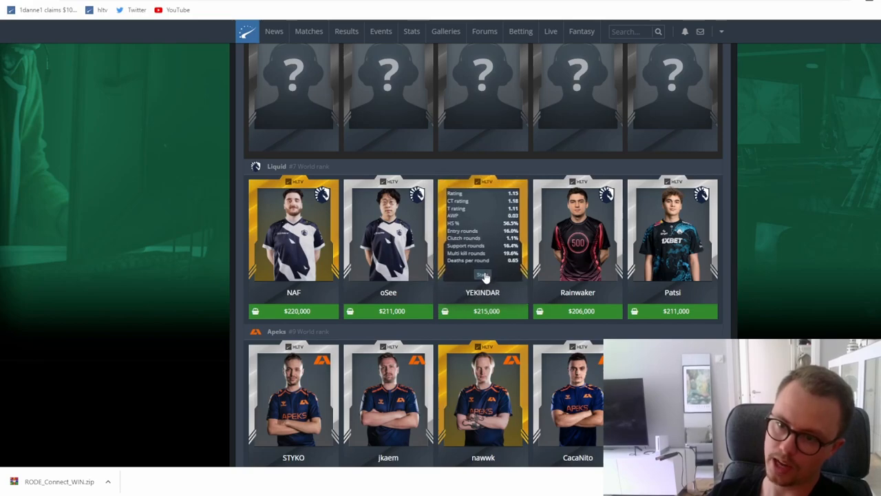
{"action": "left_click", "coordinate": [482, 274]}
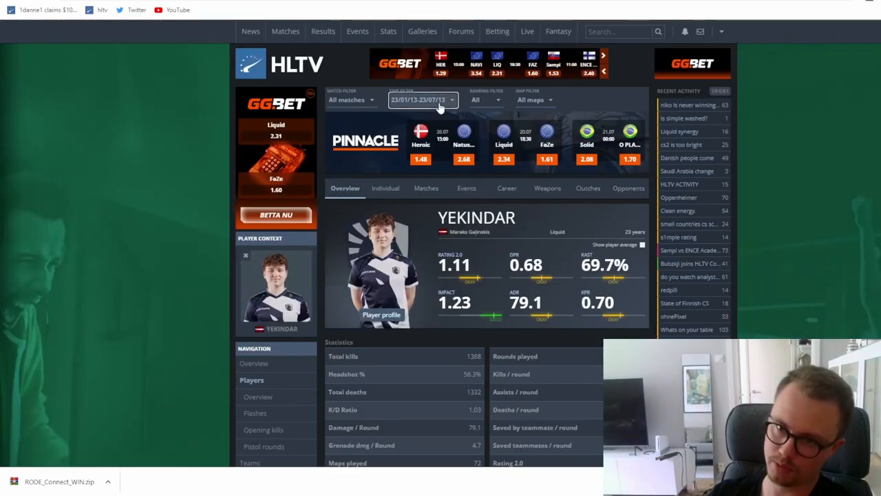
{"action": "left_click", "coordinate": [422, 100]}
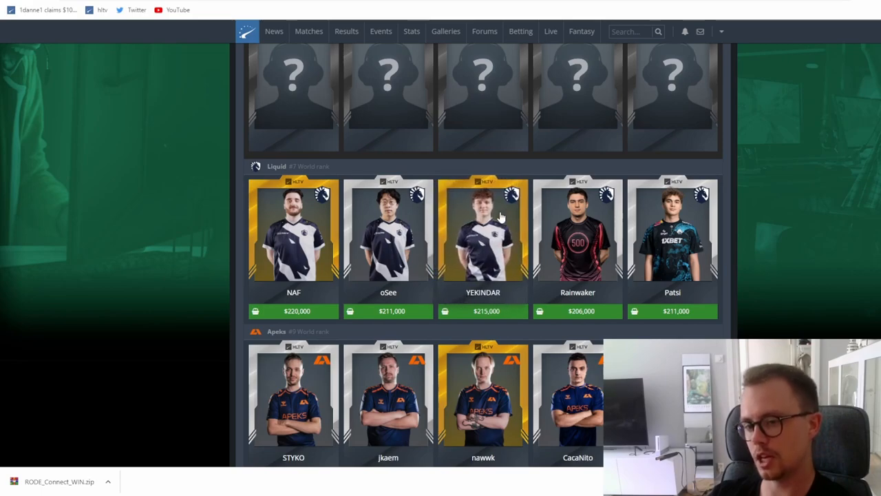
{"action": "mouse_move", "coordinate": [513, 230]}
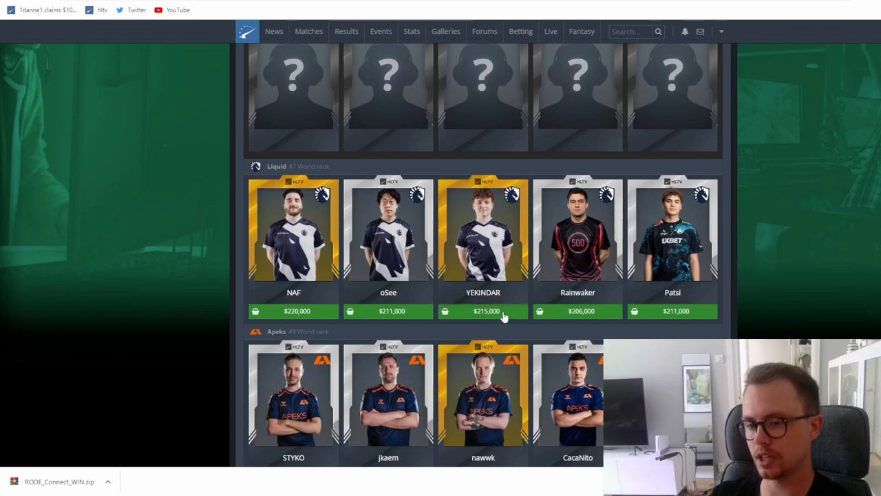
{"action": "mouse_move", "coordinate": [488, 317]}
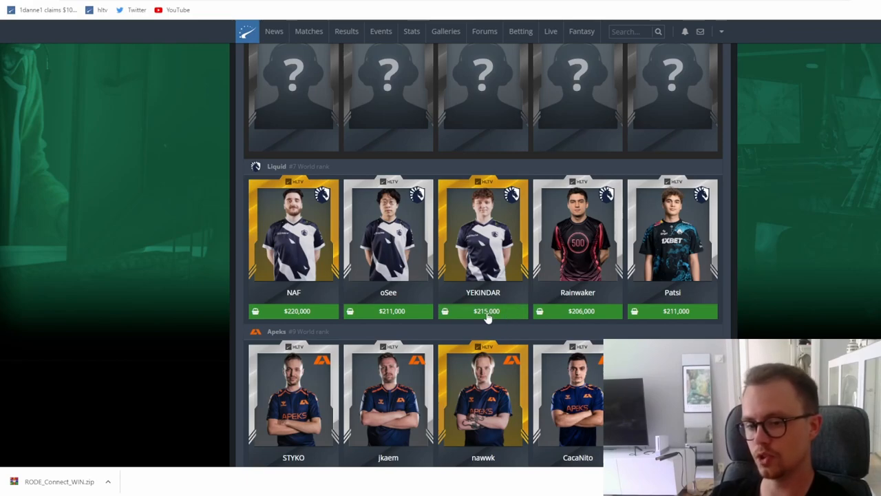
Scroll the market to Apeks and MOUZ prices, including kyxsan $198,000 and frozen $225,000
{"action": "scroll", "scroll_direction": "down", "scroll_amount": 3}
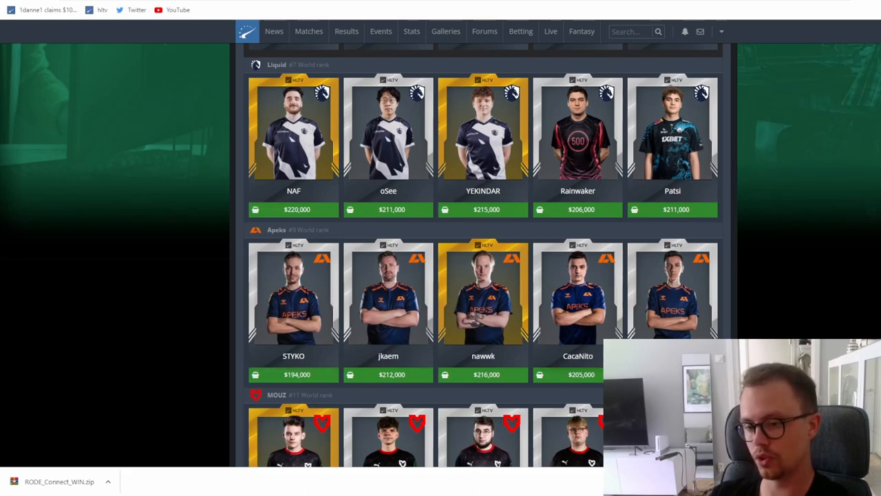
{"action": "mouse_move", "coordinate": [293, 296]}
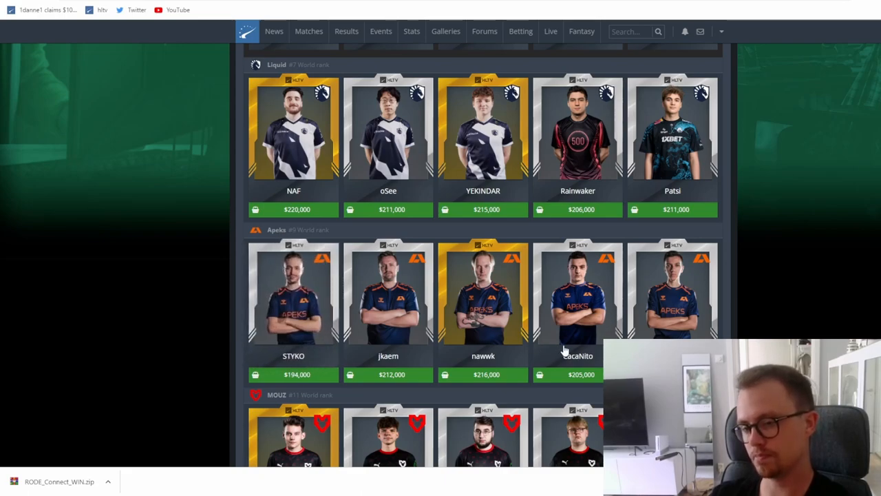
{"action": "scroll", "scroll_direction": "down", "scroll_amount": 3}
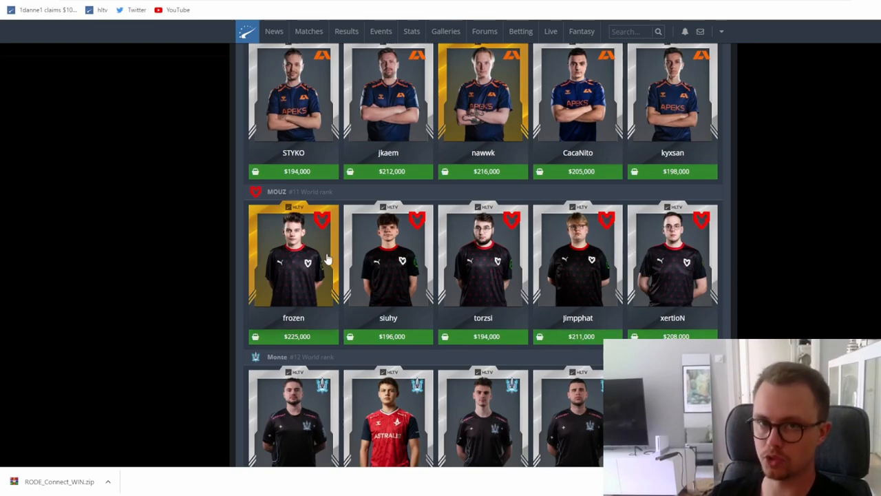
Scroll to Monte and Ninjas in Pyjamas prices, hampus $186,000 to headtr1ck $214,000
{"action": "scroll", "scroll_direction": "down", "scroll_amount": 3}
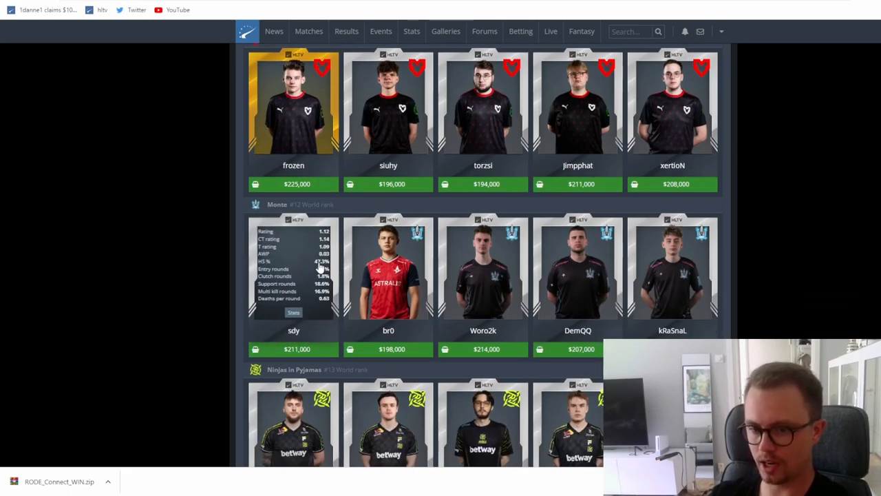
{"action": "mouse_move", "coordinate": [388, 267]}
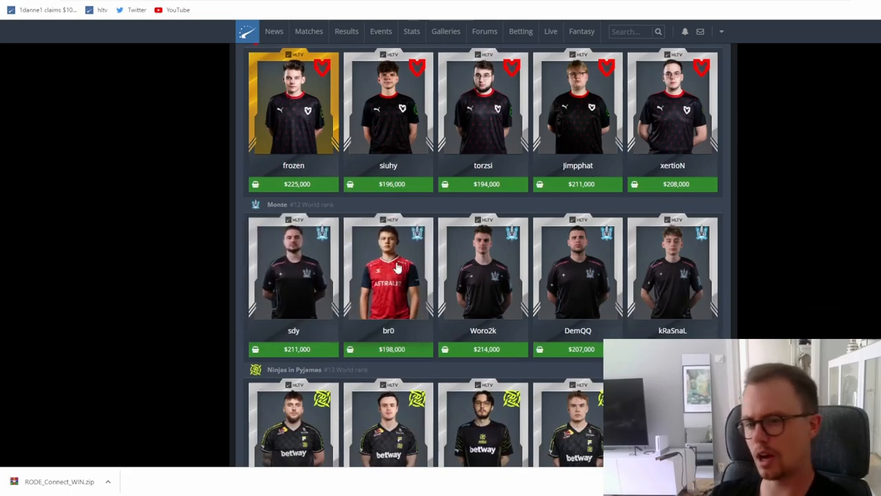
{"action": "mouse_move", "coordinate": [482, 313]}
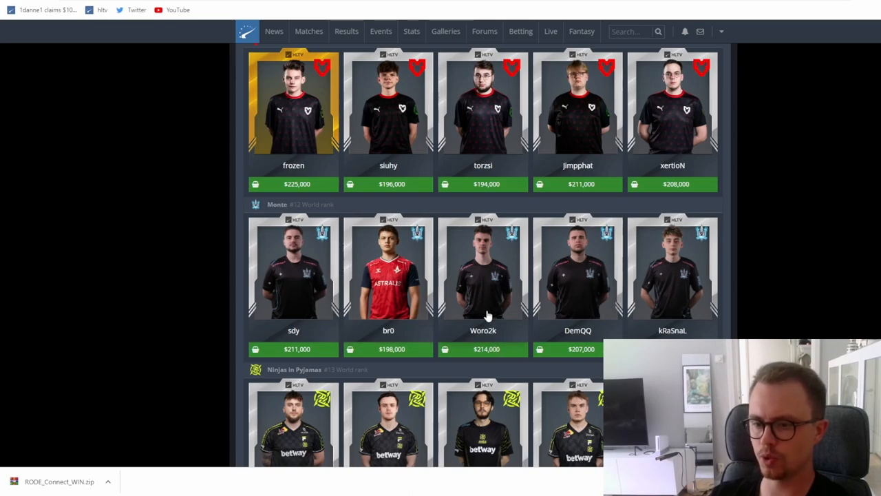
{"action": "mouse_move", "coordinate": [650, 289]}
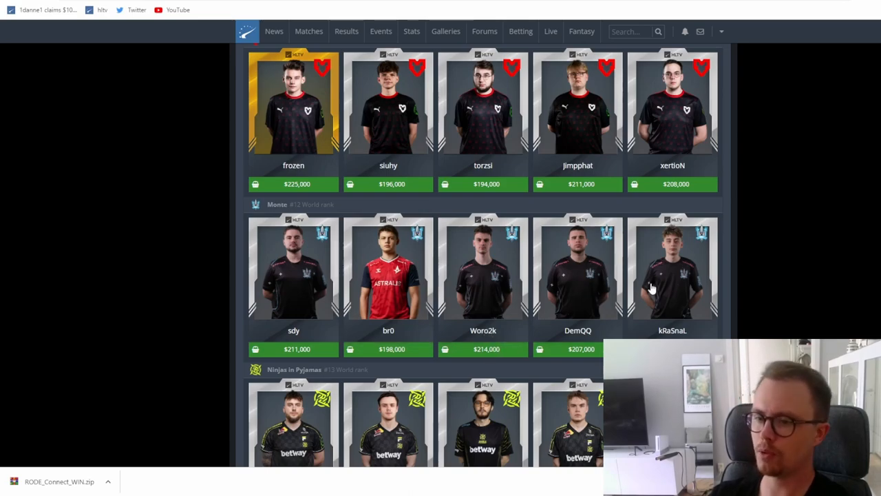
{"action": "mouse_move", "coordinate": [598, 261]}
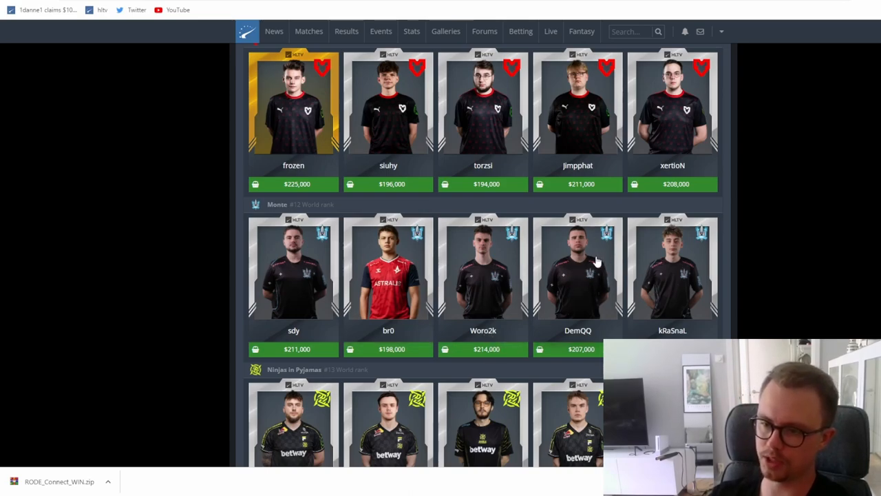
{"action": "mouse_move", "coordinate": [599, 264]}
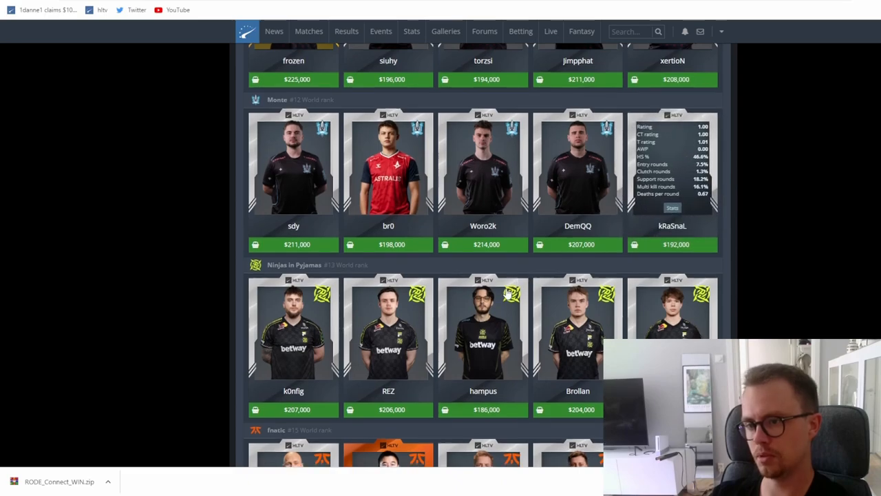
{"action": "scroll", "scroll_direction": "down", "scroll_amount": 3}
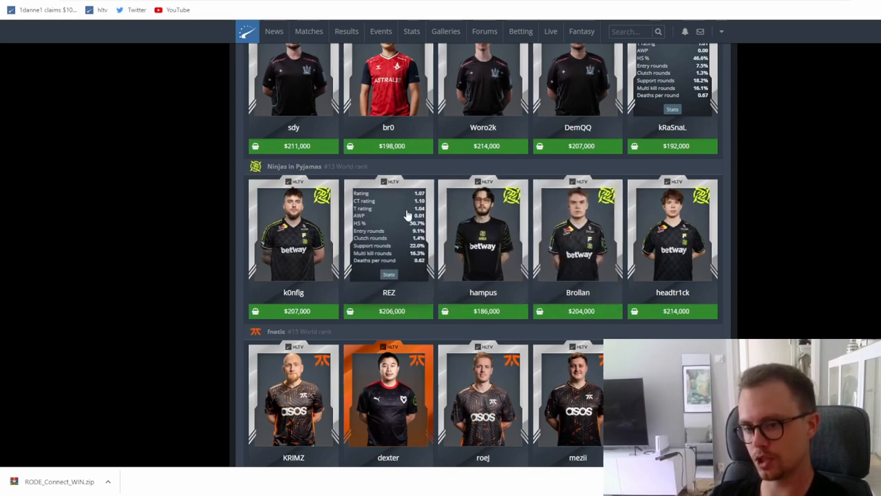
{"action": "mouse_move", "coordinate": [515, 267]}
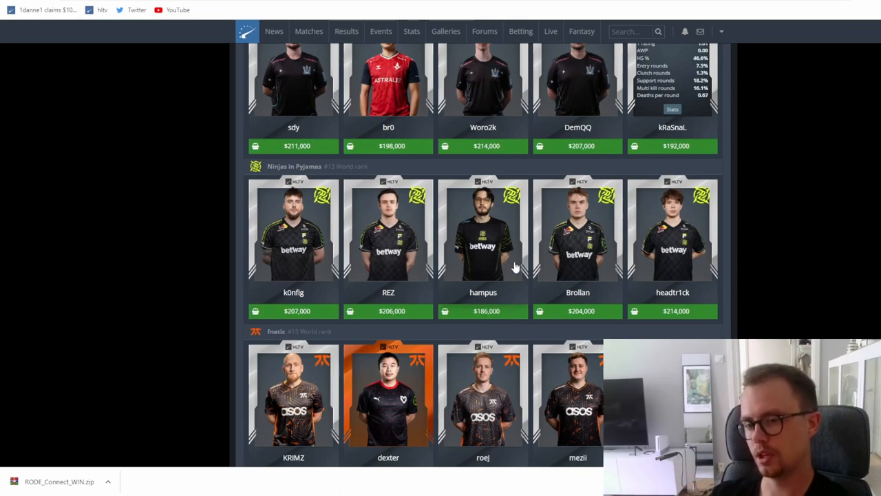
{"action": "mouse_move", "coordinate": [494, 260]}
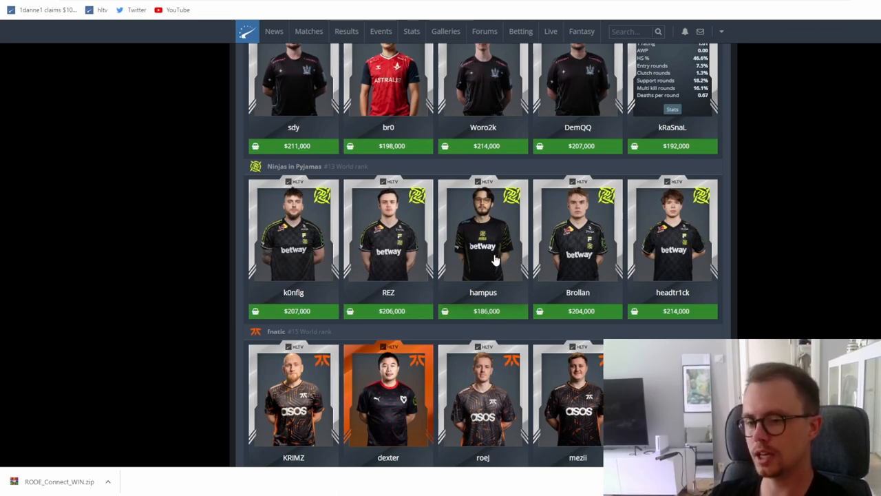
{"action": "mouse_move", "coordinate": [487, 316]}
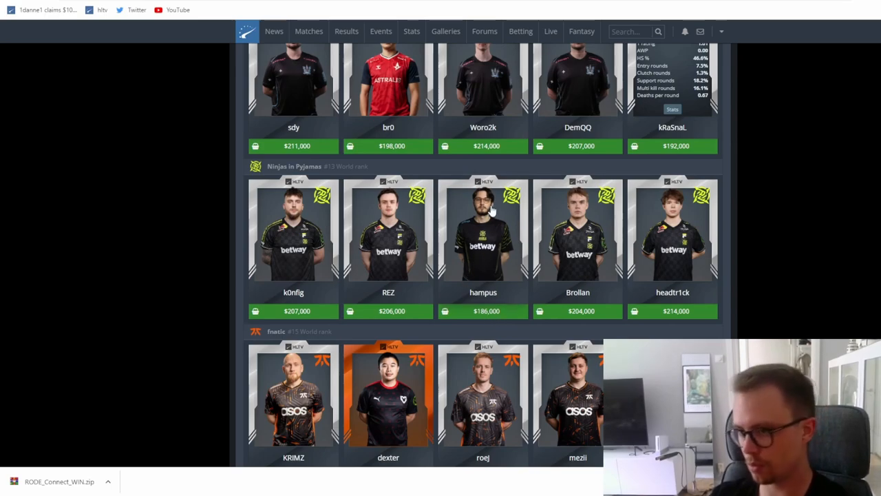
{"action": "mouse_move", "coordinate": [499, 238]}
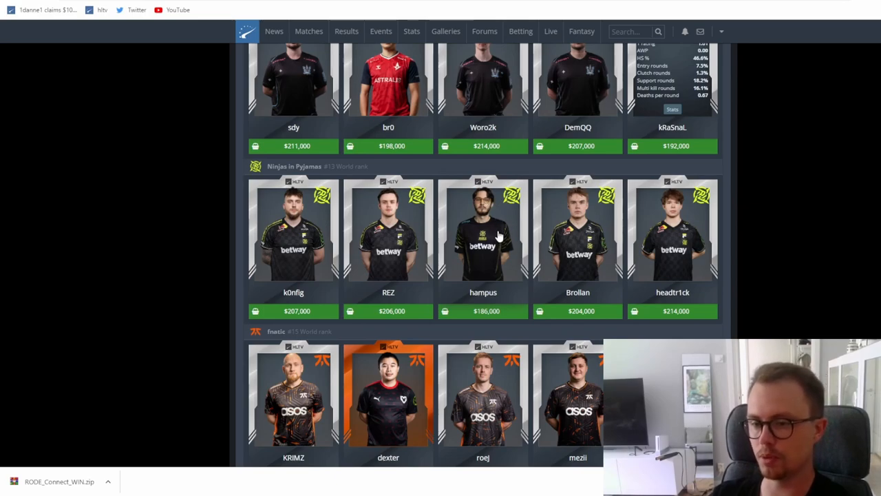
Reveal fnatic's prices, from dexter at $175,000 to afro at $210,000
{"action": "scroll", "scroll_direction": "down", "scroll_amount": 3}
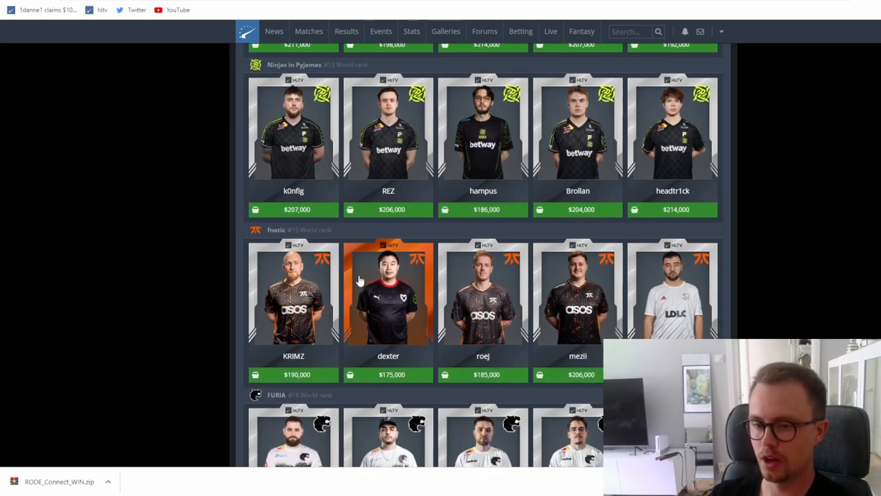
{"action": "scroll", "scroll_direction": "down", "scroll_amount": 3}
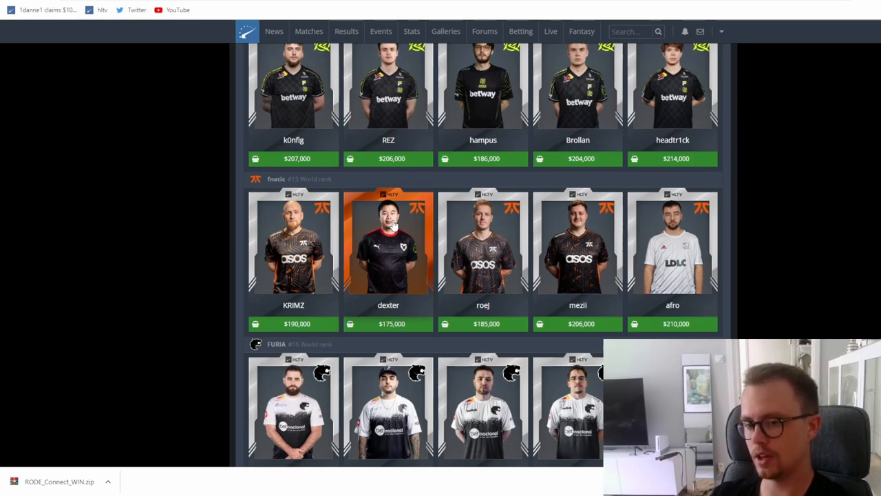
{"action": "mouse_move", "coordinate": [494, 306]}
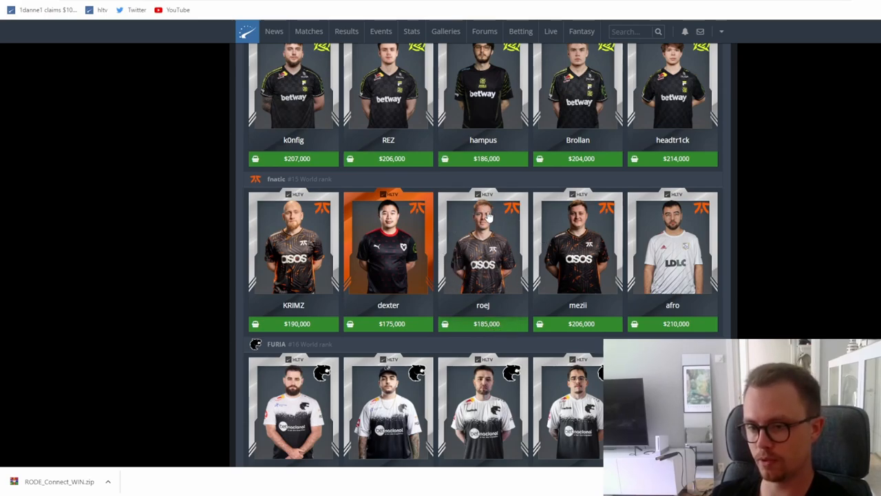
Scroll to the FURIA row, priced from arT $185,000 to KSCERATO $220,000
{"action": "scroll", "scroll_direction": "down", "scroll_amount": 3}
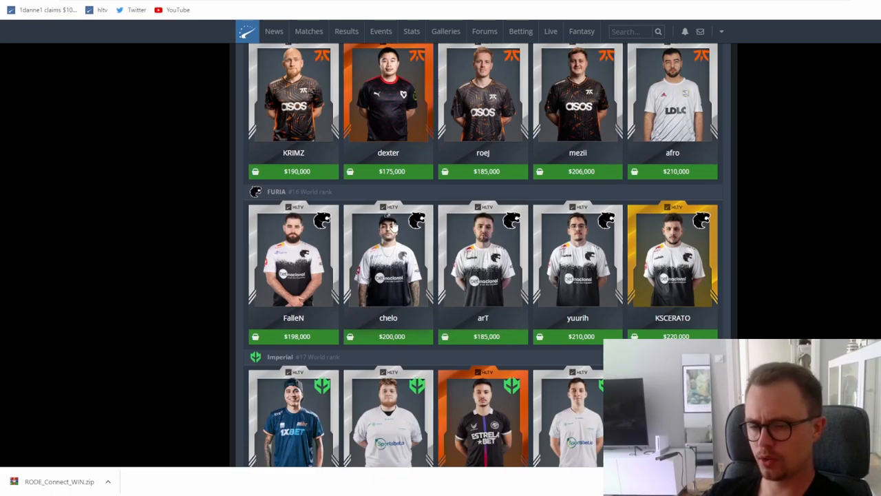
{"action": "mouse_move", "coordinate": [451, 218]}
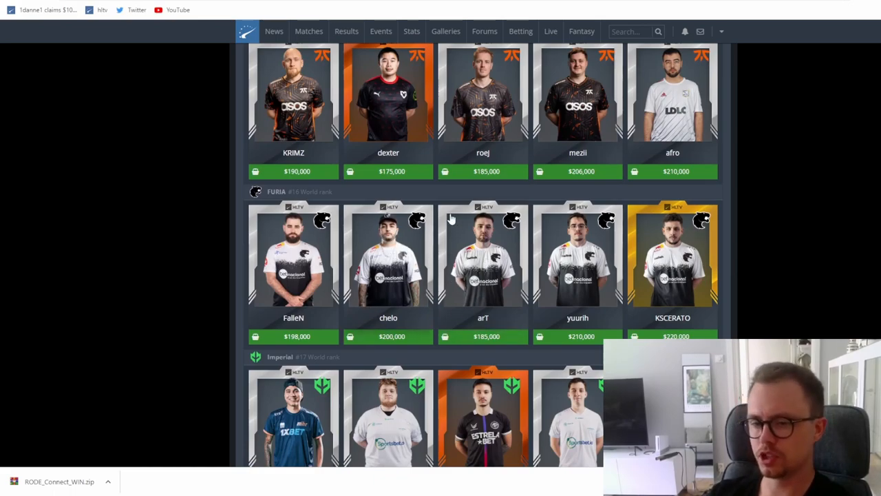
{"action": "mouse_move", "coordinate": [309, 237]}
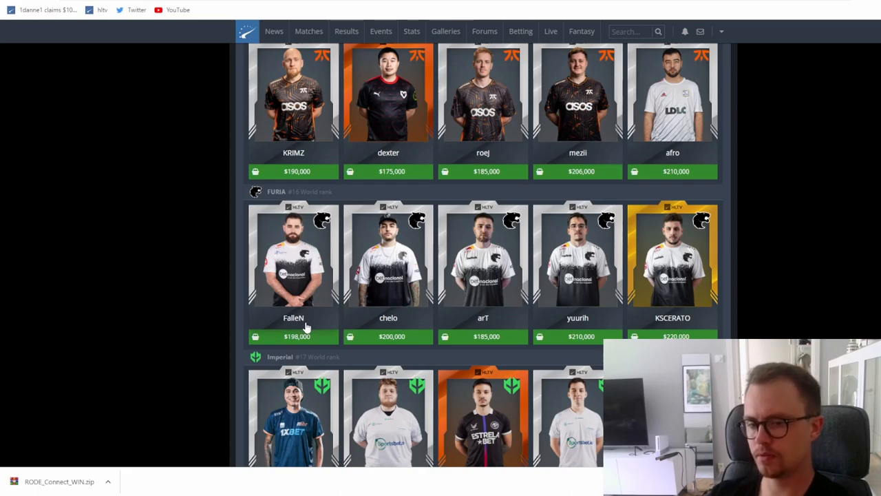
{"action": "mouse_move", "coordinate": [482, 332]}
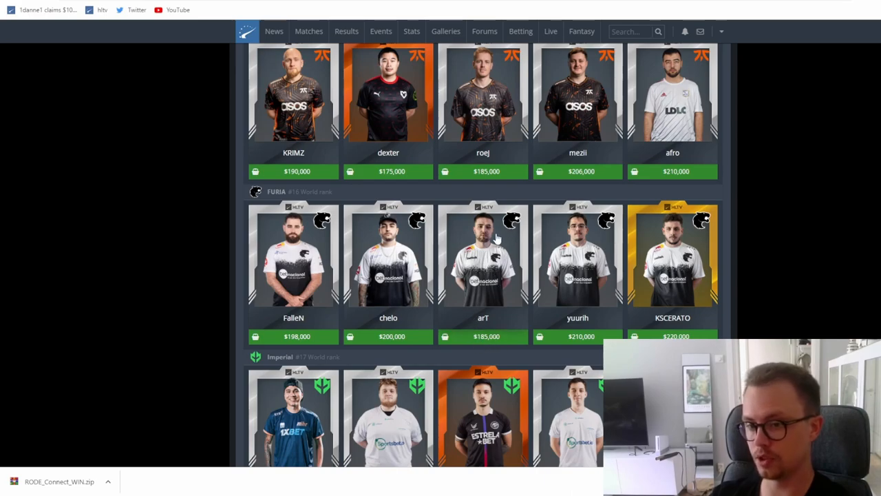
{"action": "mouse_move", "coordinate": [585, 294]}
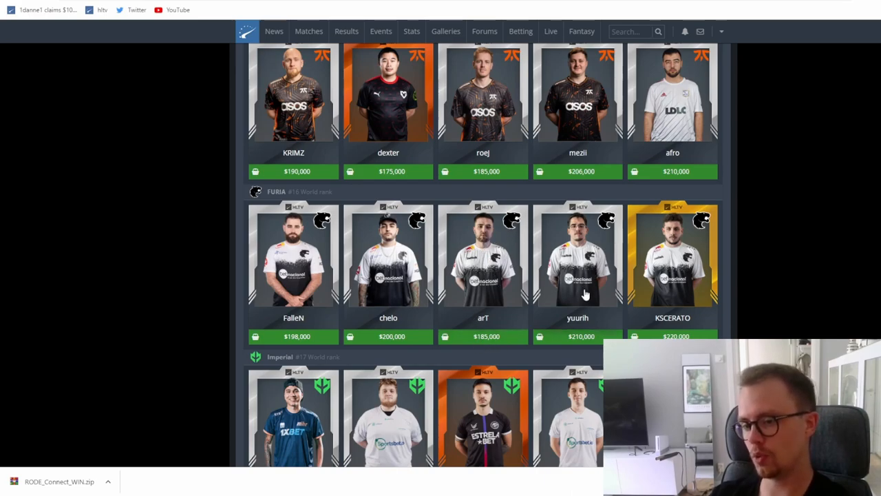
{"action": "mouse_move", "coordinate": [651, 295]}
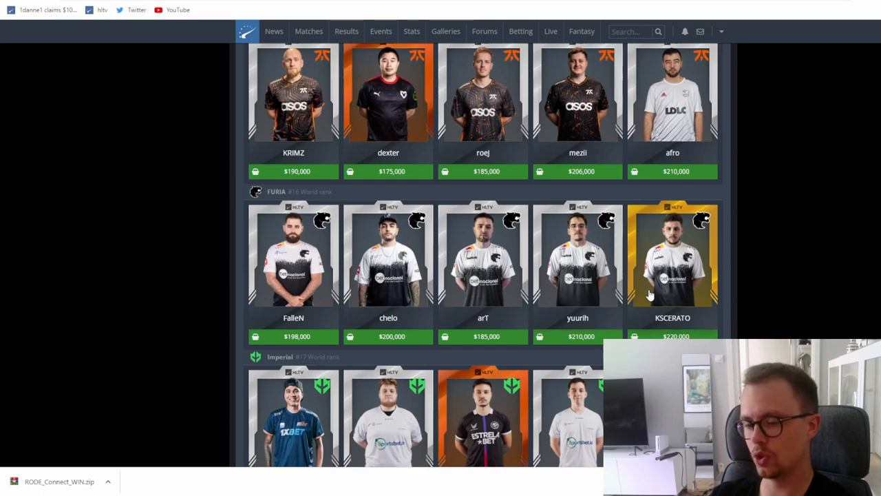
{"action": "mouse_move", "coordinate": [681, 246]}
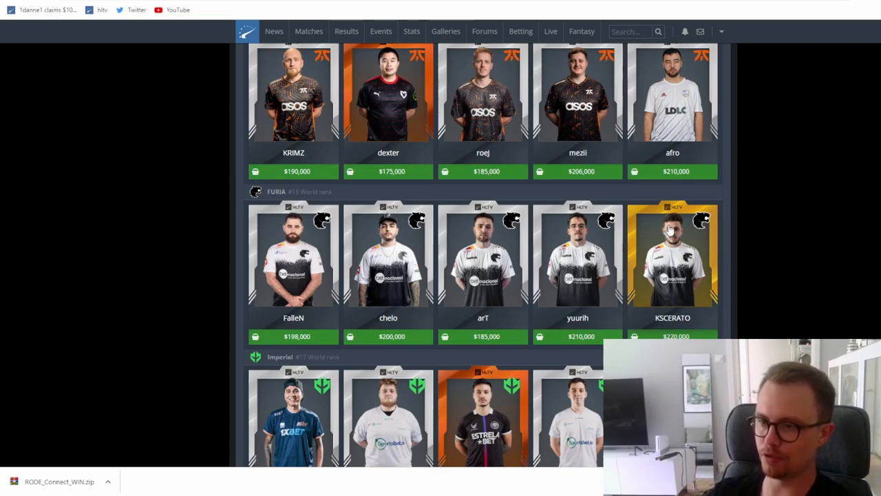
{"action": "mouse_move", "coordinate": [682, 237]}
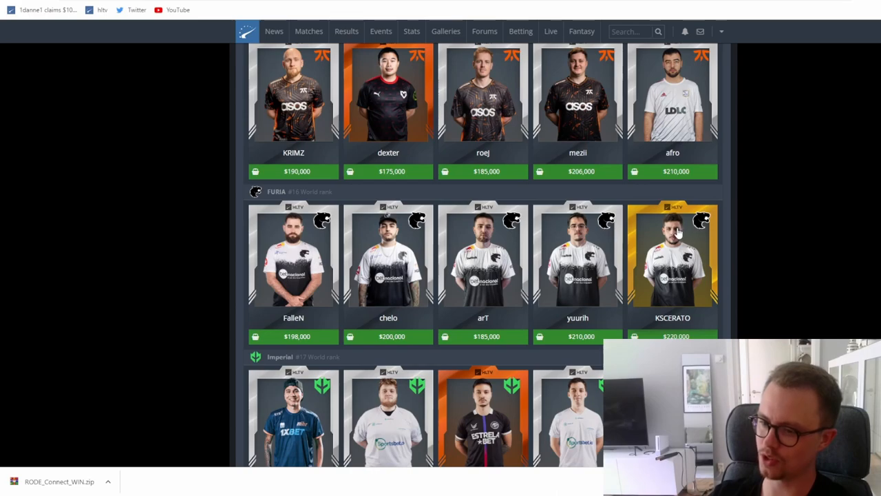
Scroll past Imperial (felps $172,000 to HEN1 $214,000) to the Astralis row
{"action": "scroll", "scroll_direction": "down", "scroll_amount": 3}
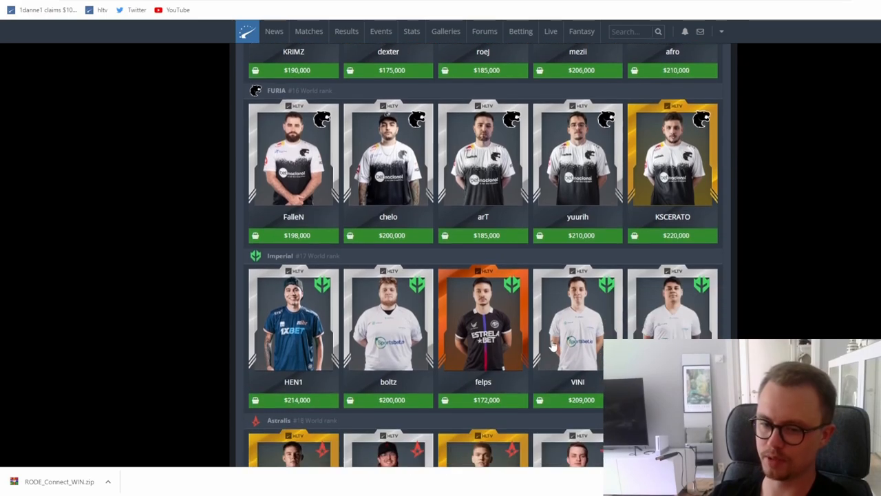
{"action": "scroll", "scroll_direction": "down", "scroll_amount": 3}
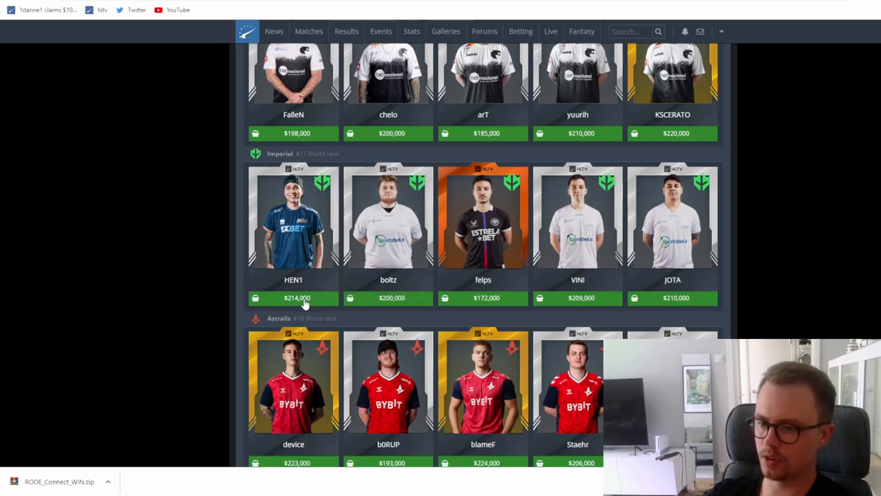
{"action": "mouse_move", "coordinate": [647, 272]}
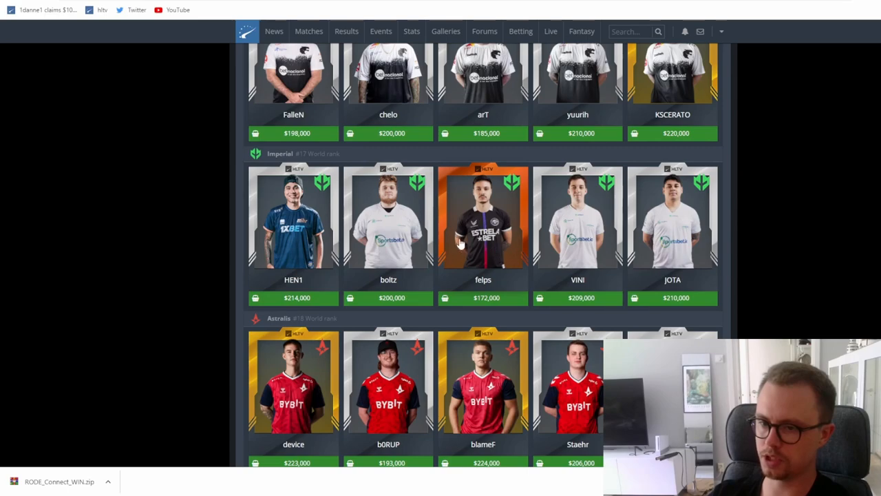
{"action": "mouse_move", "coordinate": [477, 199]}
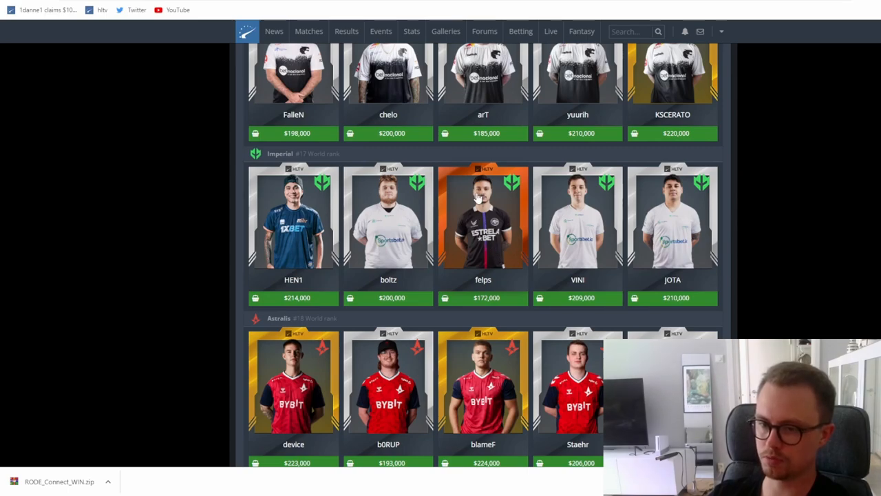
{"action": "mouse_move", "coordinate": [377, 225]}
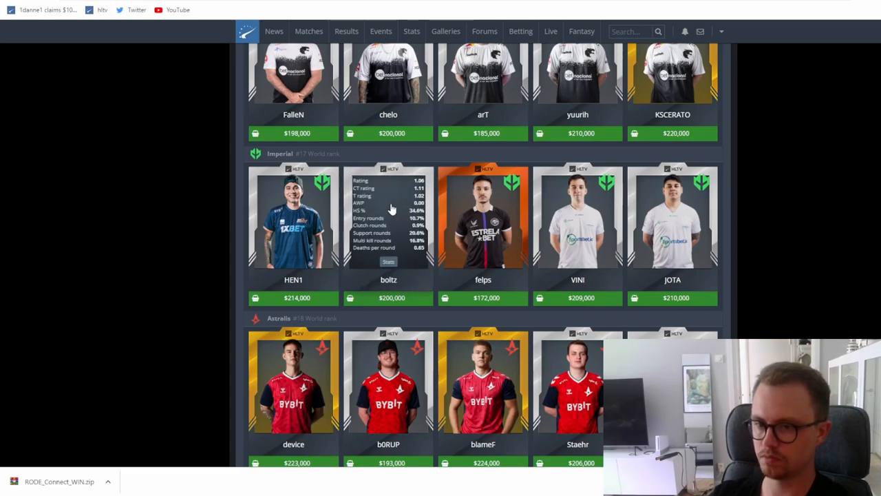
{"action": "mouse_move", "coordinate": [424, 237]}
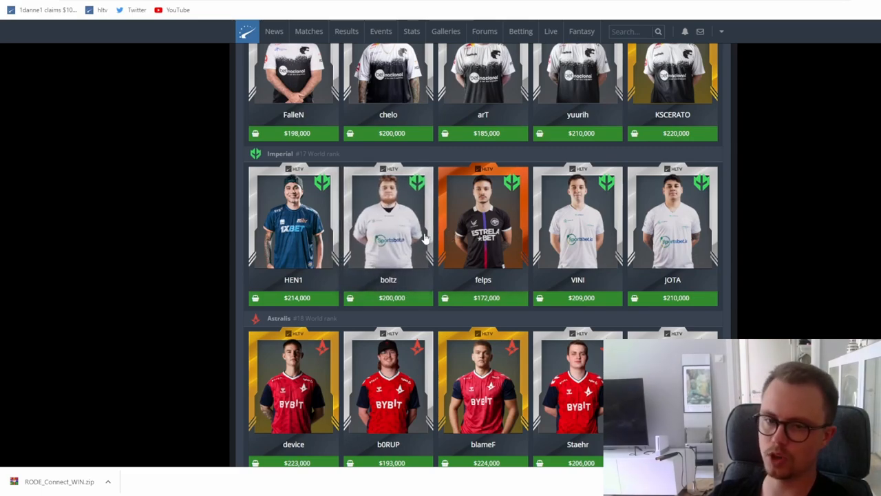
{"action": "scroll", "scroll_direction": "down", "scroll_amount": 3}
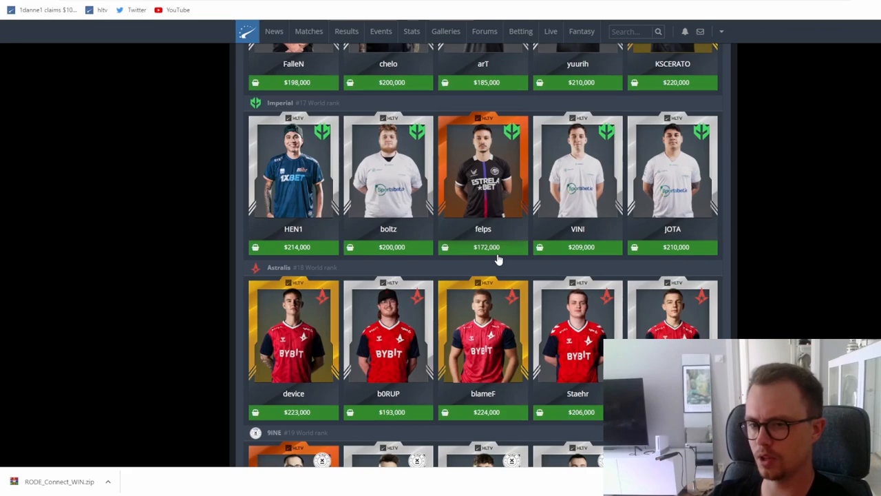
{"action": "scroll", "scroll_direction": "down", "scroll_amount": 3}
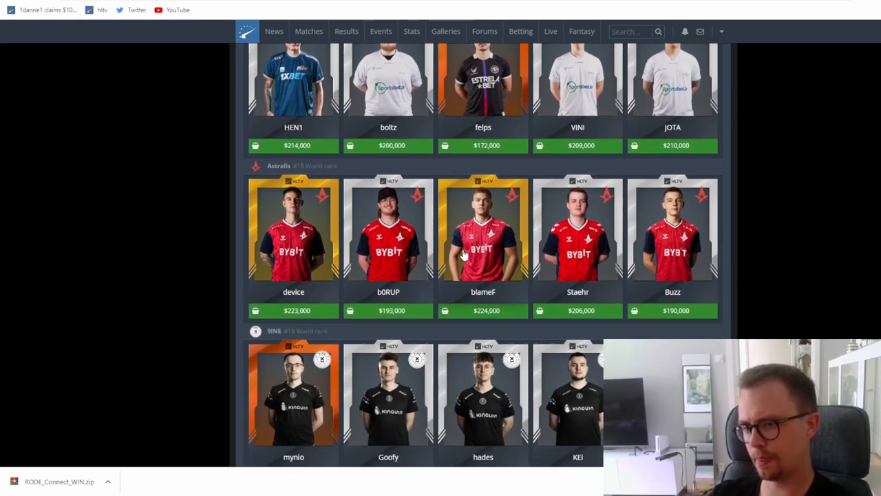
{"action": "mouse_move", "coordinate": [475, 237]}
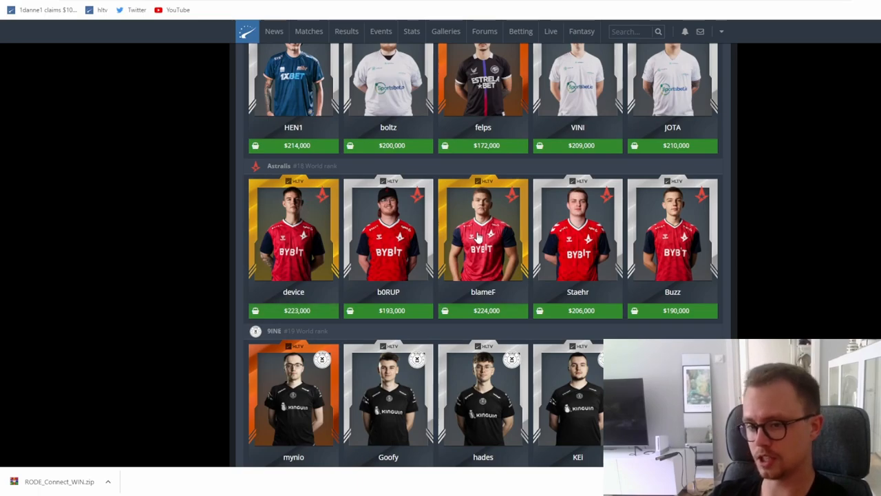
{"action": "mouse_move", "coordinate": [439, 232]}
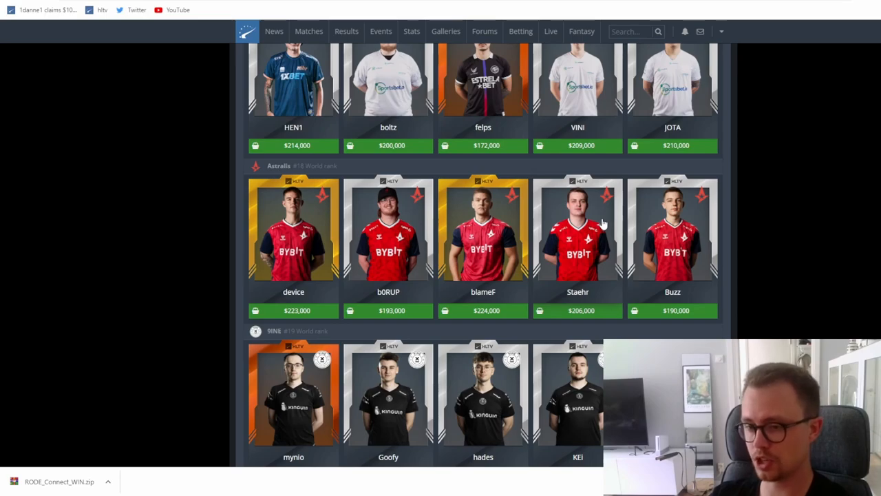
{"action": "scroll", "scroll_direction": "down", "scroll_amount": 3}
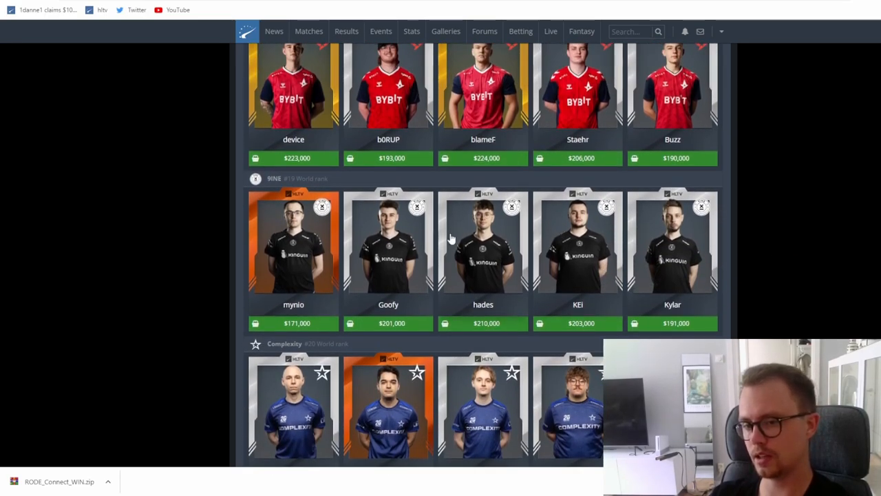
{"action": "mouse_move", "coordinate": [389, 258]}
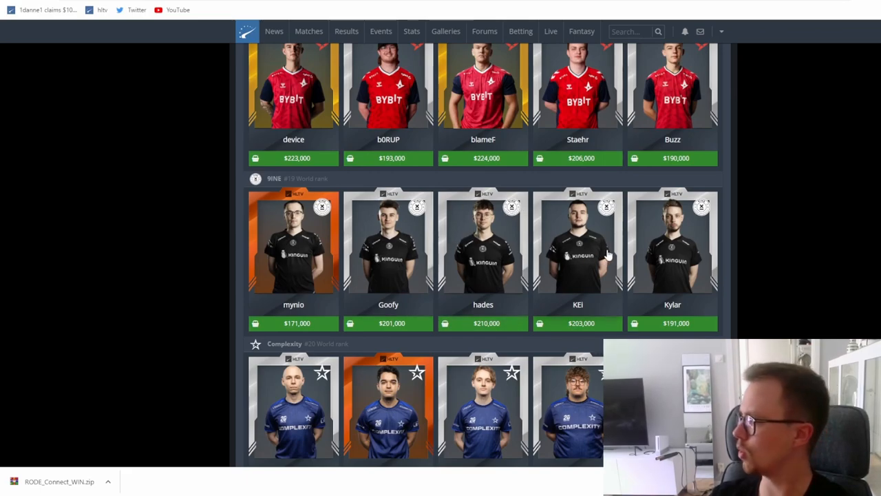
{"action": "mouse_move", "coordinate": [520, 250]}
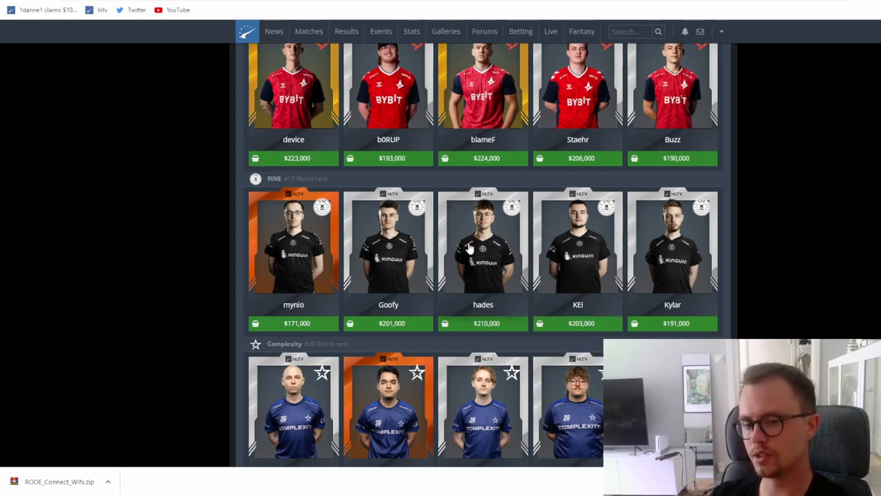
{"action": "mouse_move", "coordinate": [280, 310]}
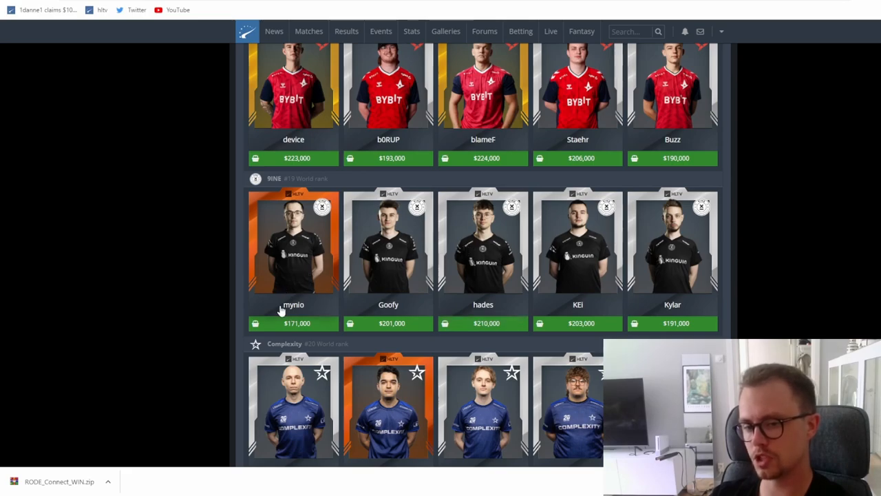
{"action": "mouse_move", "coordinate": [660, 309]}
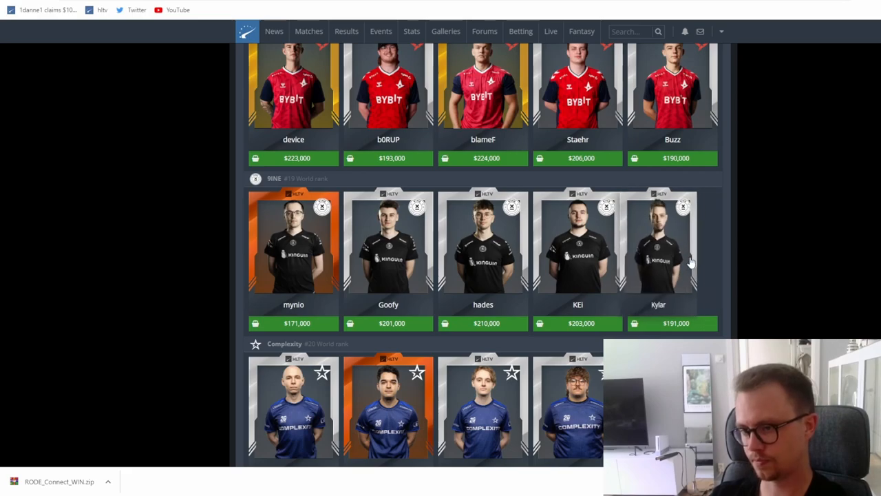
{"action": "scroll", "scroll_direction": "down", "scroll_amount": 3}
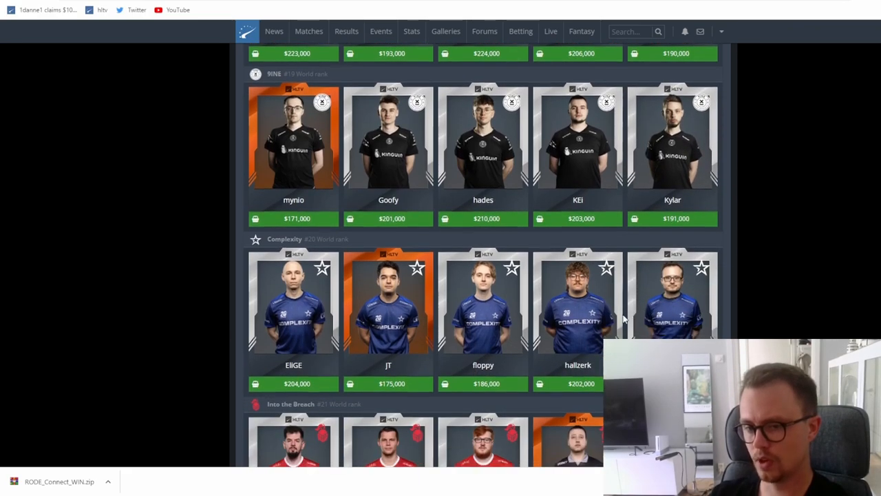
{"action": "scroll", "scroll_direction": "down", "scroll_amount": 3}
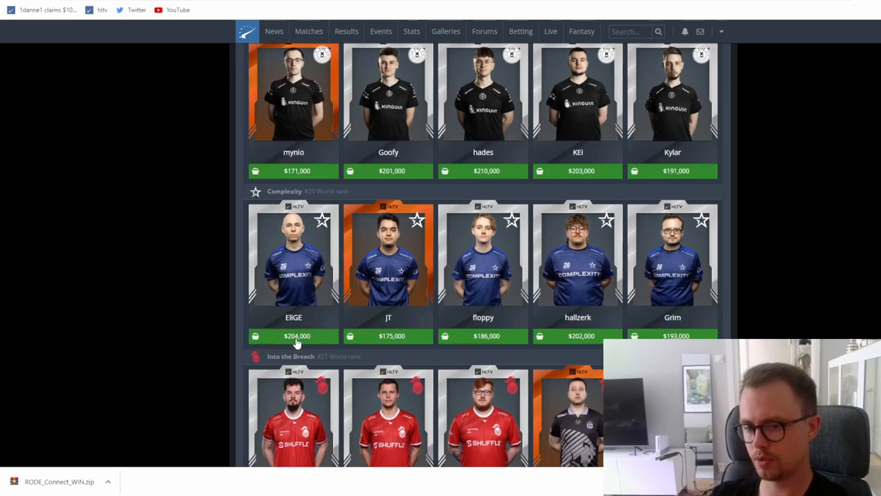
{"action": "mouse_move", "coordinate": [330, 322]}
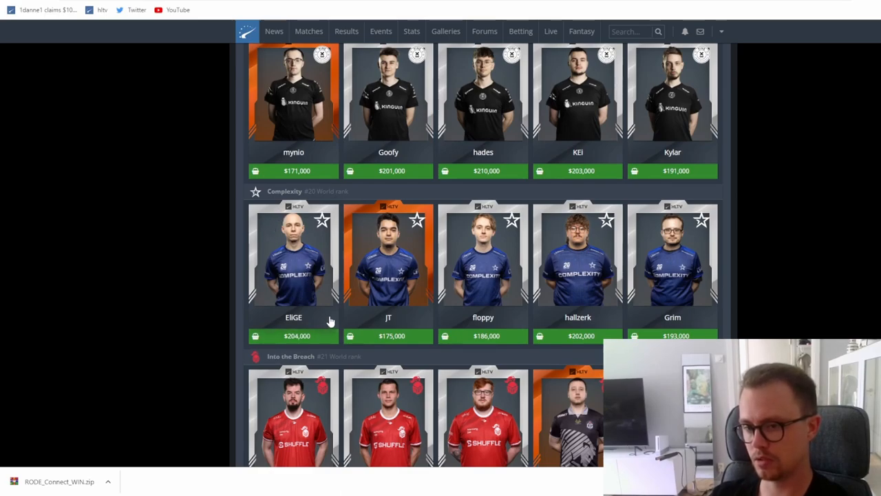
{"action": "mouse_move", "coordinate": [488, 308]}
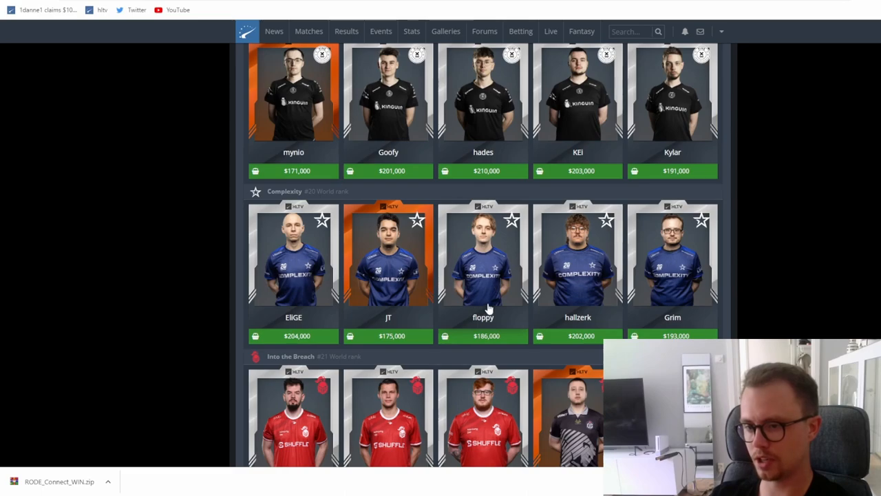
{"action": "mouse_move", "coordinate": [348, 191]}
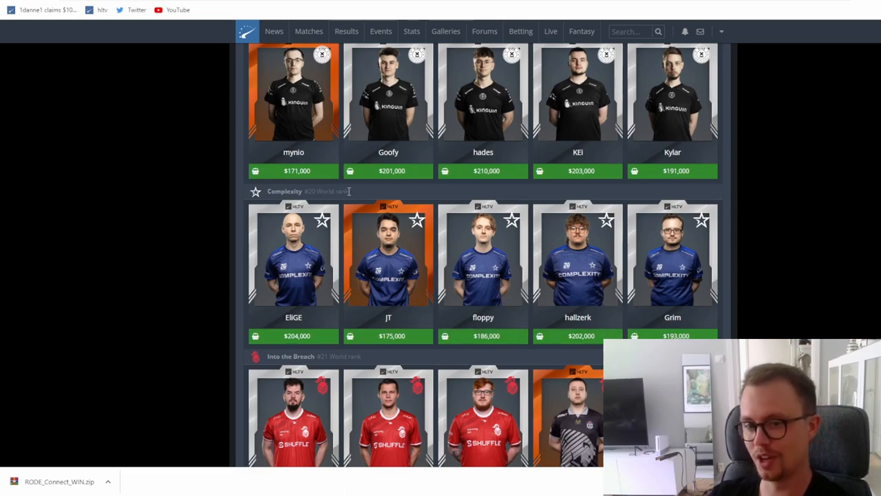
{"action": "mouse_move", "coordinate": [377, 294]}
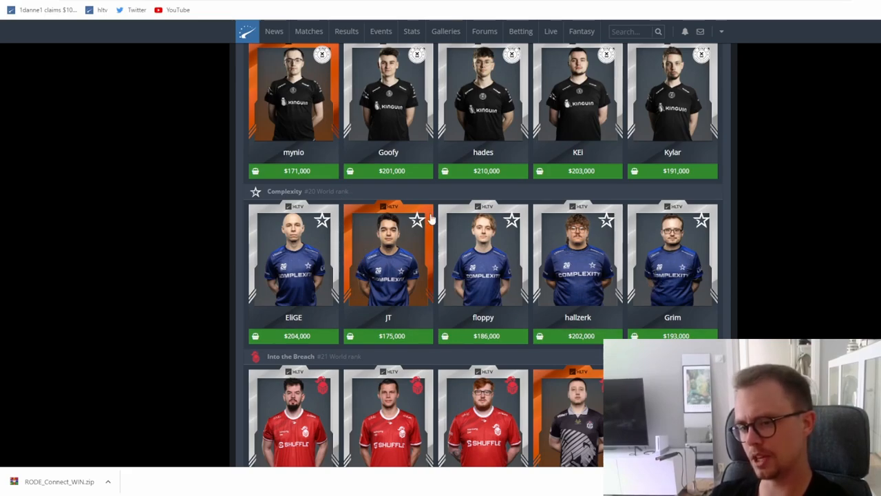
Scroll to Into the Breach (NEOFRAG $180,000 to CRUC1AL $204,000) and Grayhound
{"action": "scroll", "scroll_direction": "down", "scroll_amount": 3}
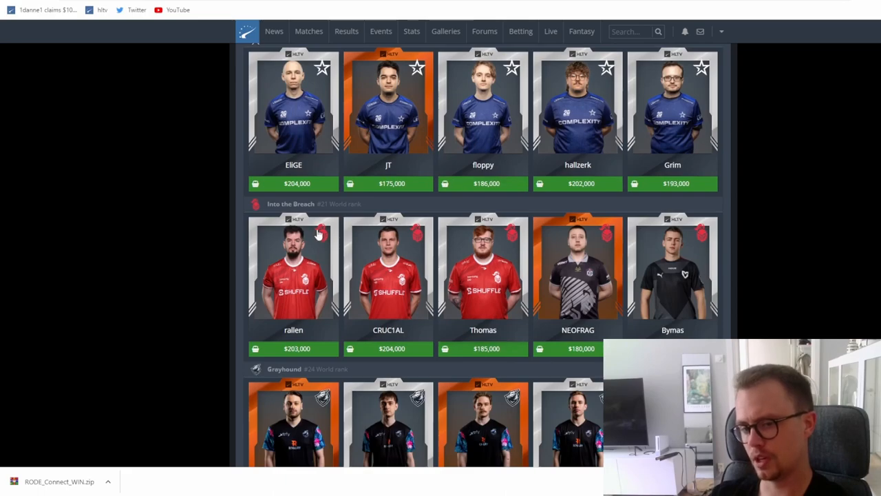
{"action": "mouse_move", "coordinate": [635, 274]}
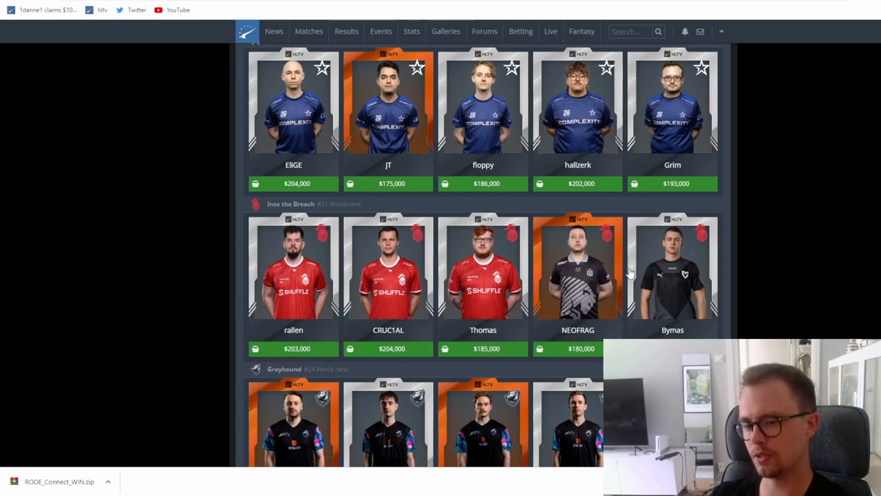
{"action": "mouse_move", "coordinate": [625, 273]}
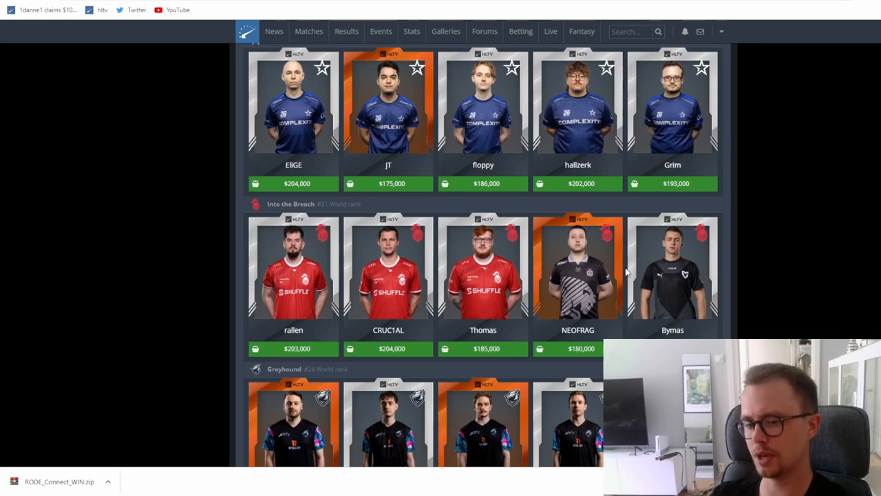
{"action": "scroll", "scroll_direction": "down", "scroll_amount": 3}
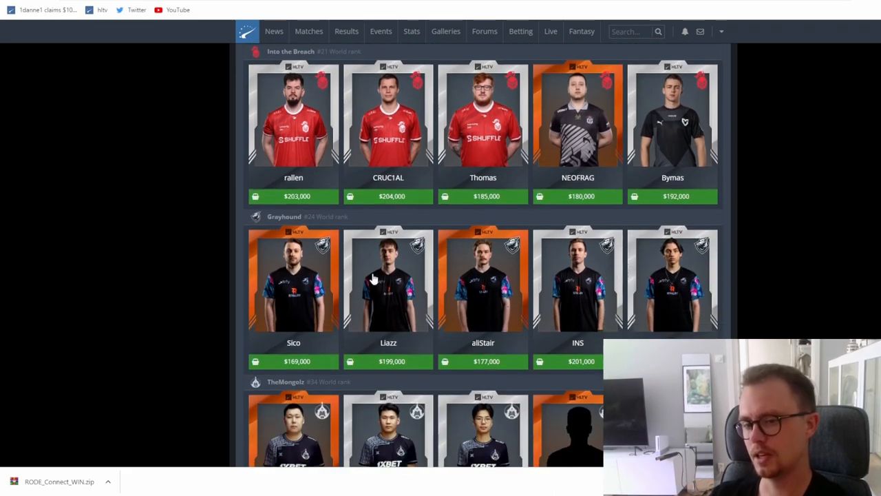
{"action": "mouse_move", "coordinate": [321, 249]}
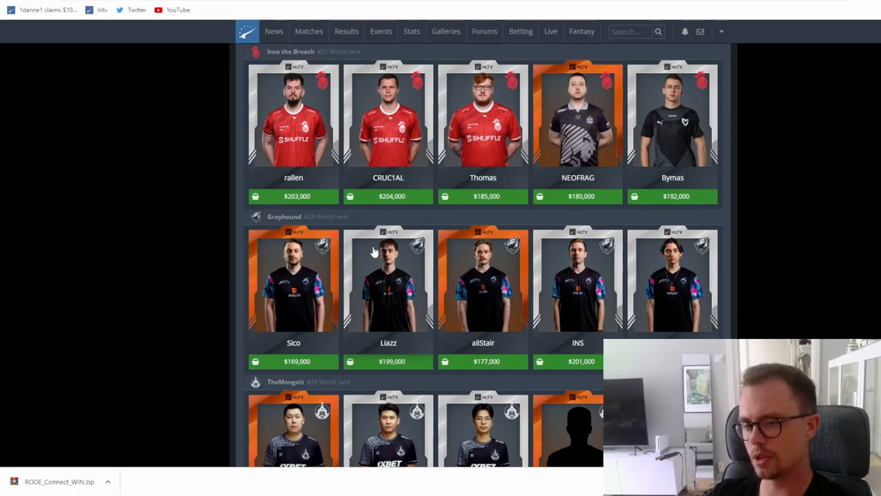
{"action": "mouse_move", "coordinate": [390, 257]}
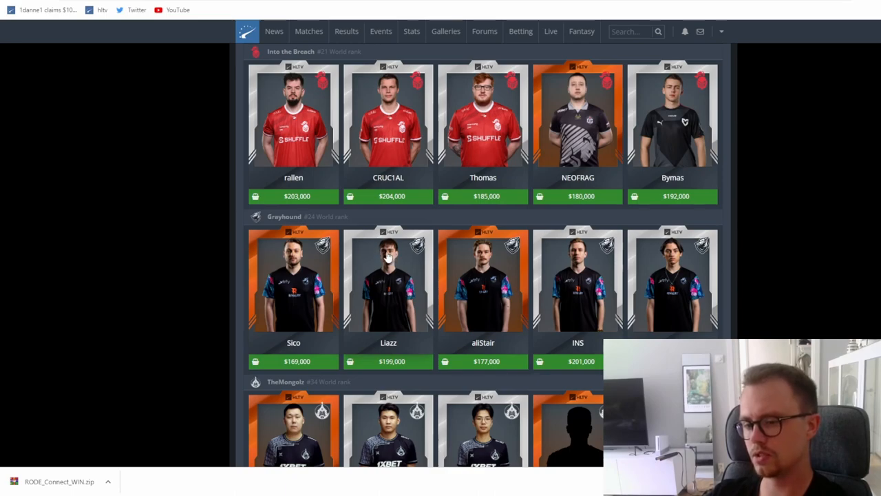
{"action": "mouse_move", "coordinate": [389, 258]}
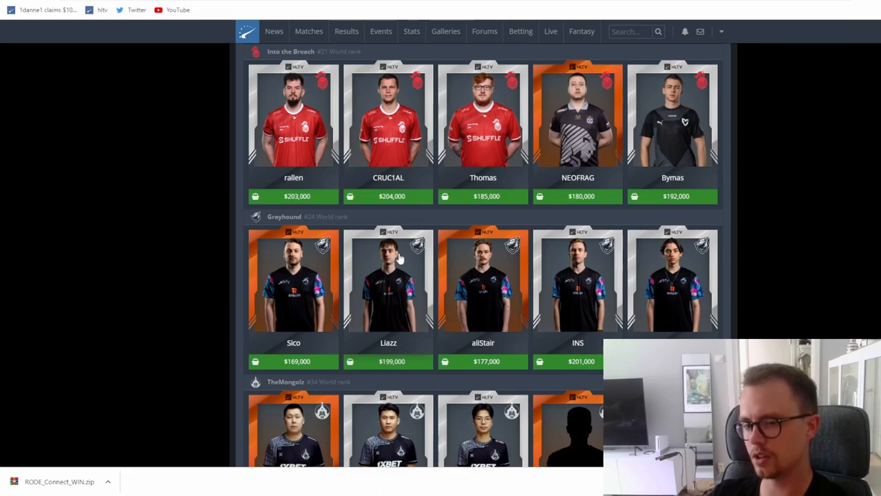
{"action": "mouse_move", "coordinate": [400, 275]}
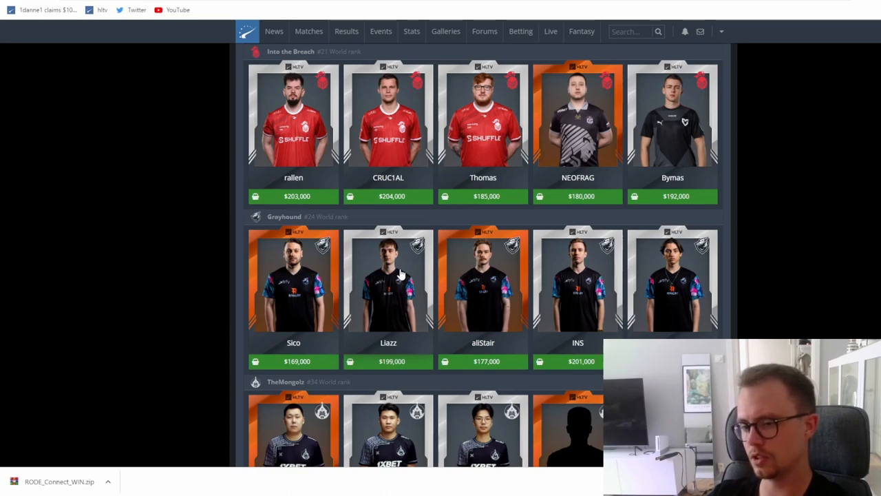
Scroll past TheMongolz and BIG (S3NSEY $182,000 to Krimbo $209,000) to OG
{"action": "scroll", "scroll_direction": "down", "scroll_amount": 3}
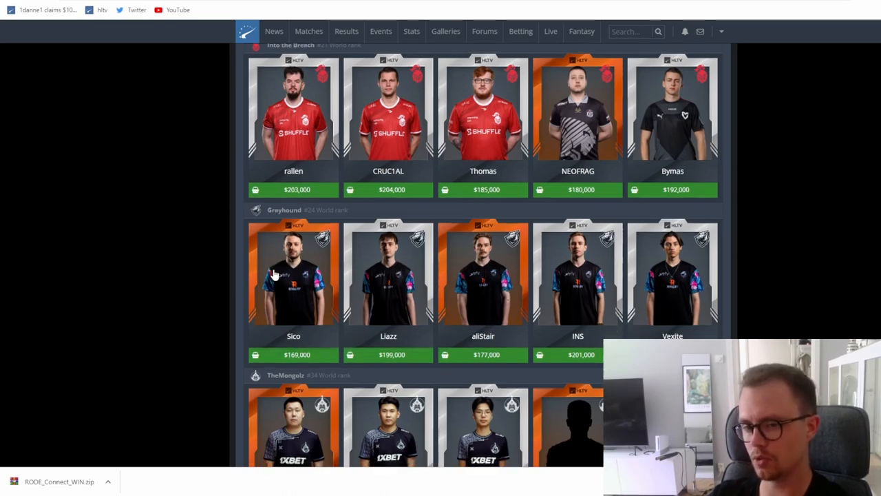
{"action": "scroll", "scroll_direction": "down", "scroll_amount": 3}
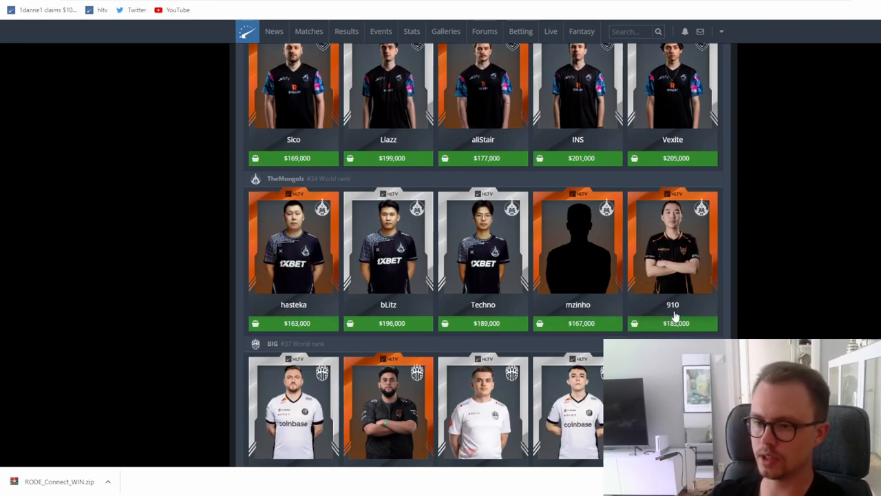
{"action": "mouse_move", "coordinate": [621, 287]}
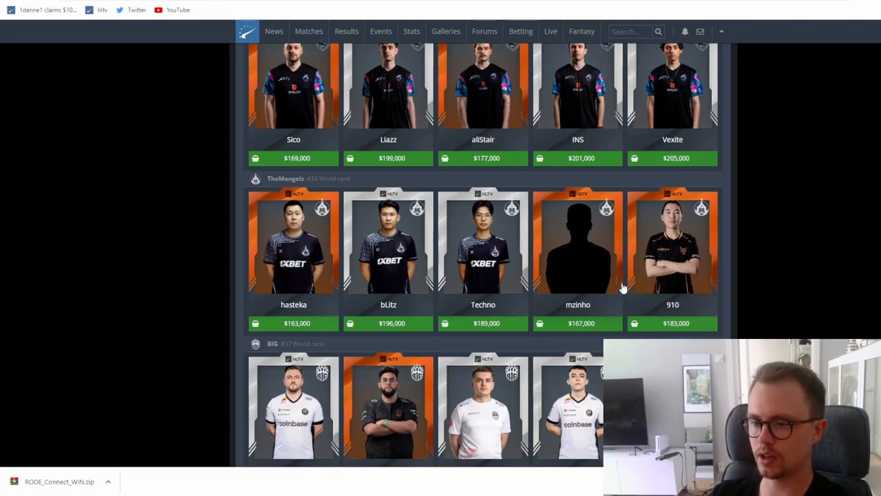
{"action": "mouse_move", "coordinate": [636, 275]}
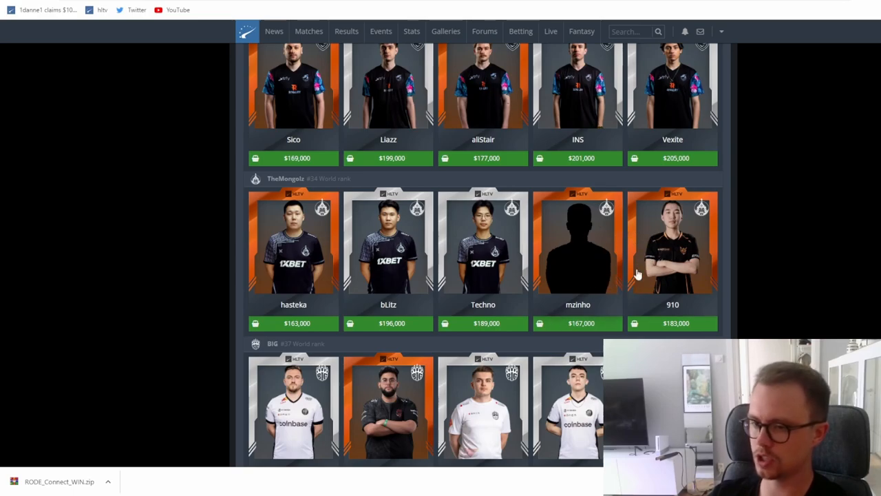
{"action": "mouse_move", "coordinate": [602, 259]}
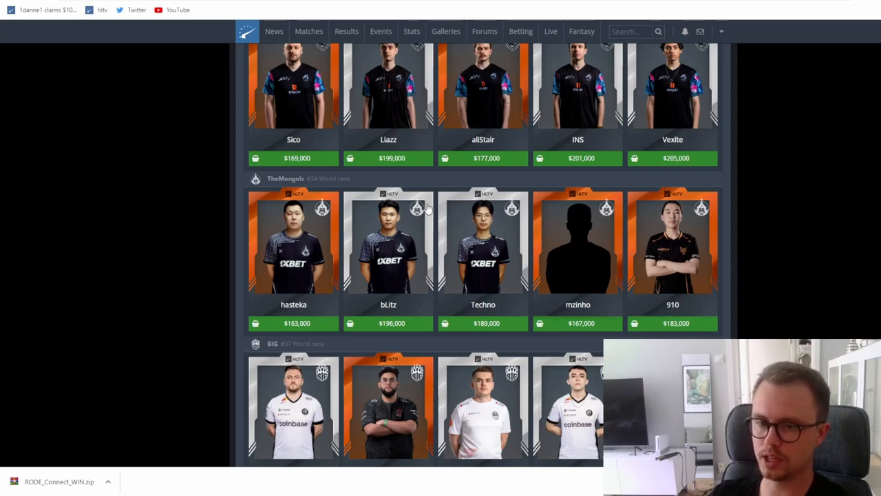
{"action": "mouse_move", "coordinate": [620, 275]}
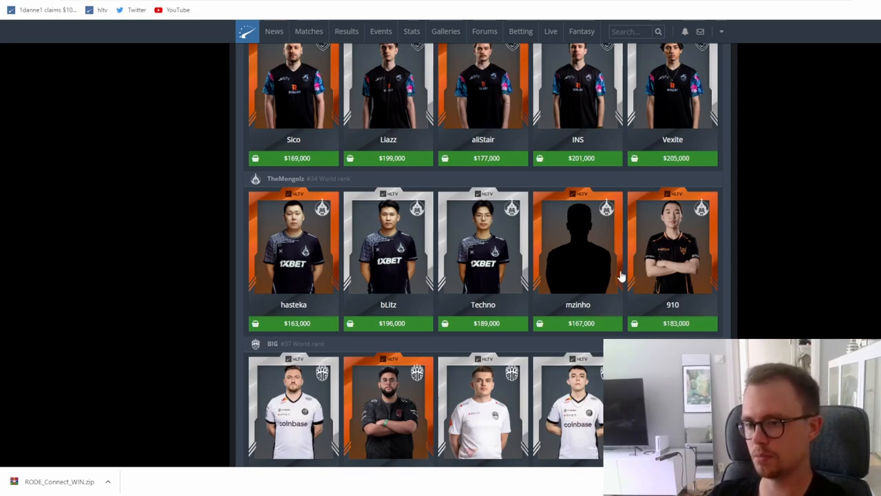
{"action": "mouse_move", "coordinate": [625, 274]}
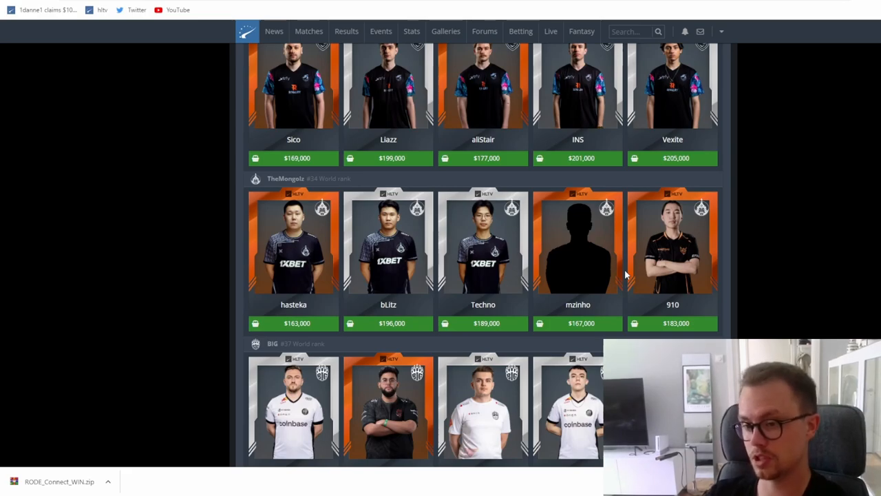
{"action": "scroll", "scroll_direction": "down", "scroll_amount": 3}
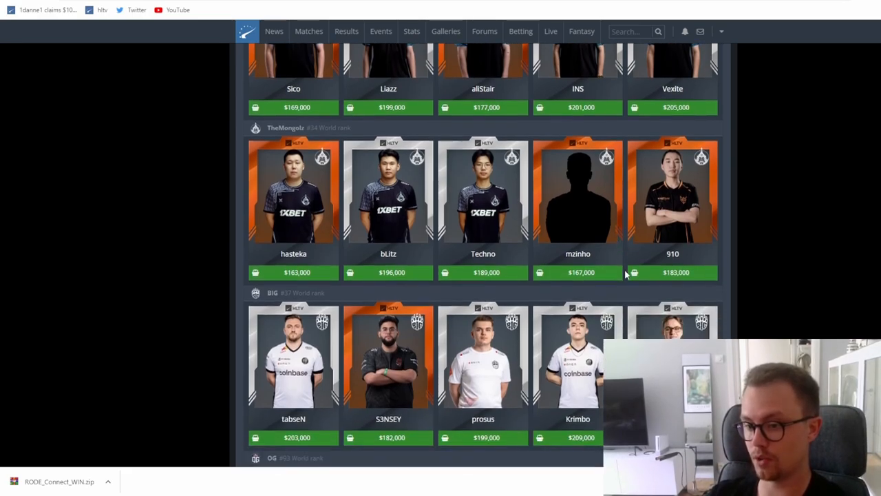
{"action": "scroll", "scroll_direction": "down", "scroll_amount": 3}
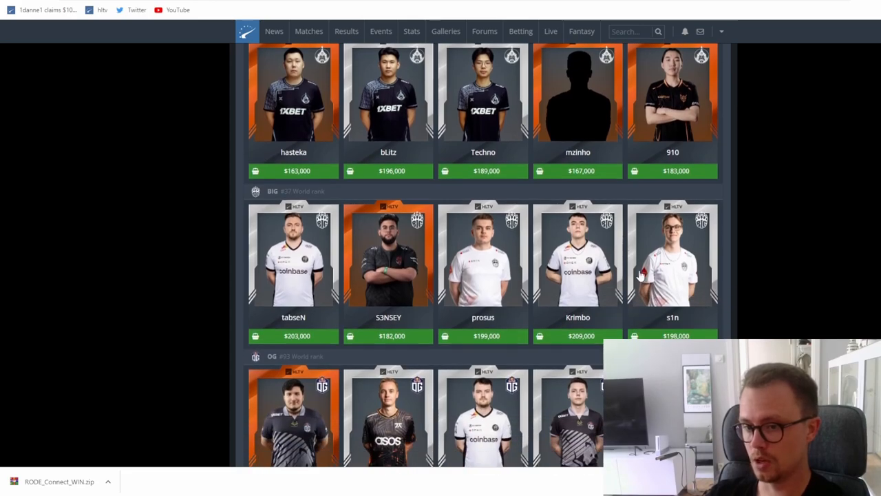
{"action": "mouse_move", "coordinate": [627, 258]}
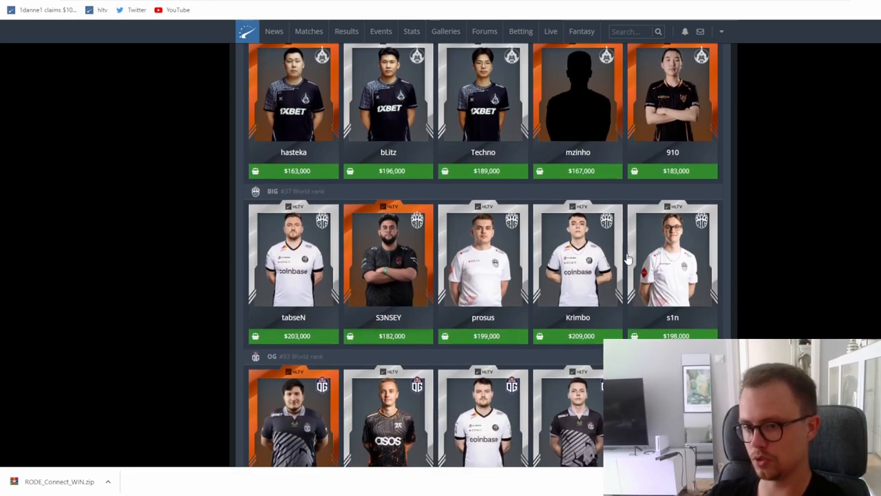
{"action": "scroll", "scroll_direction": "down", "scroll_amount": 3}
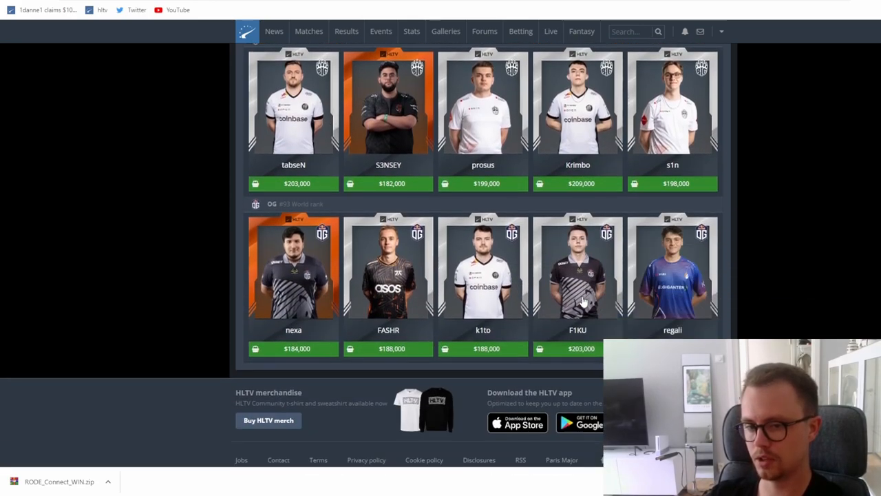
{"action": "mouse_move", "coordinate": [398, 281]}
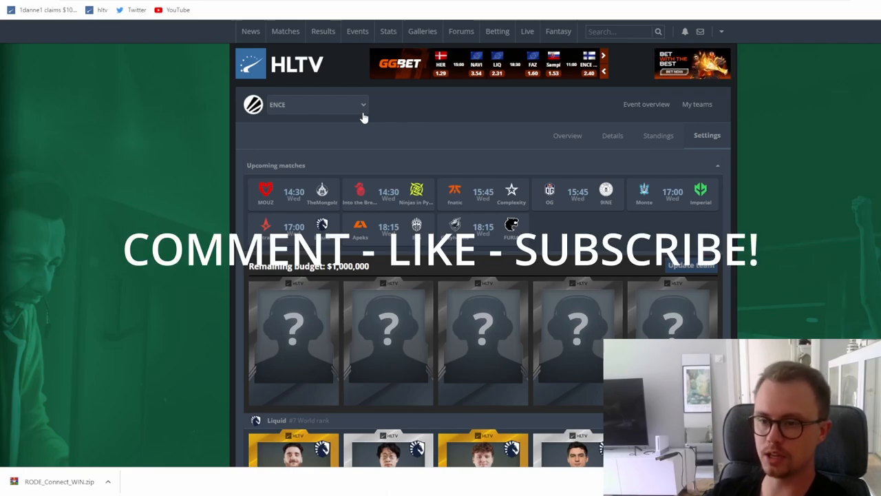
{"action": "mouse_move", "coordinate": [500, 119]}
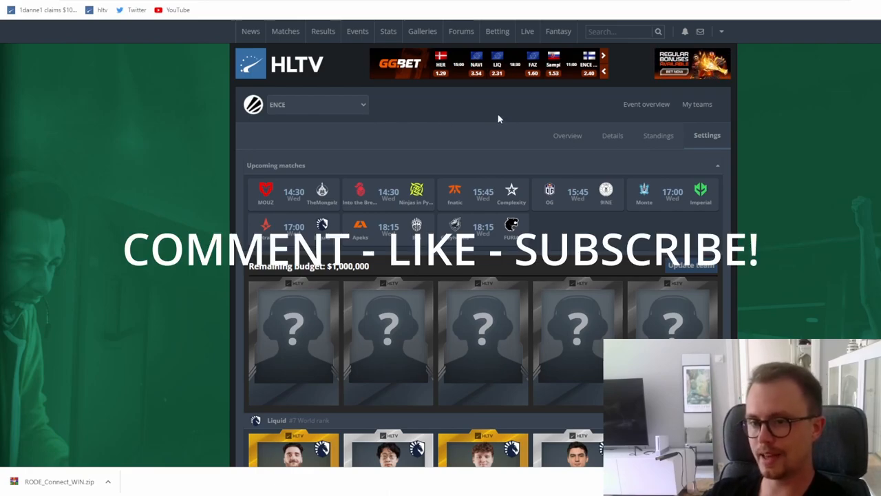